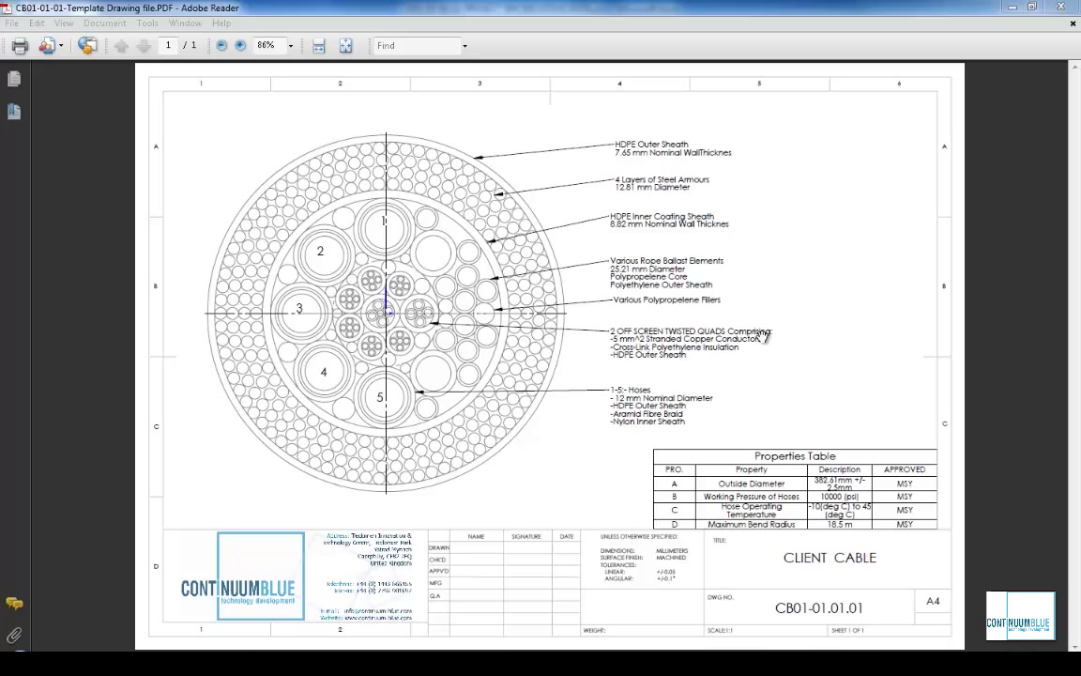
pyautogui.moveTo(563, 327)
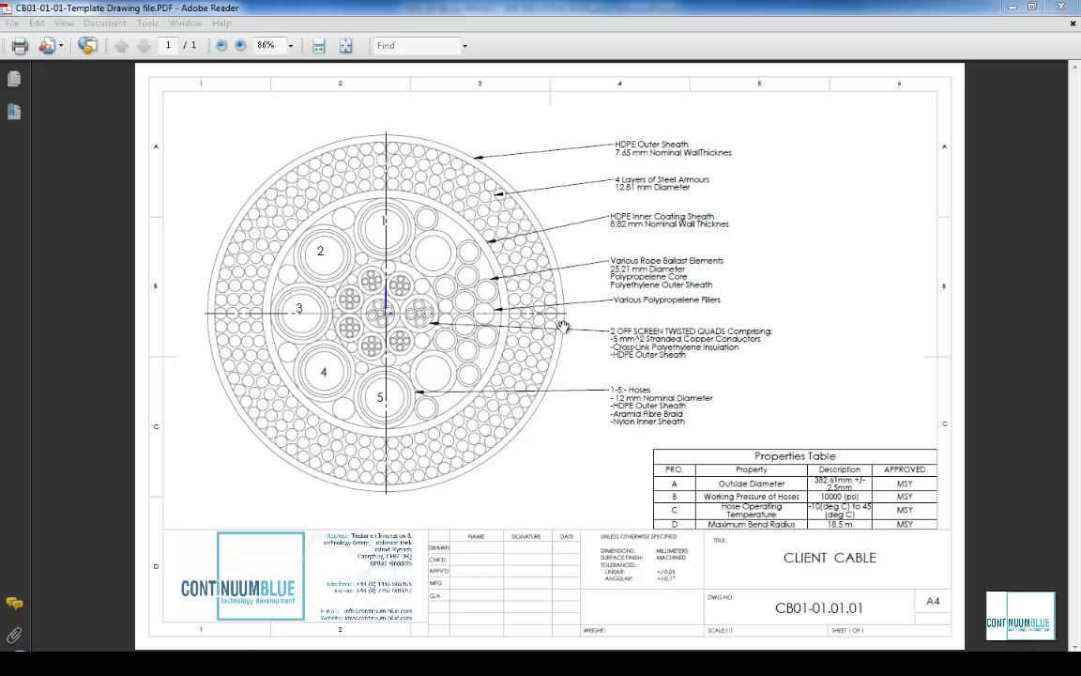
pyautogui.moveTo(431, 360)
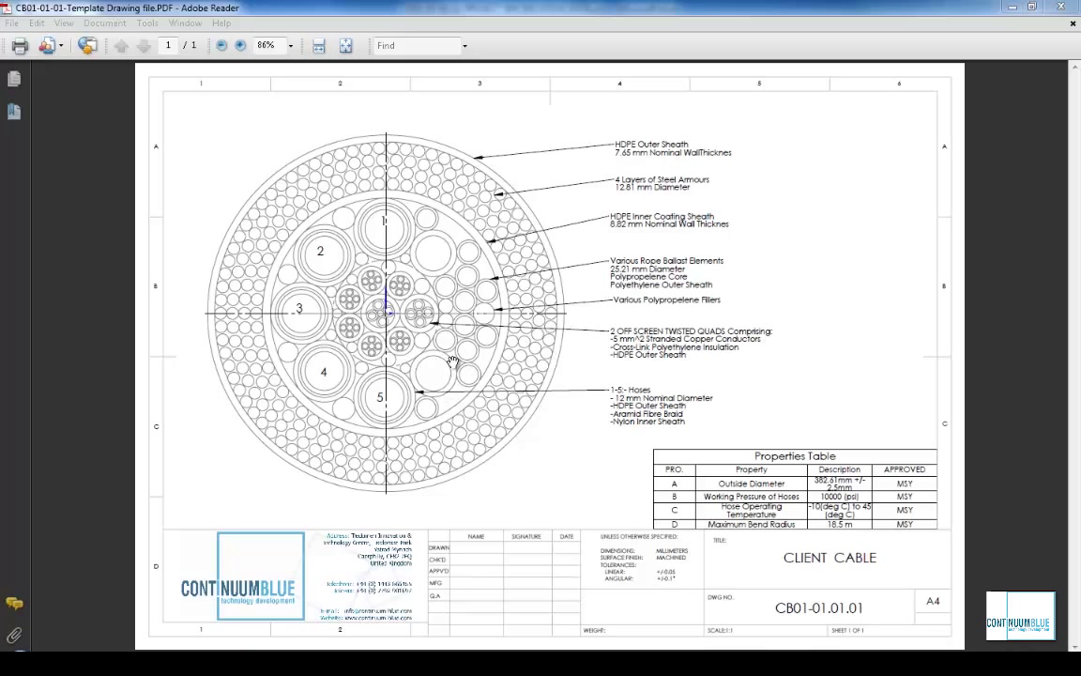
pyautogui.moveTo(390, 299)
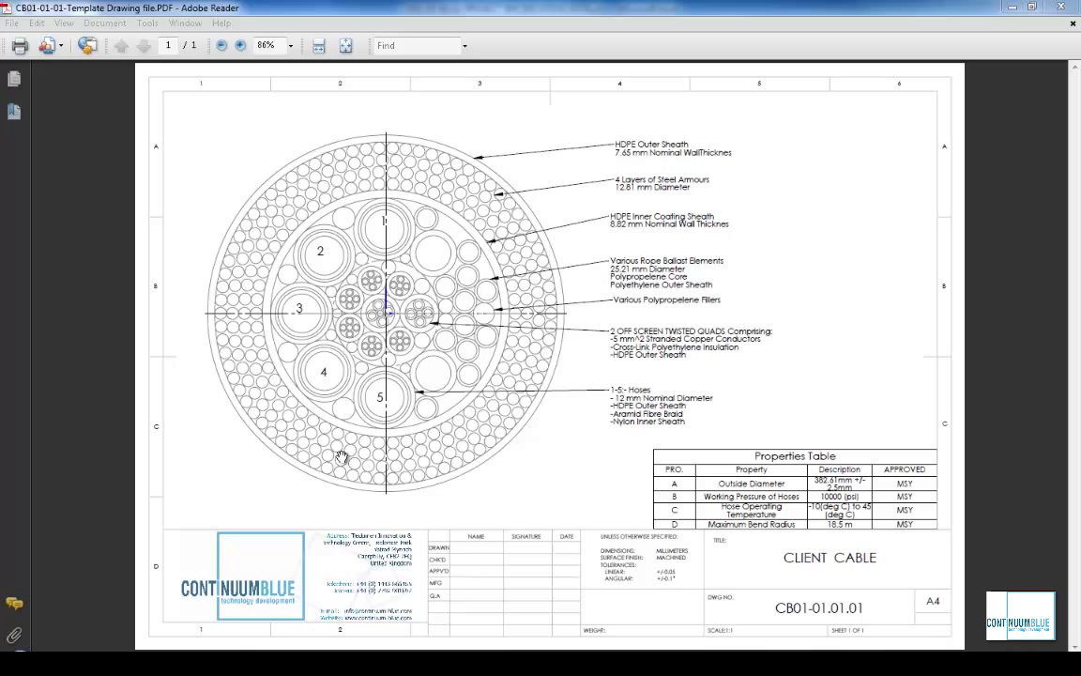
pyautogui.moveTo(371, 270)
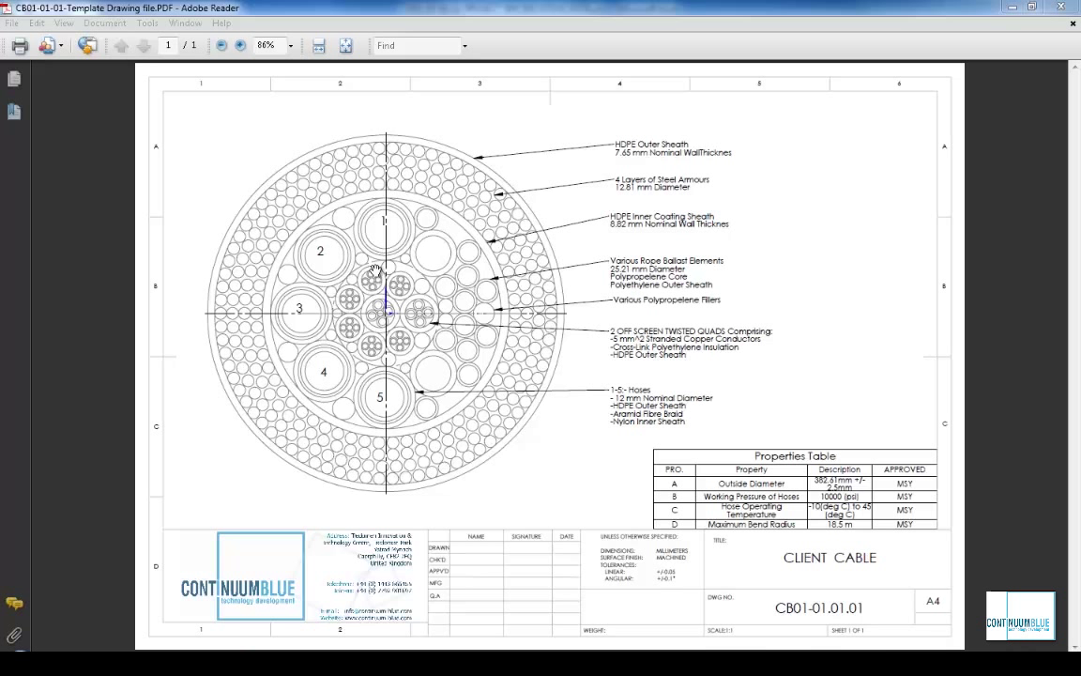
pyautogui.moveTo(300, 307)
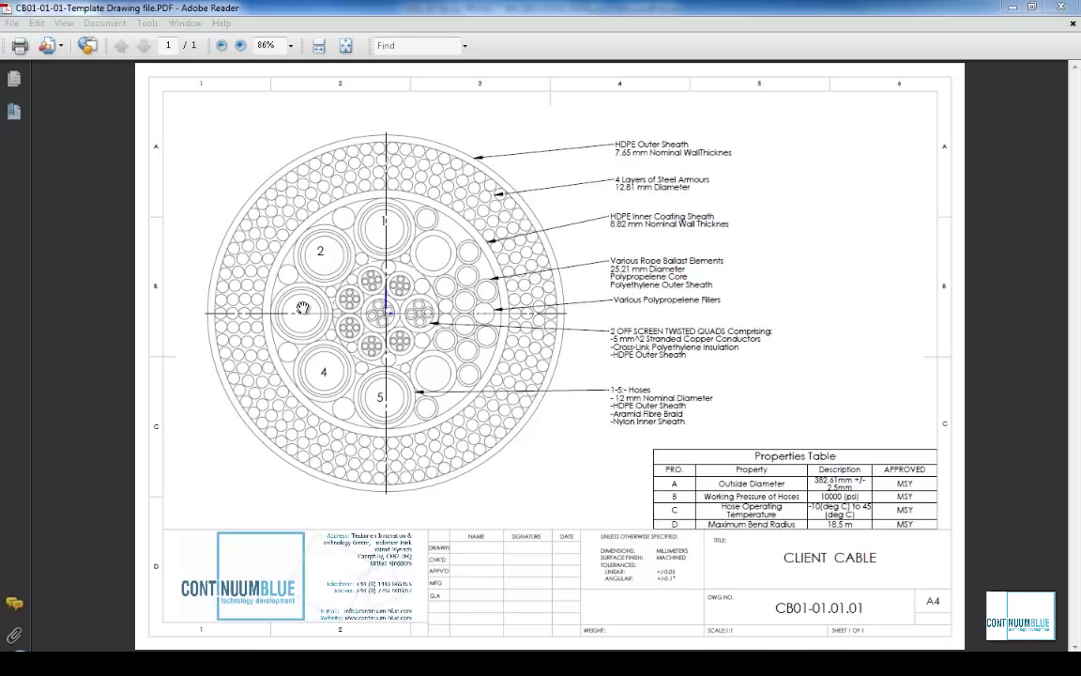
pyautogui.moveTo(379, 398)
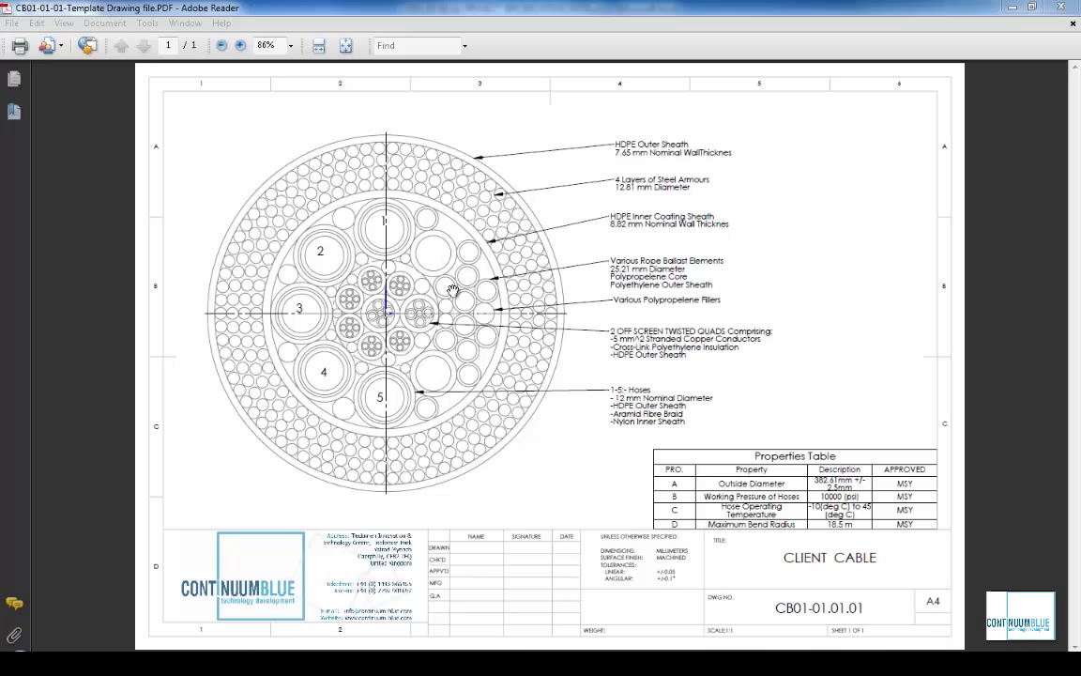
pyautogui.moveTo(439, 311)
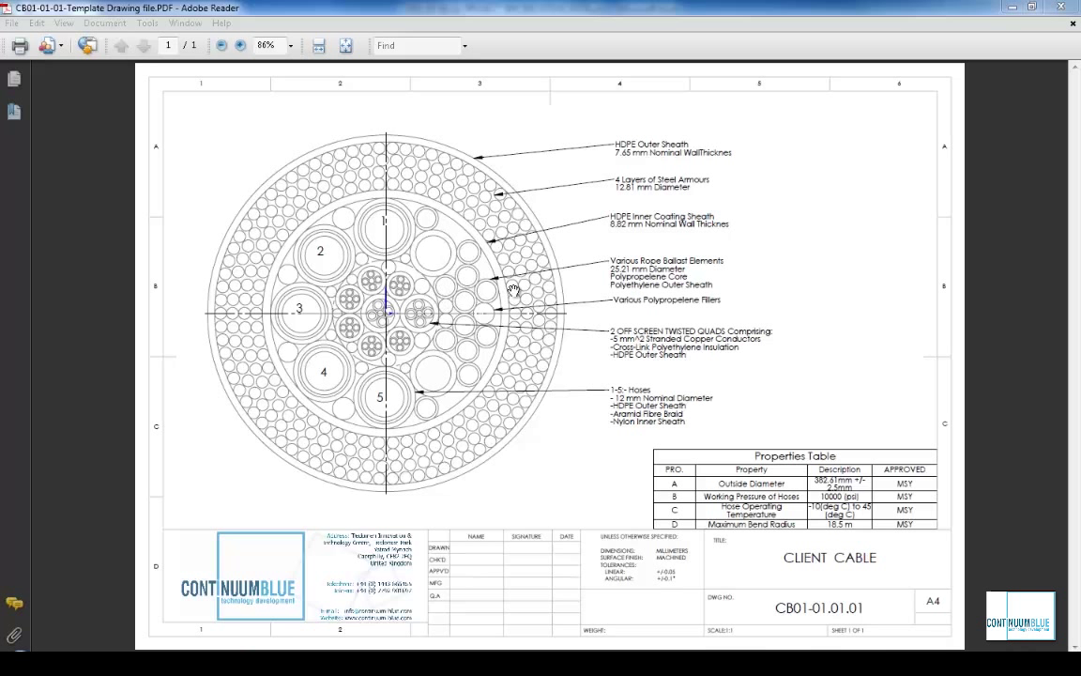
pyautogui.moveTo(424, 322)
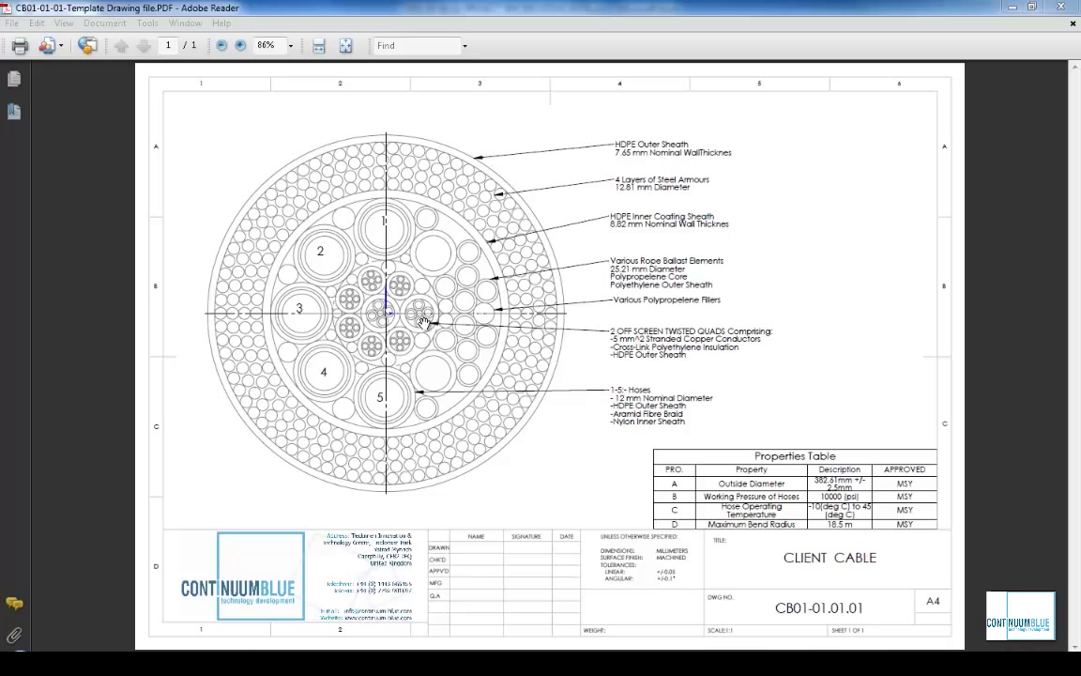
pyautogui.moveTo(428, 377)
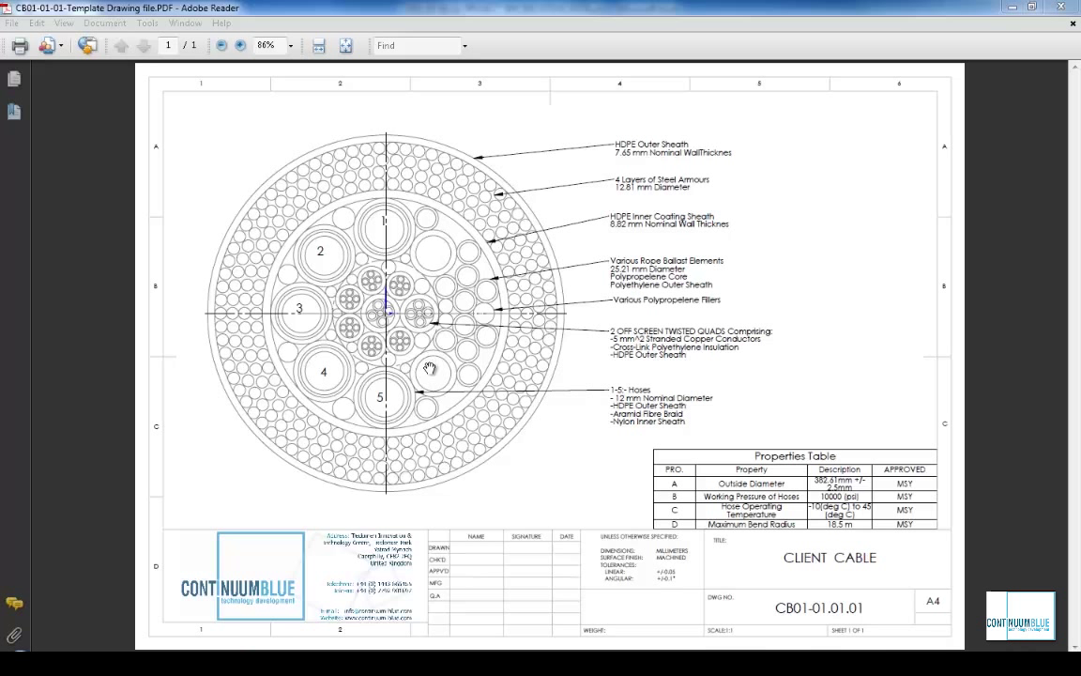
pyautogui.moveTo(610, 153)
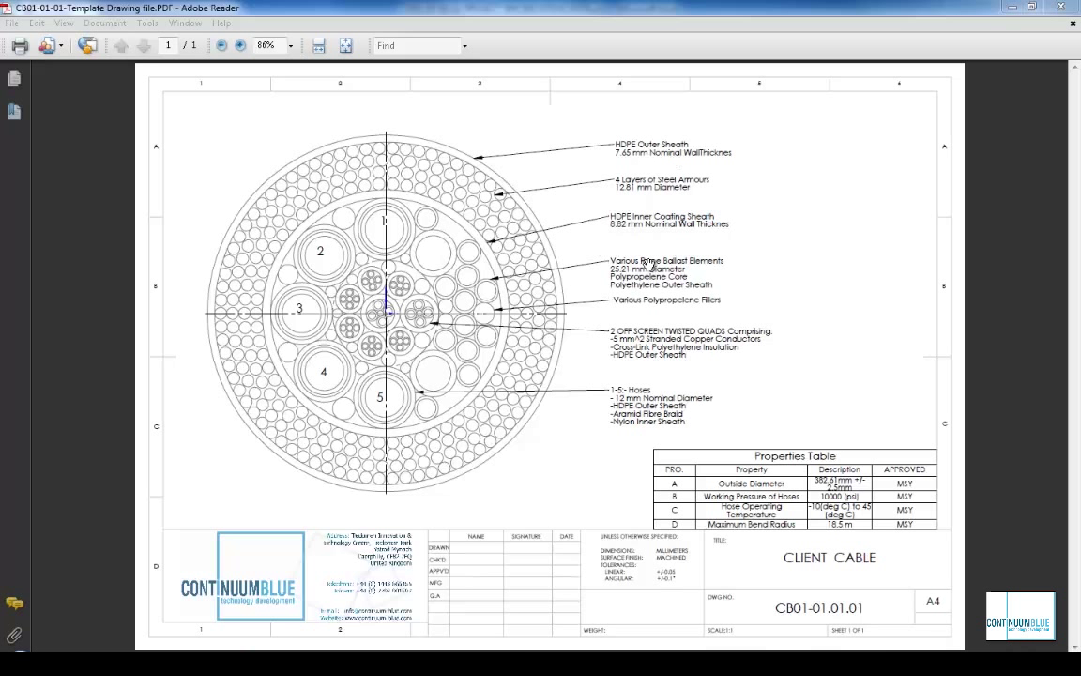
pyautogui.moveTo(724, 360)
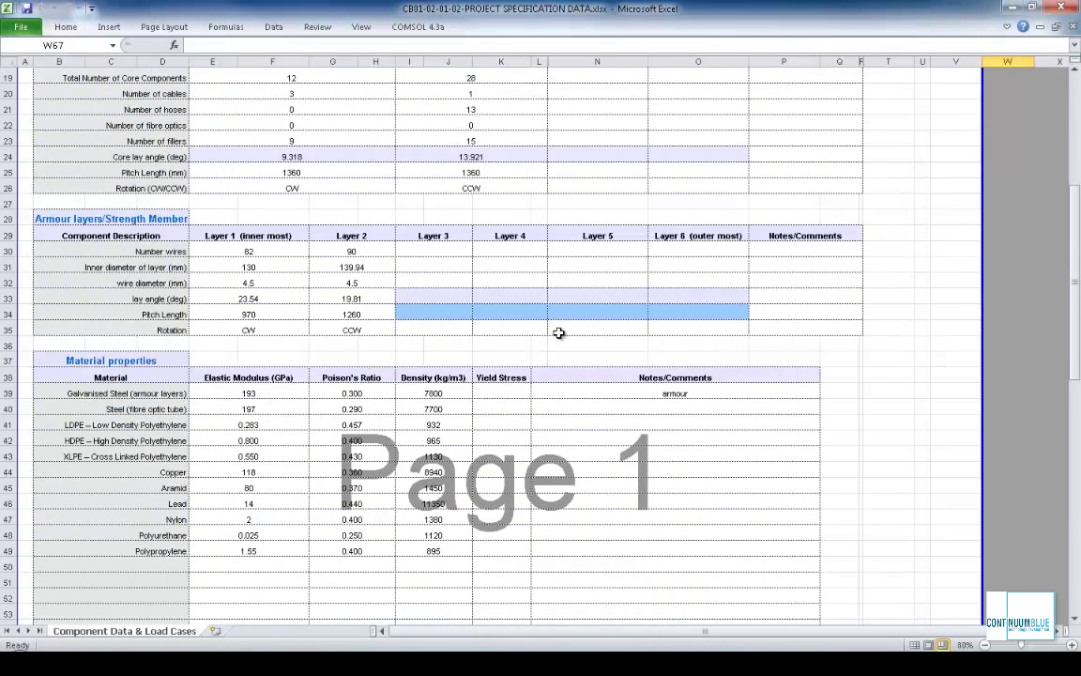
# Import the cable specification Excel sheet and generate the cross-section preview with sheath and pitch parameters.
pyautogui.scroll(-3)
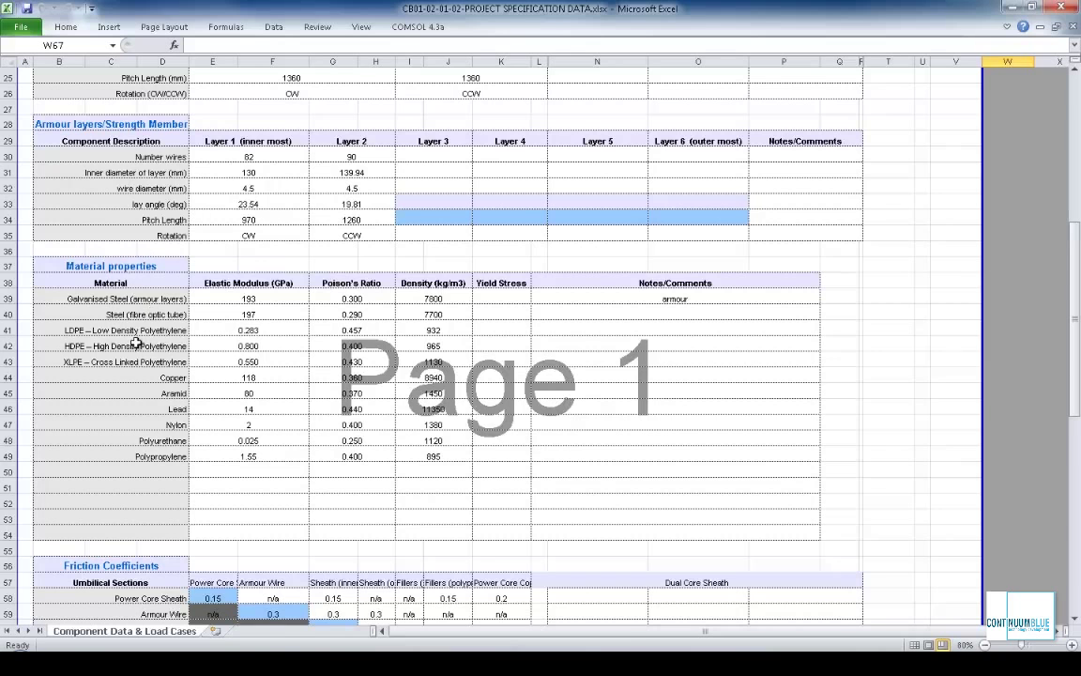
pyautogui.scroll(-3)
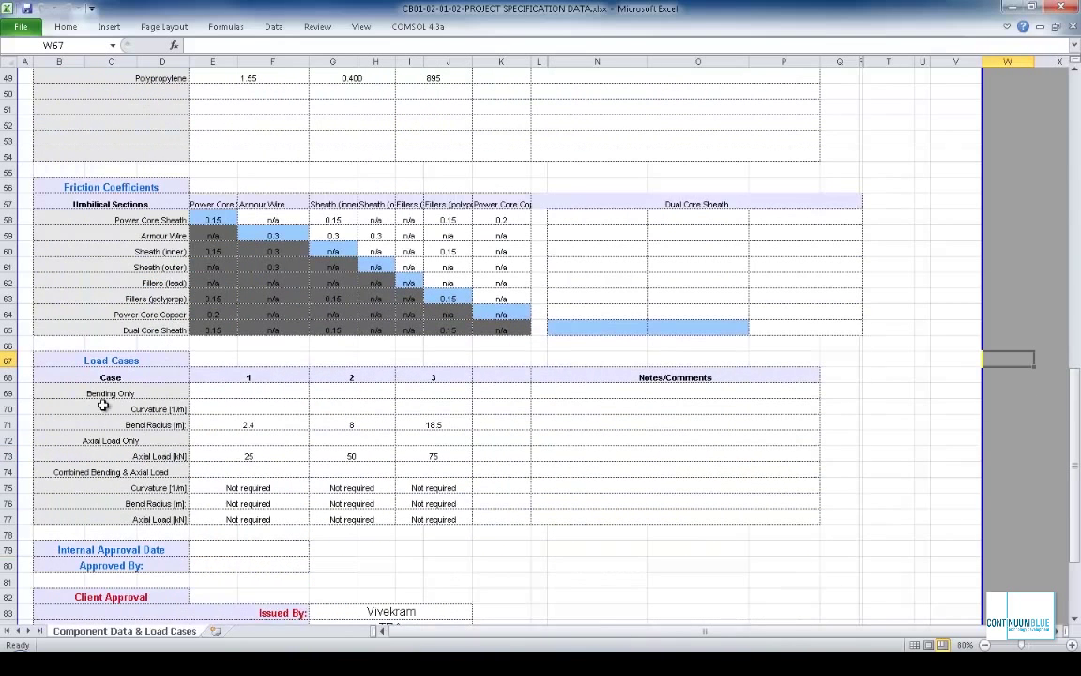
pyautogui.moveTo(959, 156)
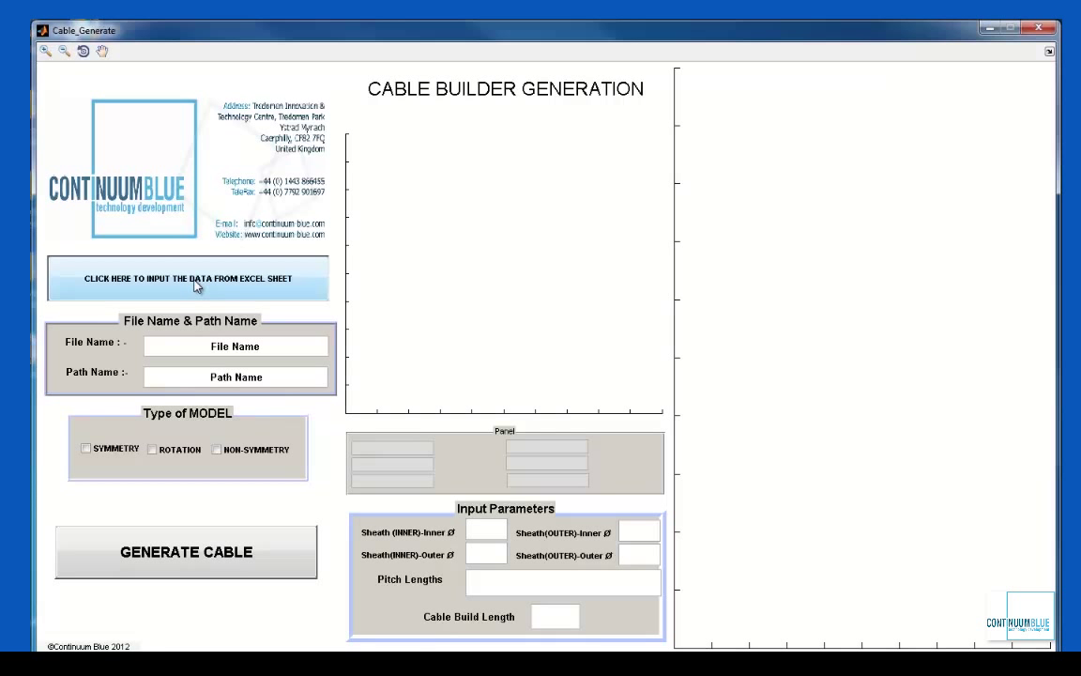
pyautogui.click(190, 278)
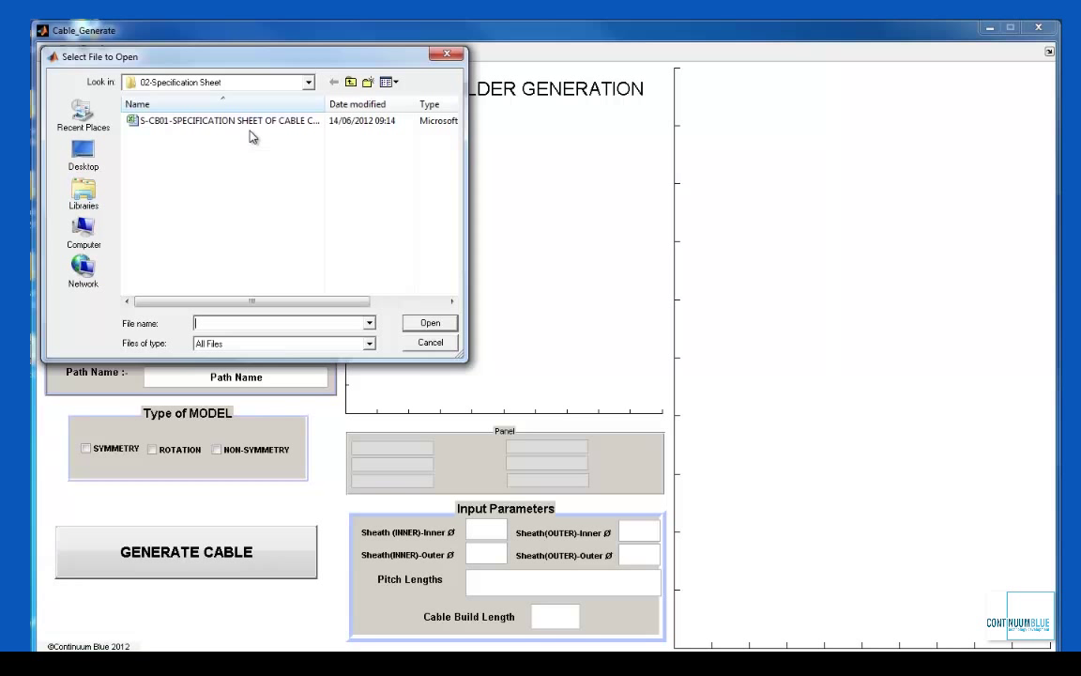
pyautogui.click(235, 120)
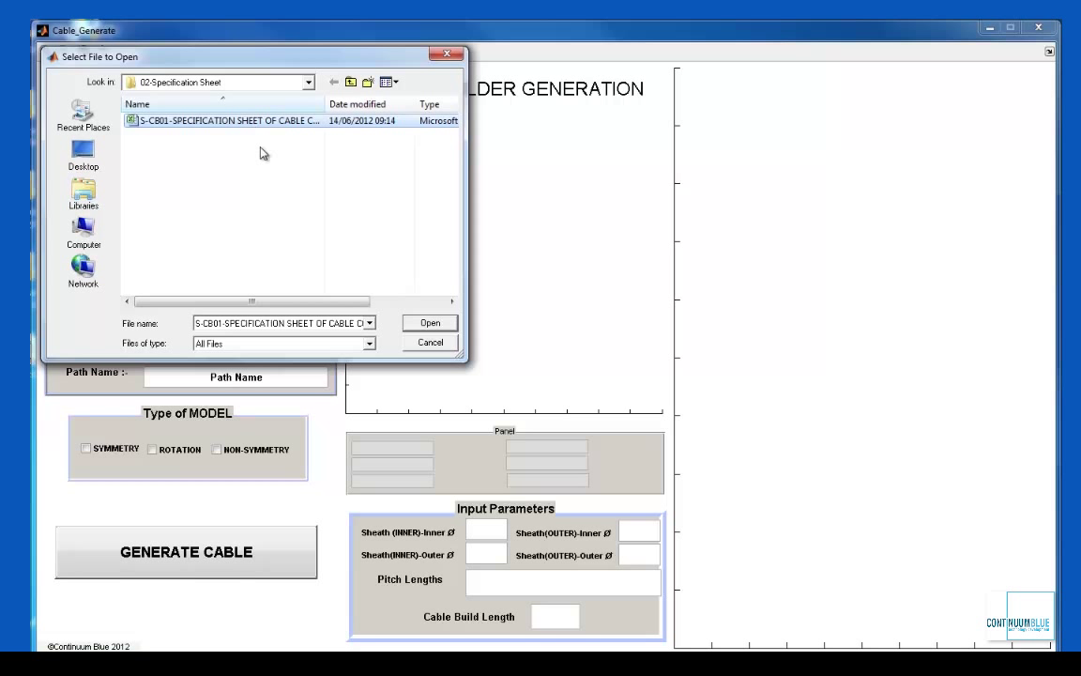
pyautogui.click(428, 323)
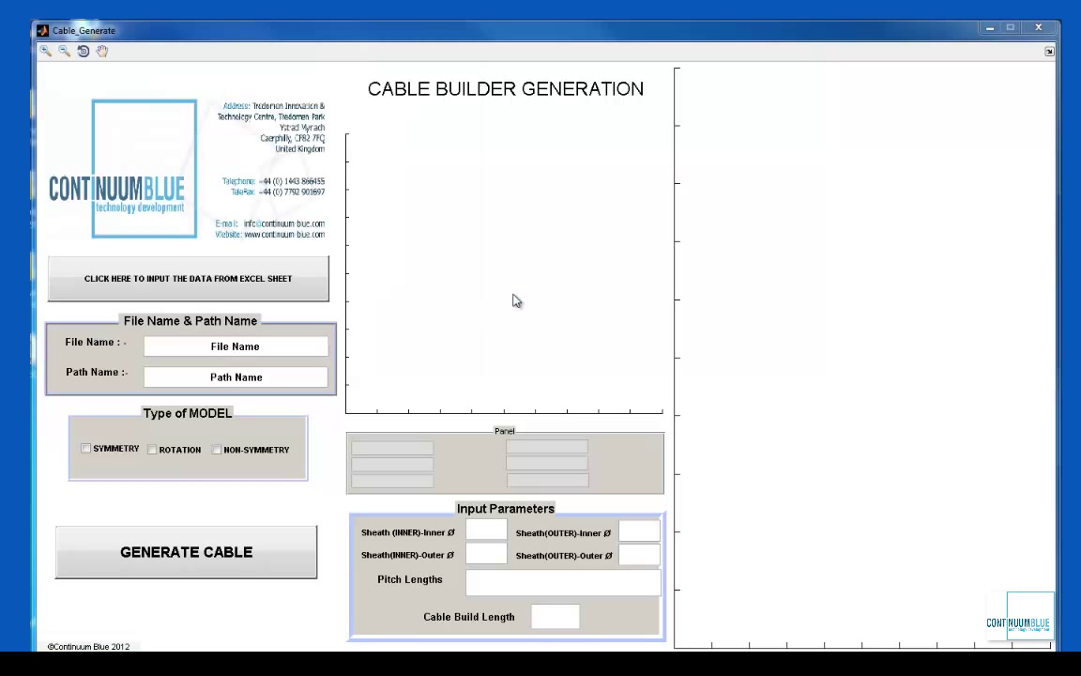
pyautogui.click(188, 552)
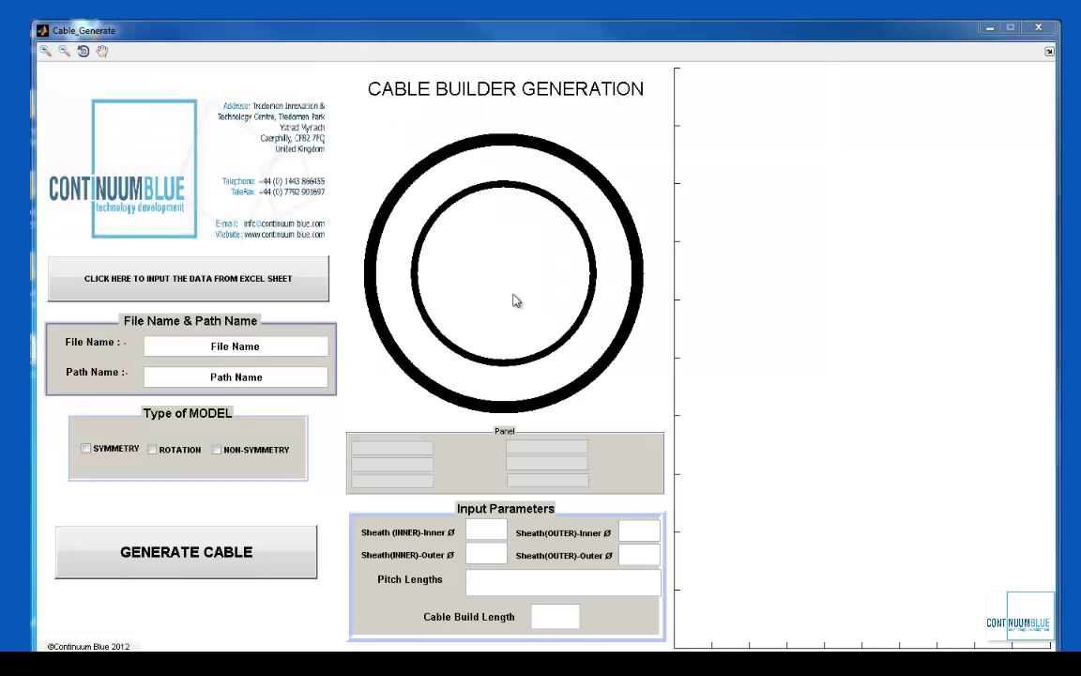
pyautogui.click(186, 552)
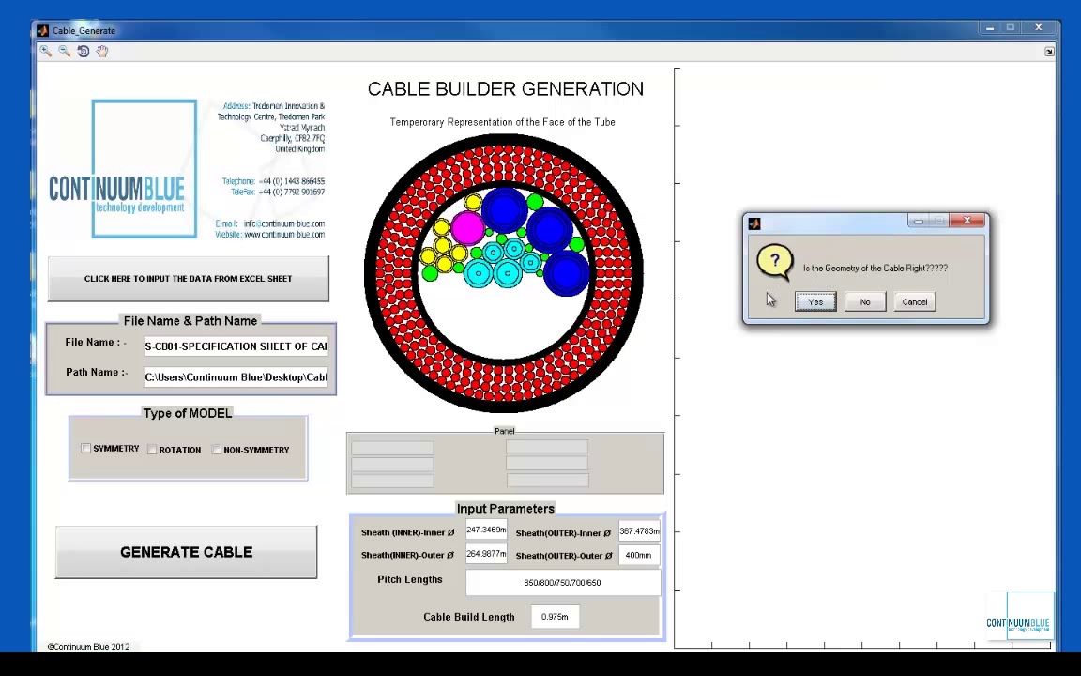
pyautogui.moveTo(804, 314)
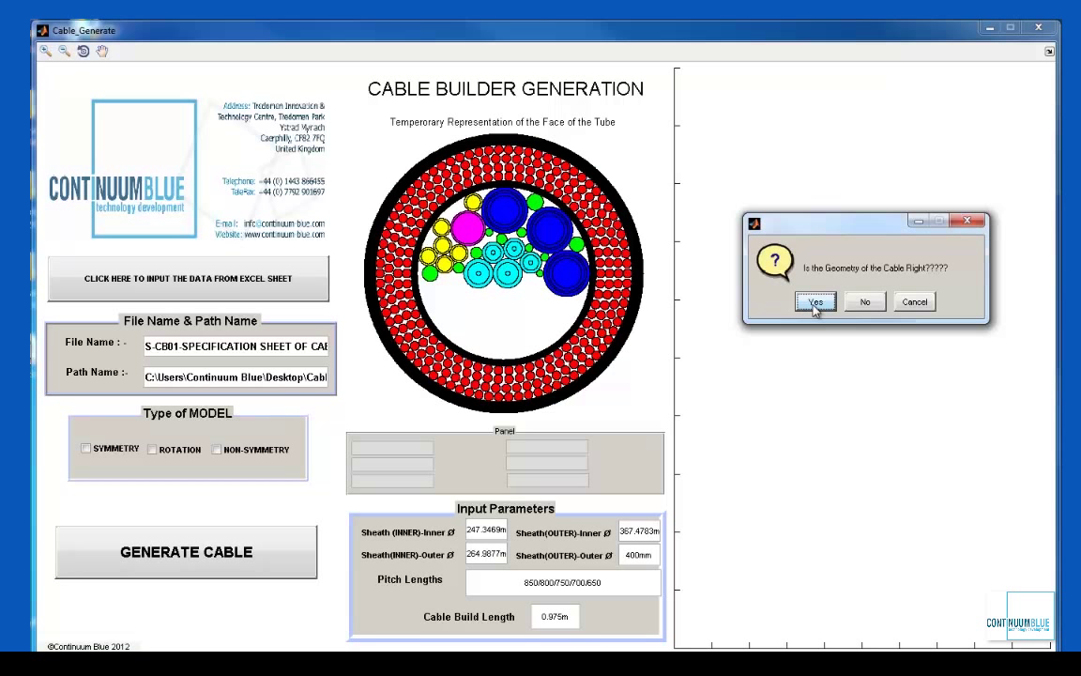
# Confirm the cable geometry is right so the armour, ballast, core, filler and hose legend appears.
pyautogui.click(816, 300)
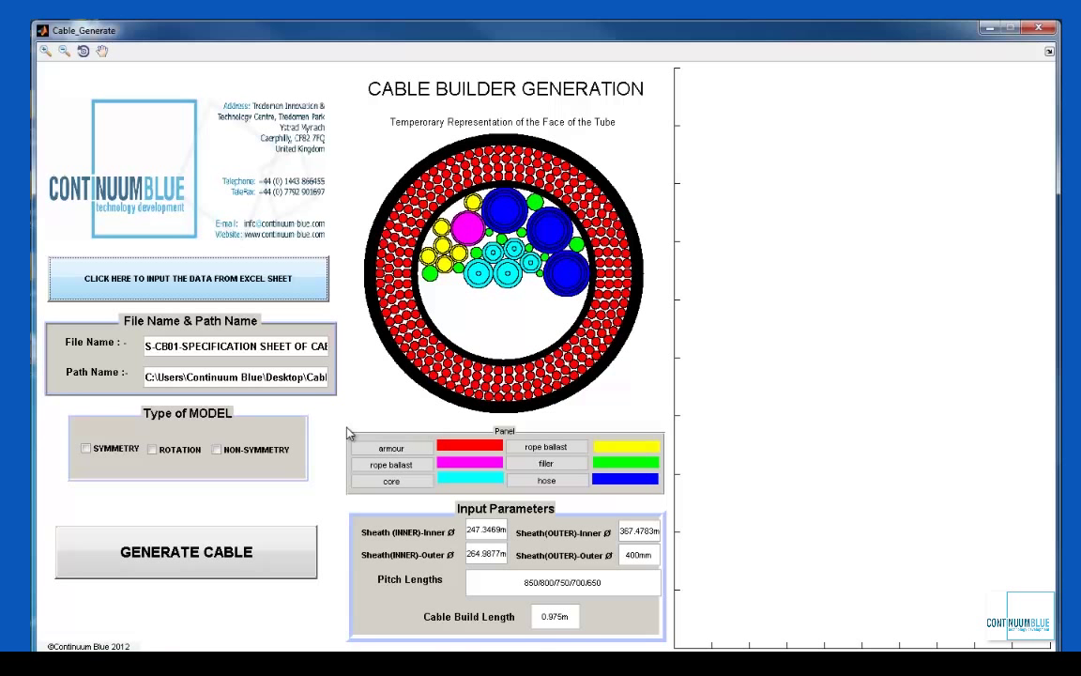
pyautogui.moveTo(341, 528)
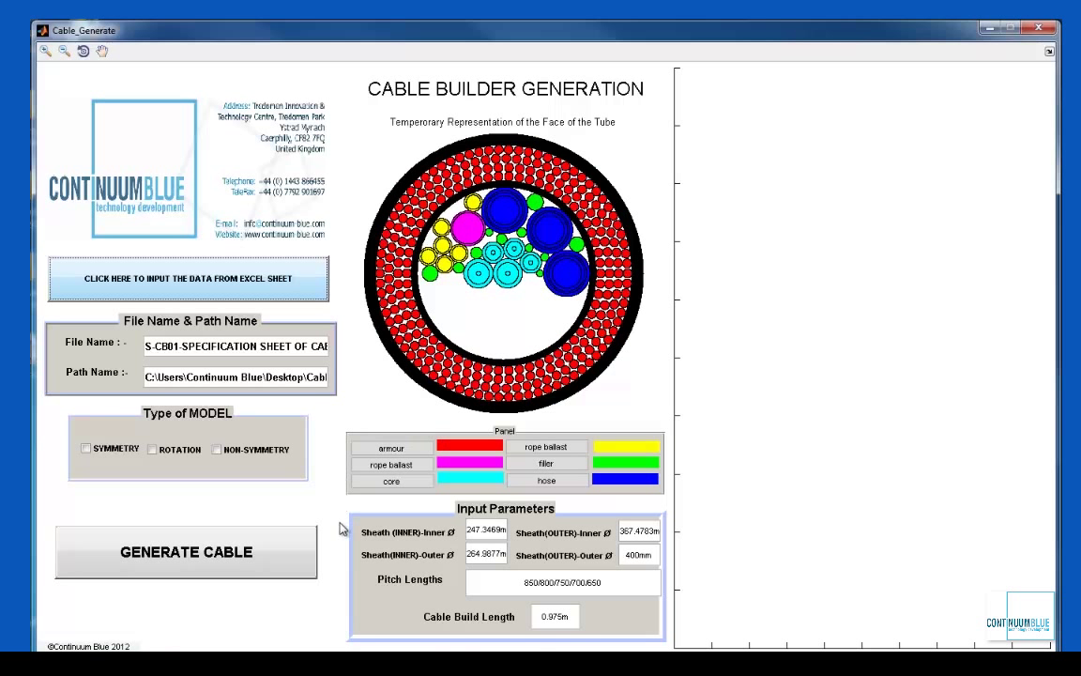
pyautogui.moveTo(349, 511)
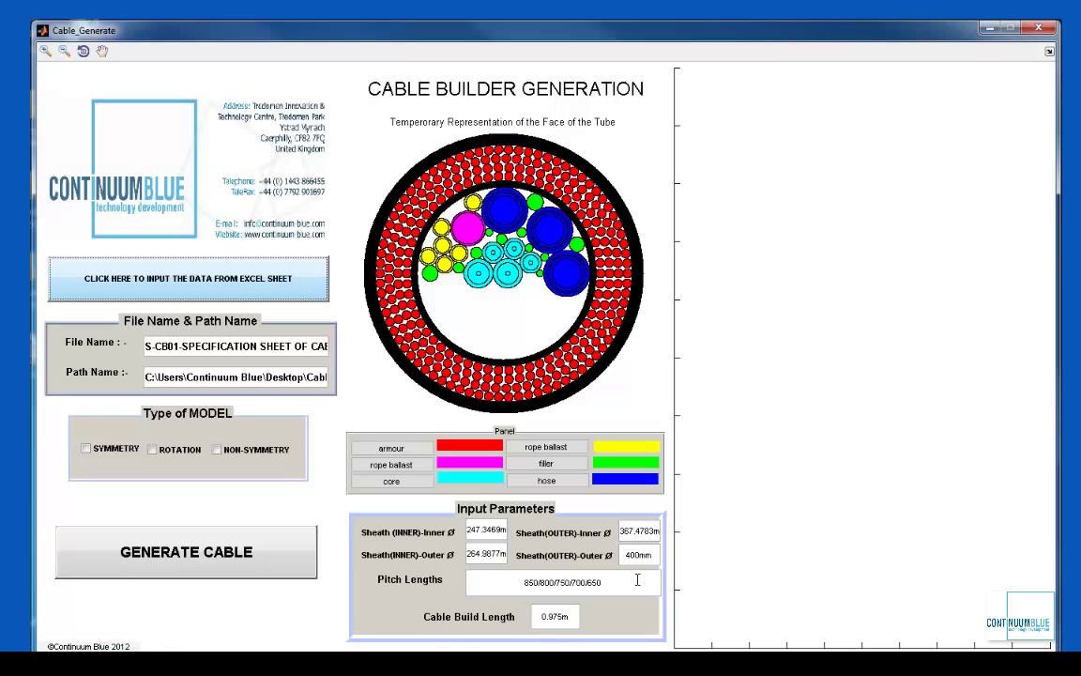
pyautogui.moveTo(636, 582)
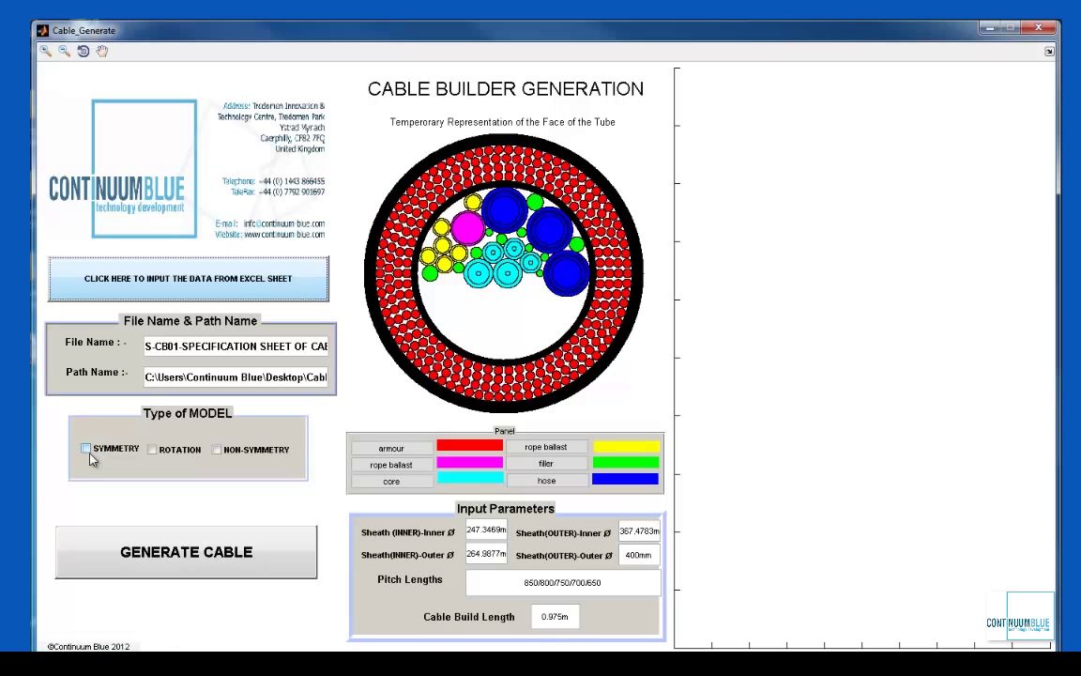
pyautogui.click(82, 448)
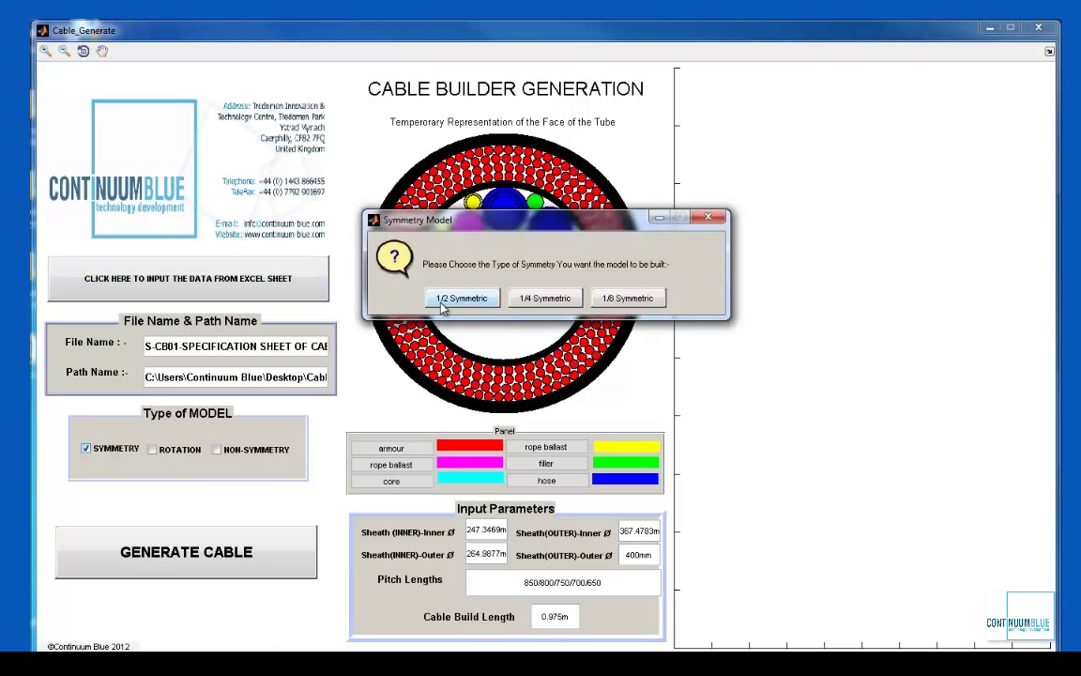
pyautogui.click(462, 297)
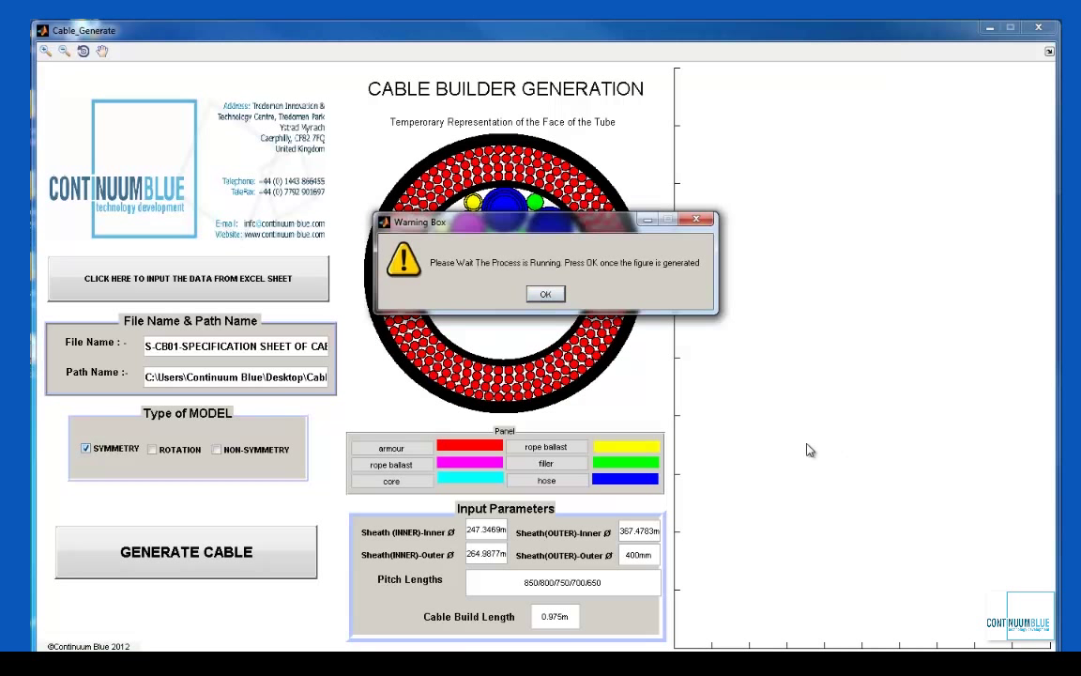
pyautogui.moveTo(777, 430)
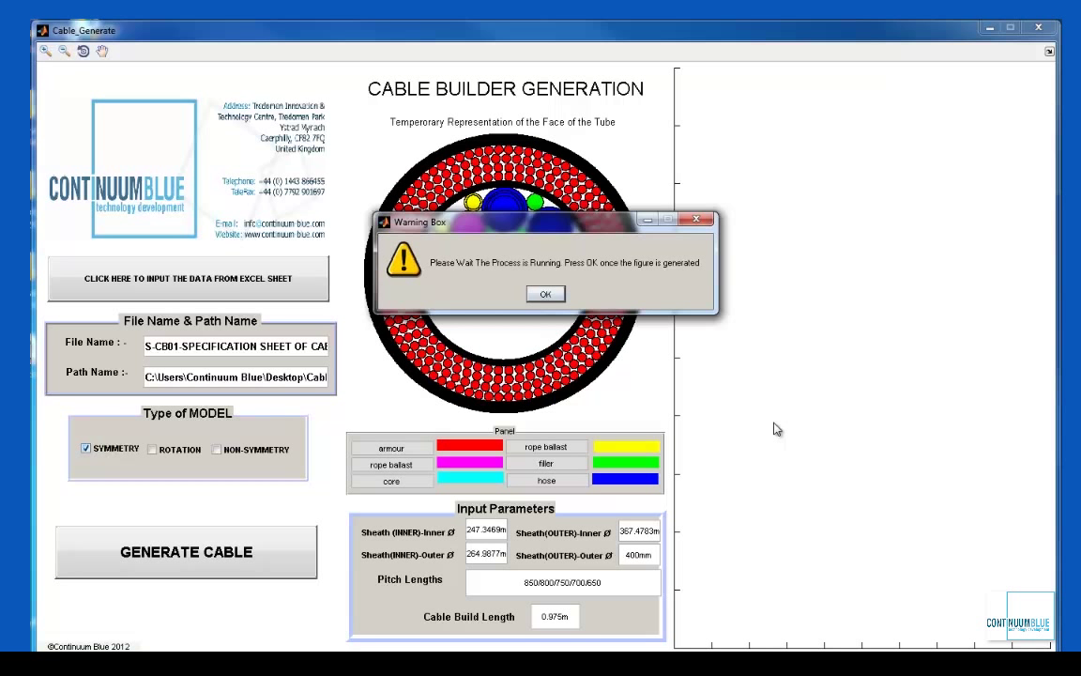
pyautogui.moveTo(942, 436)
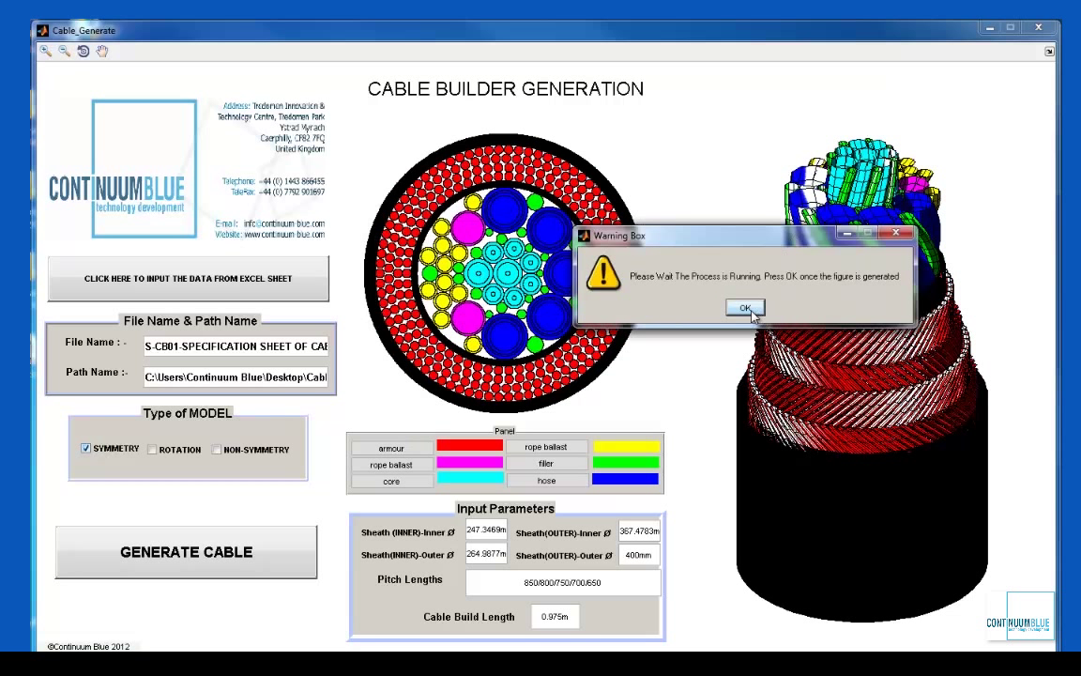
pyautogui.click(743, 308)
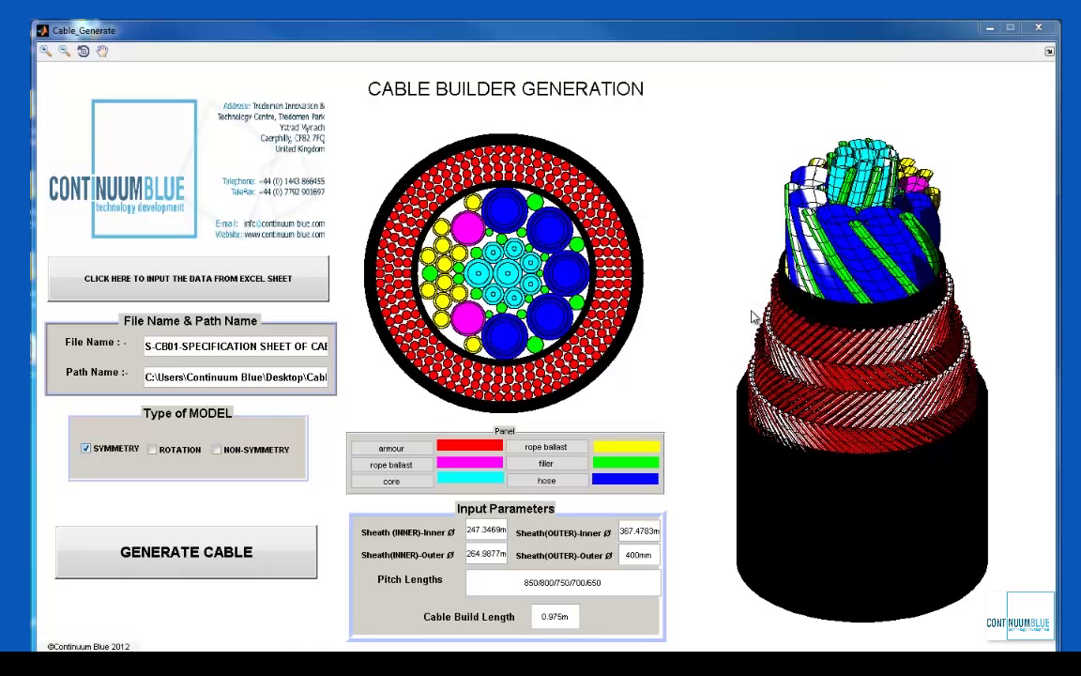
pyautogui.moveTo(724, 306)
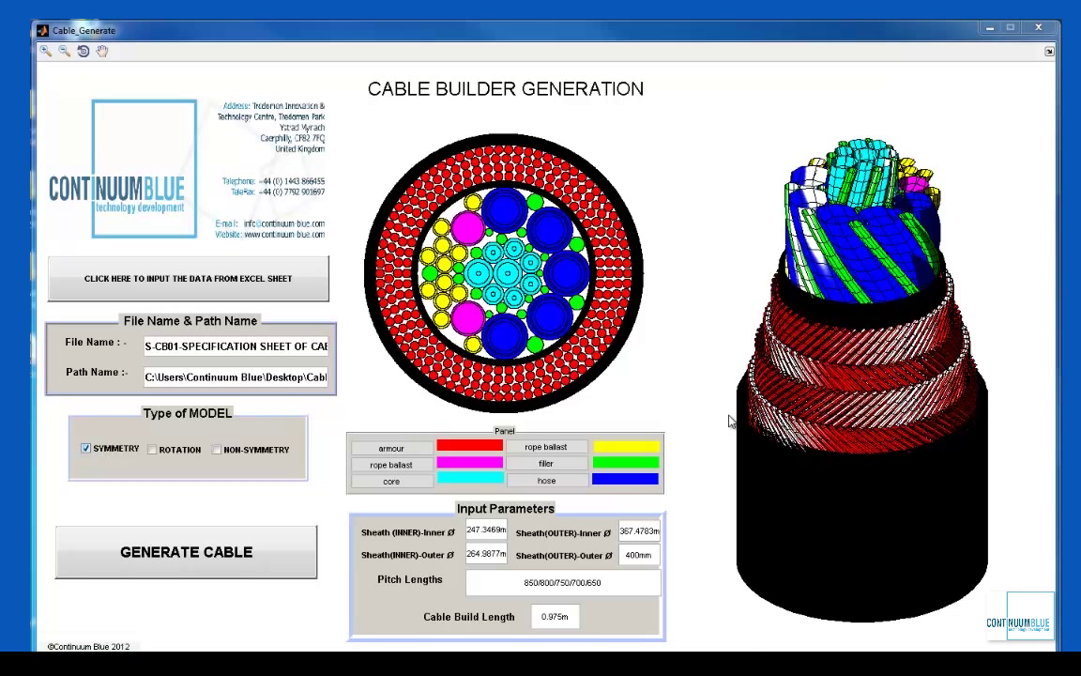
pyautogui.moveTo(713, 420)
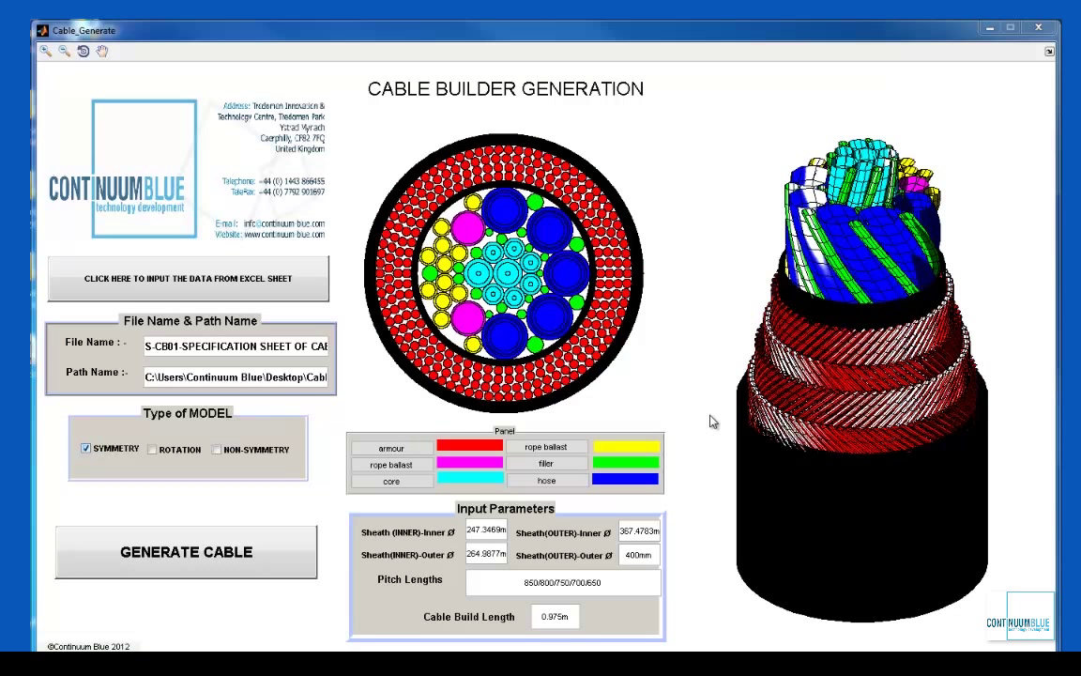
pyautogui.moveTo(337, 548)
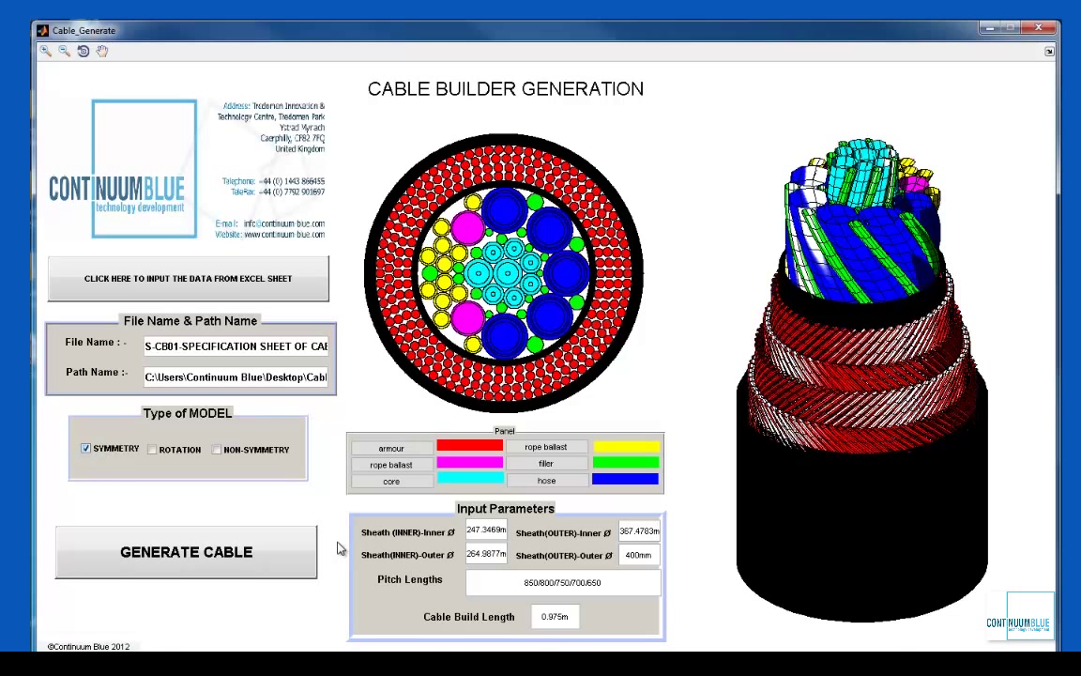
pyautogui.moveTo(338, 548)
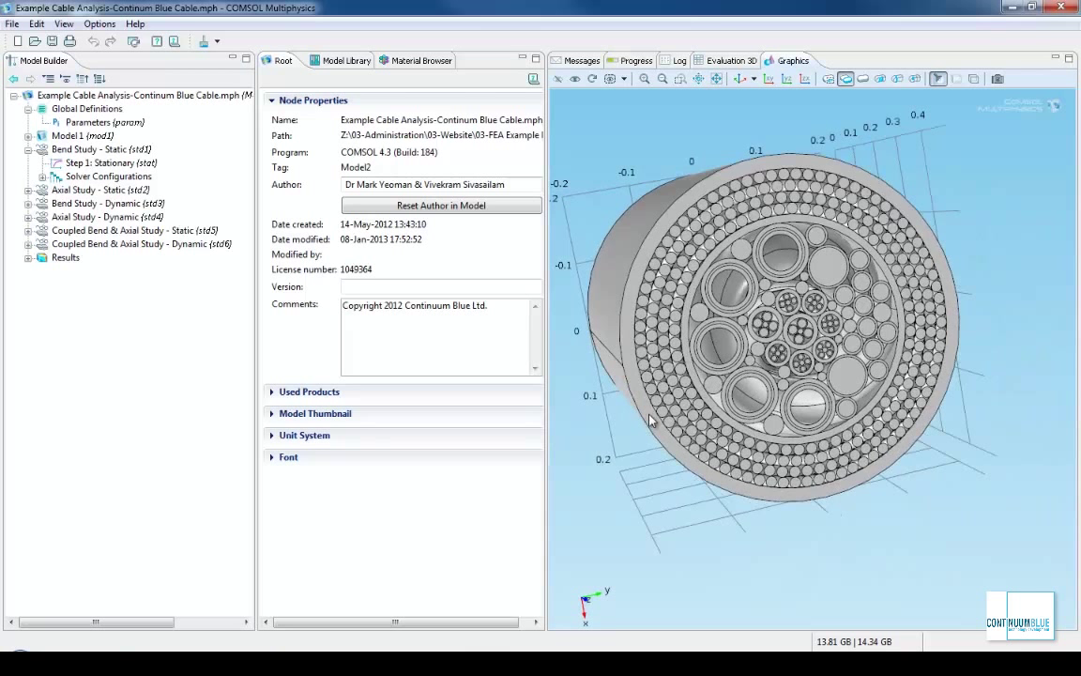
# Show the Global Definitions parameters table of material properties and view settings, scrolling through it.
pyautogui.click(104, 122)
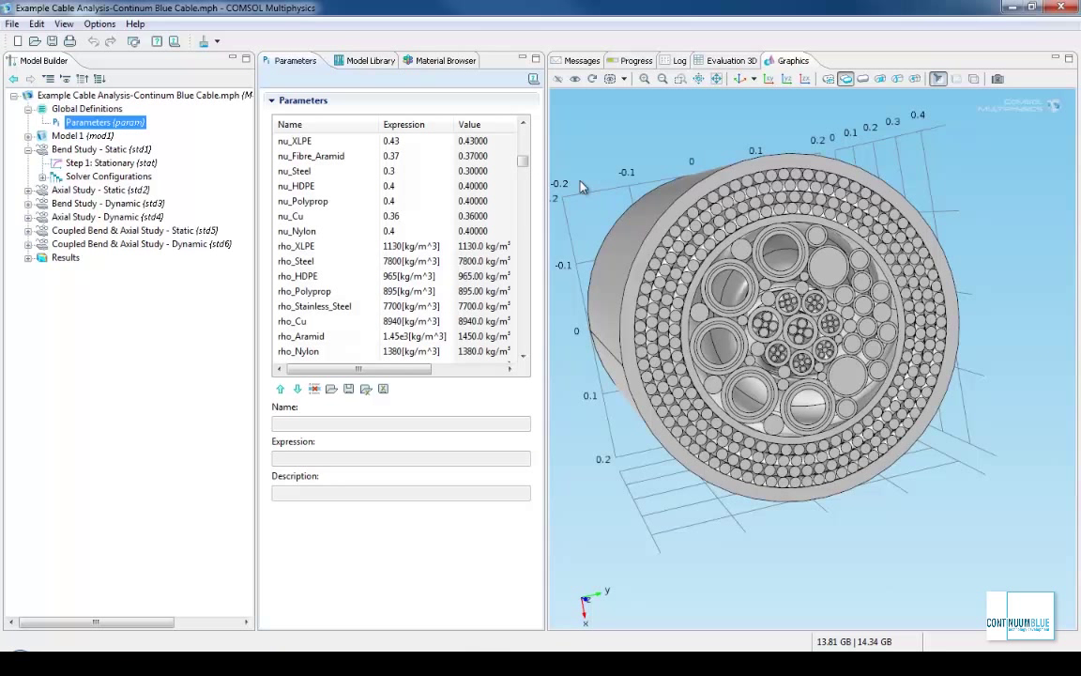
pyautogui.scroll(-3)
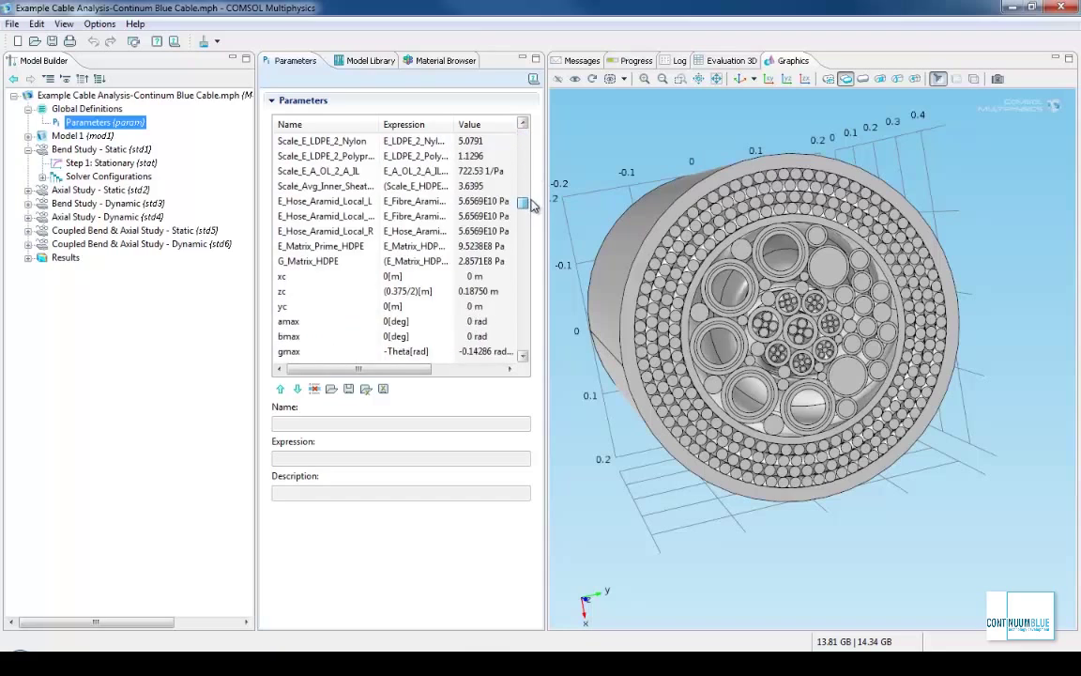
pyautogui.scroll(-3)
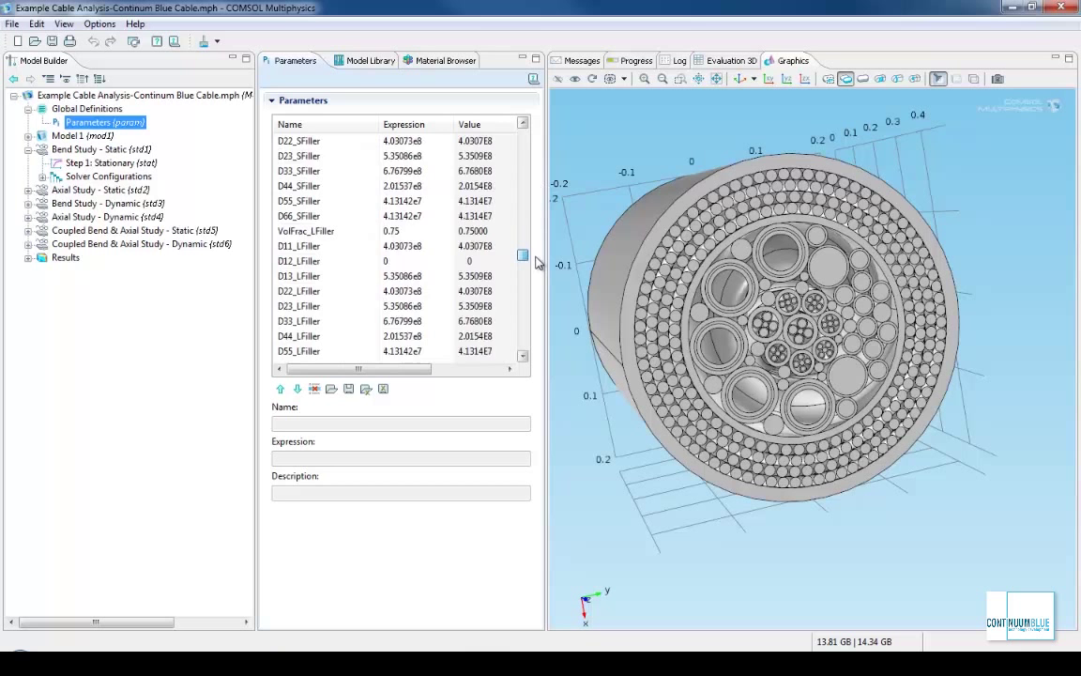
pyautogui.scroll(-3)
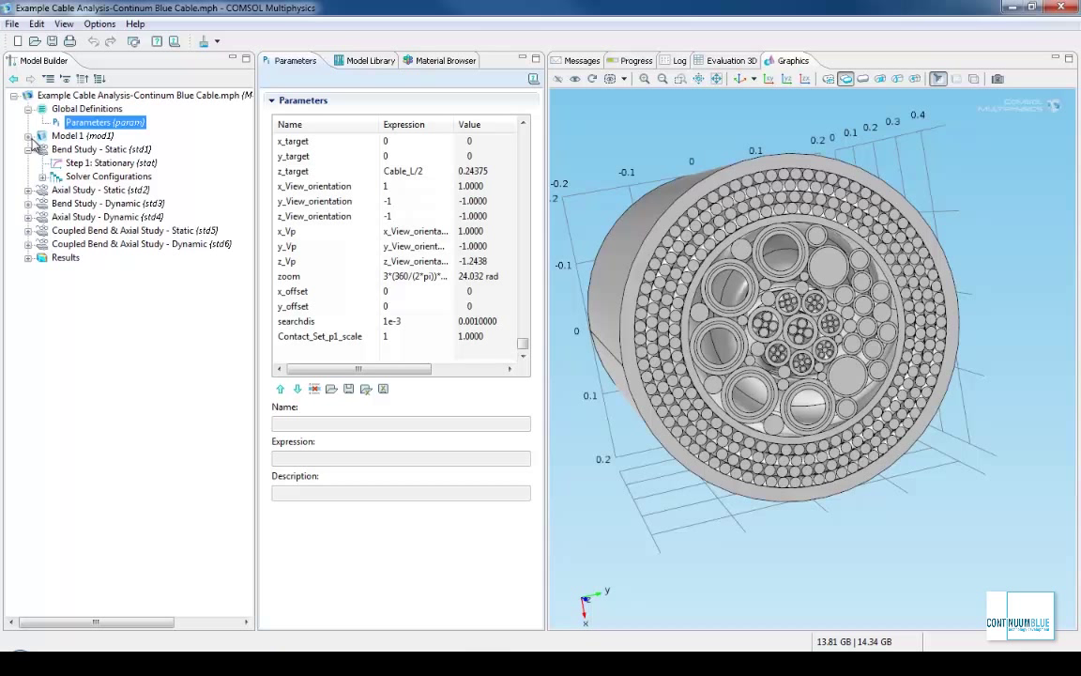
# Expand Model 1's Definitions to reveal its probes, domain selections, contact pairs and materials.
pyautogui.click(28, 135)
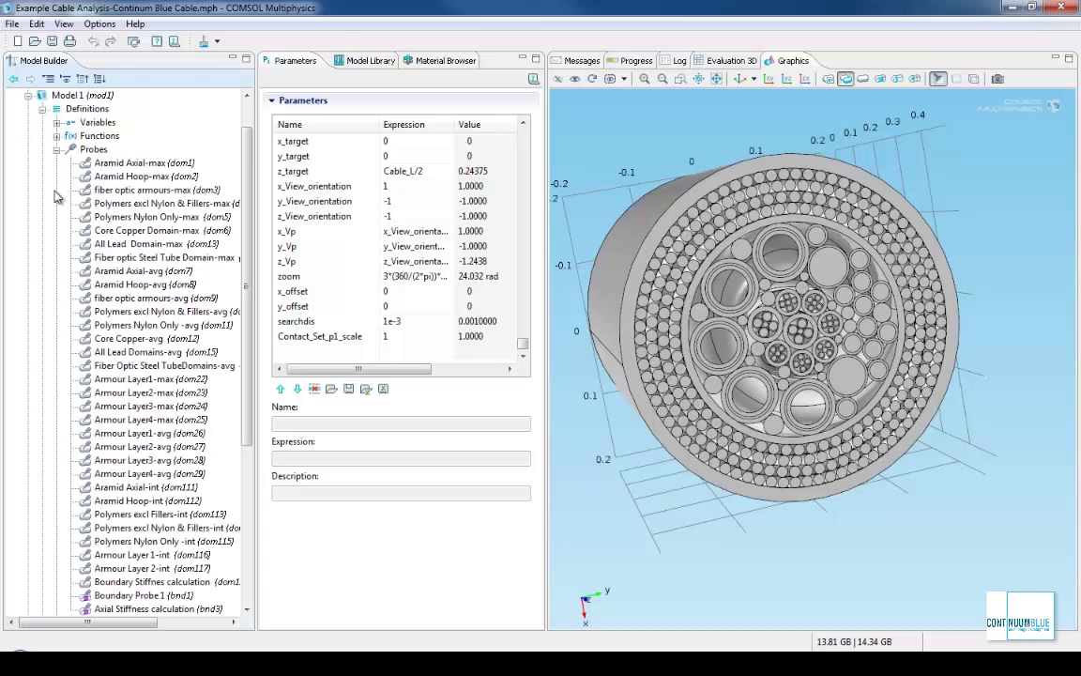
pyautogui.scroll(-3)
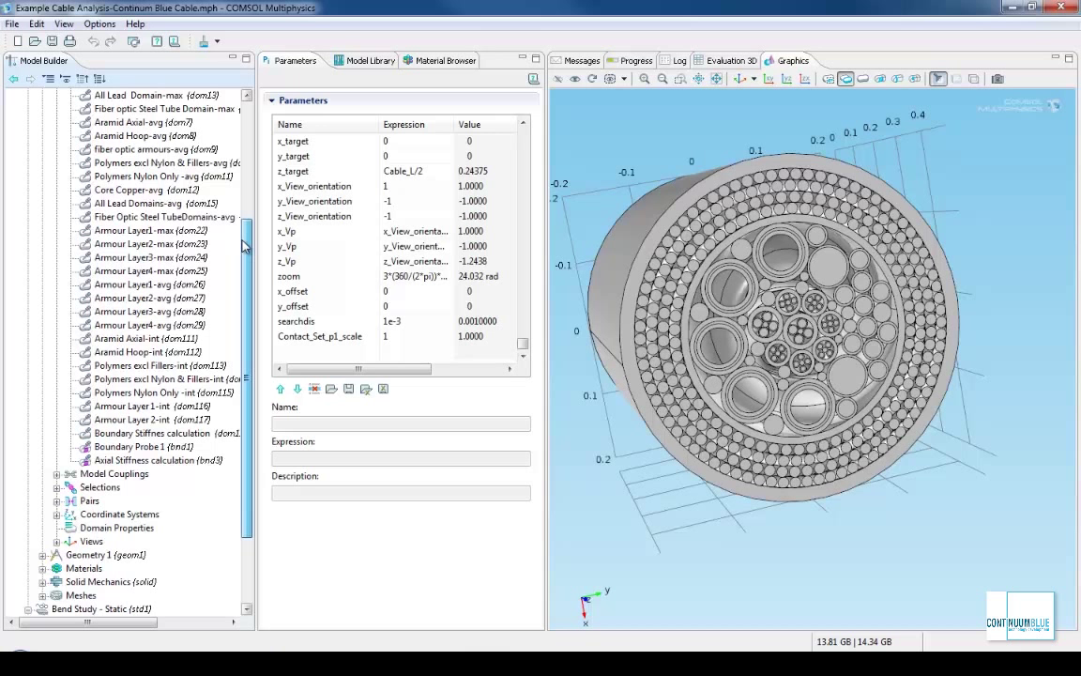
pyautogui.scroll(-3)
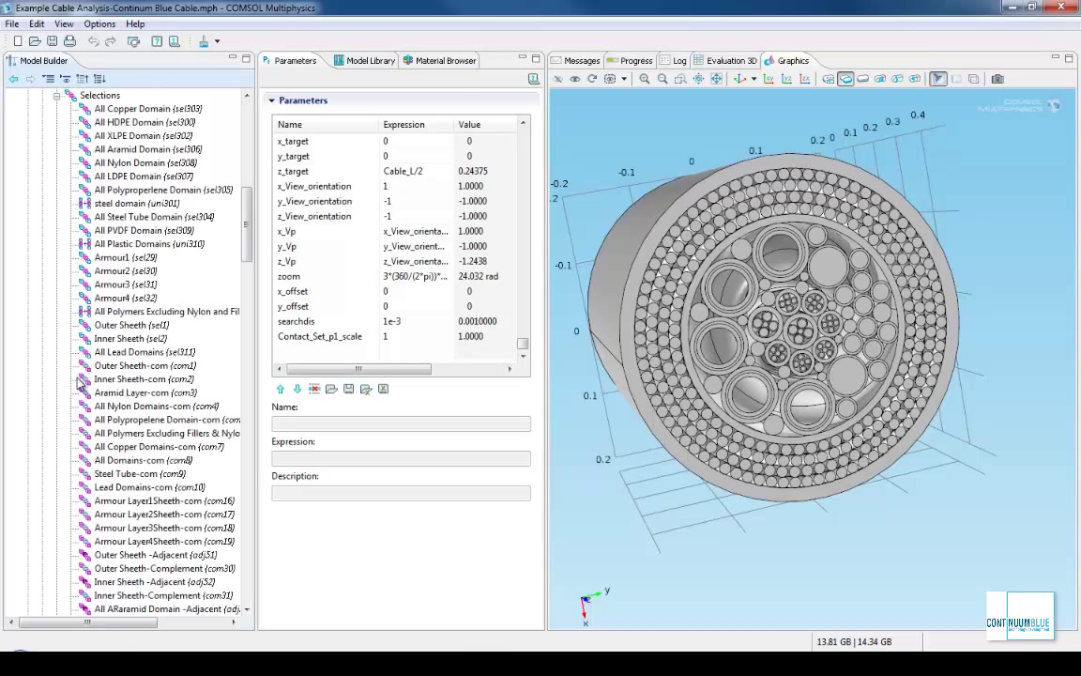
pyautogui.scroll(-3)
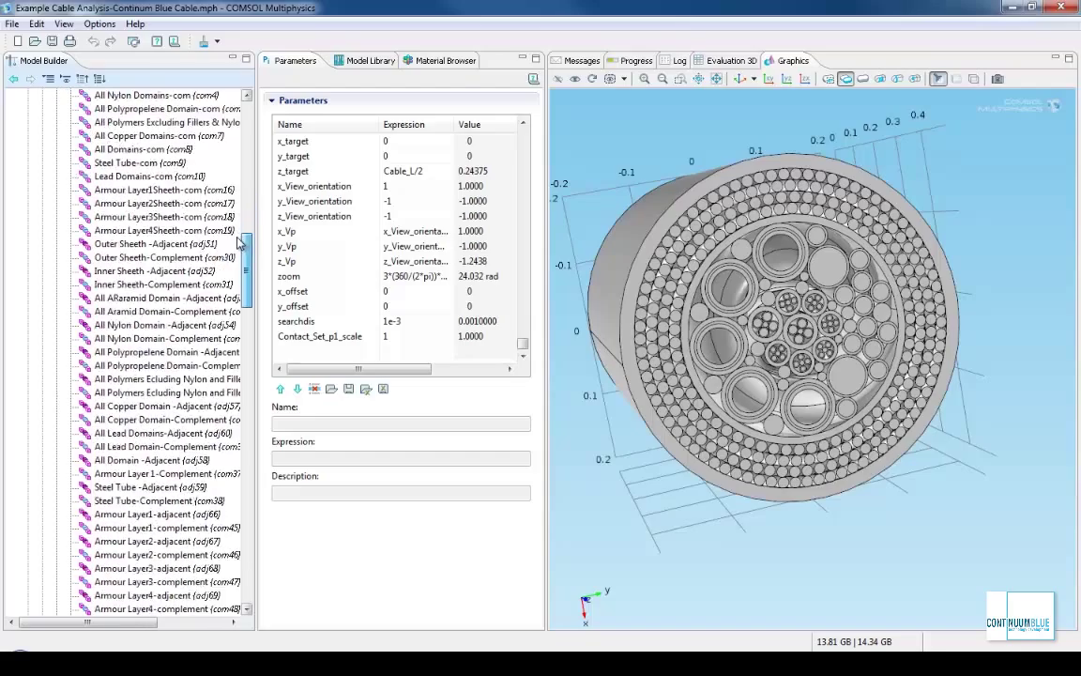
pyautogui.scroll(-3)
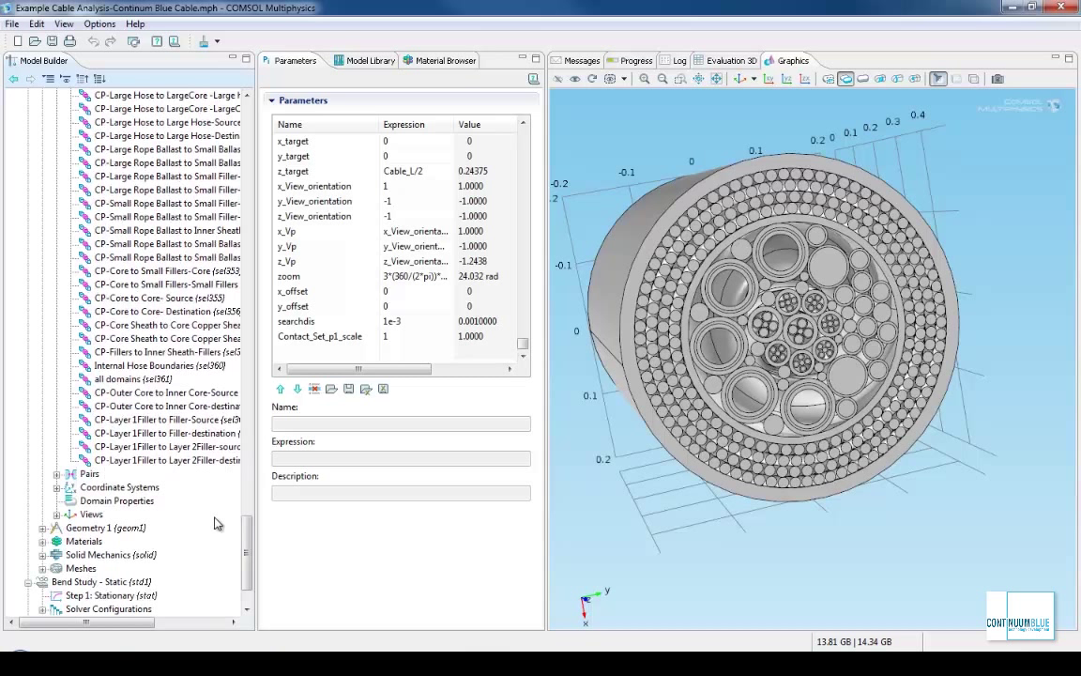
pyautogui.moveTo(109, 530)
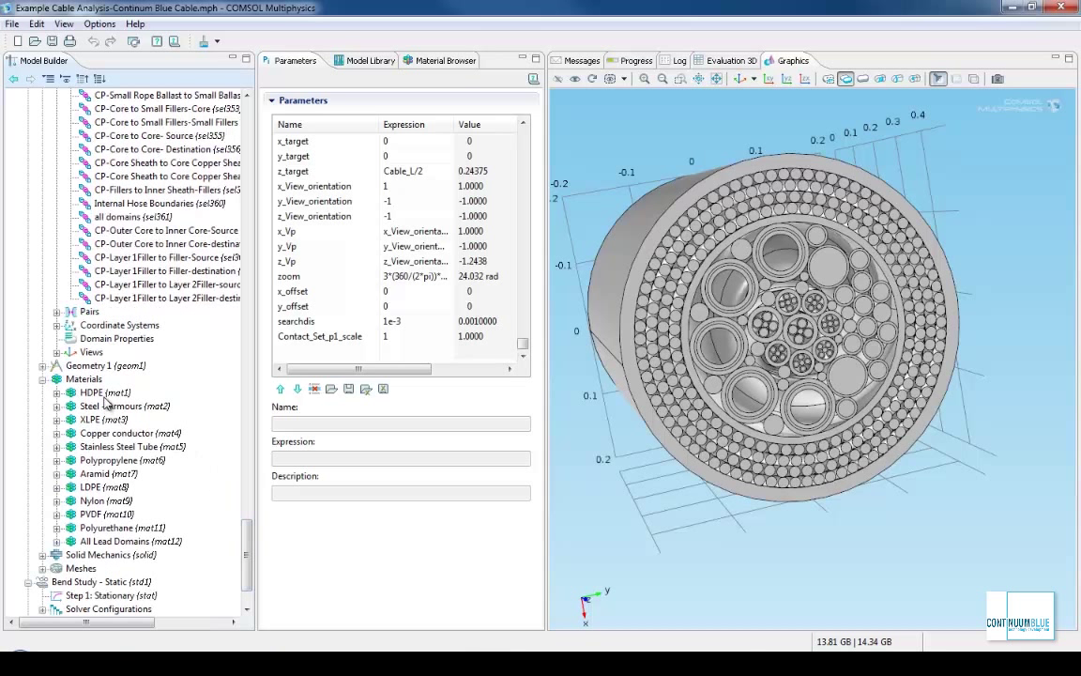
# Show the HDPE, Steel - Armours and Copper conductor materials with their assigned cable domains.
pyautogui.click(98, 392)
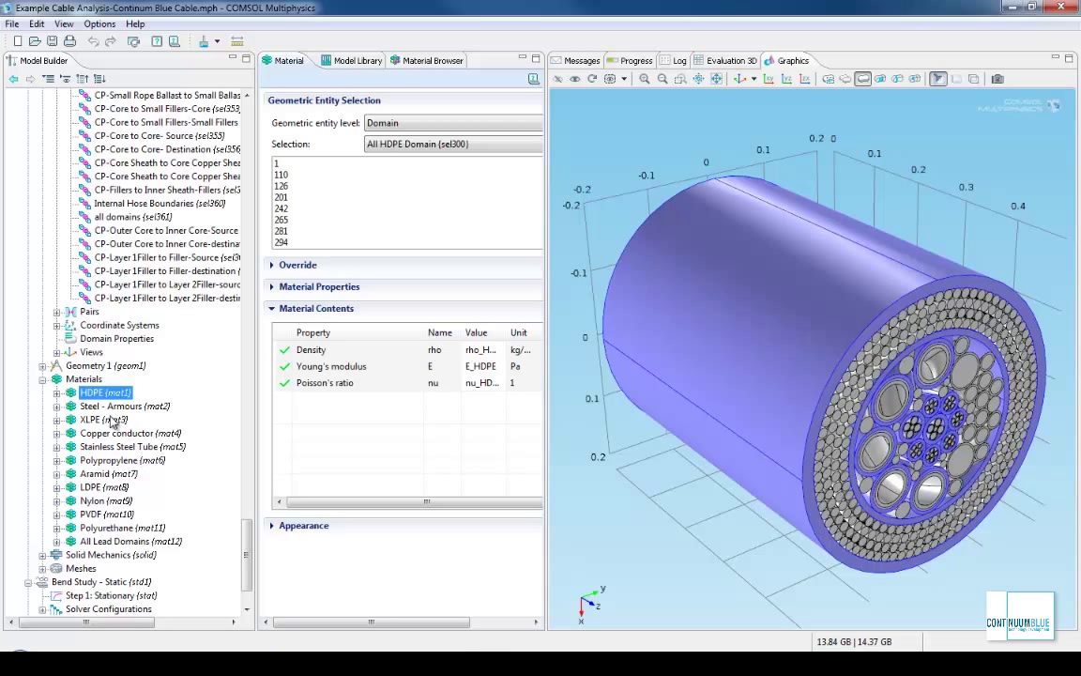
pyautogui.click(124, 405)
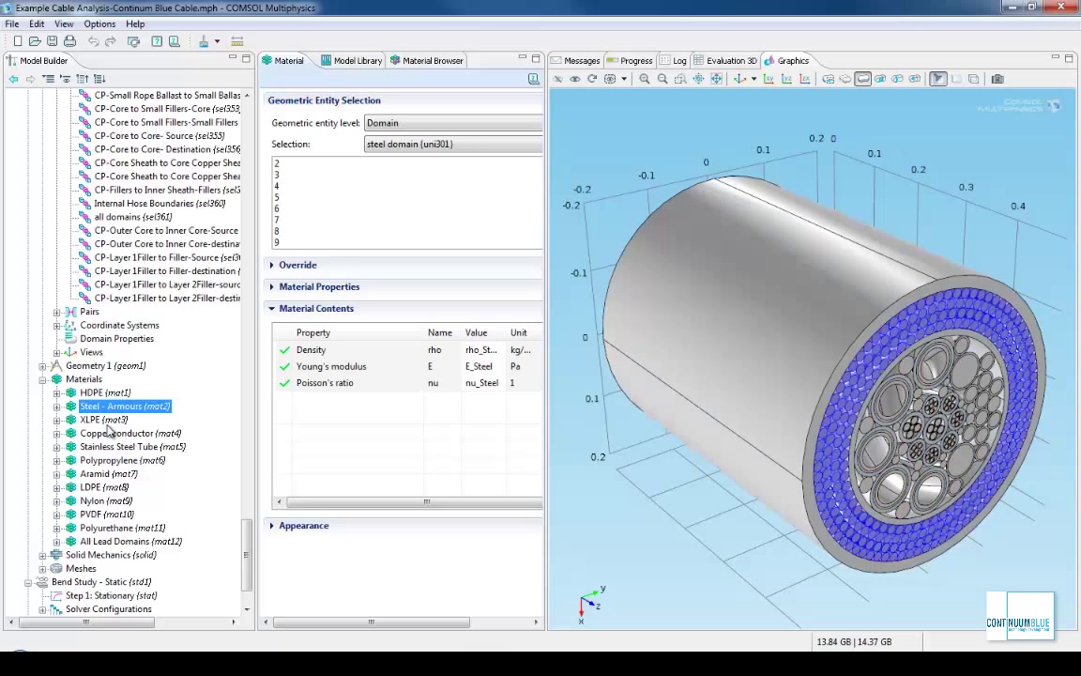
pyautogui.click(117, 432)
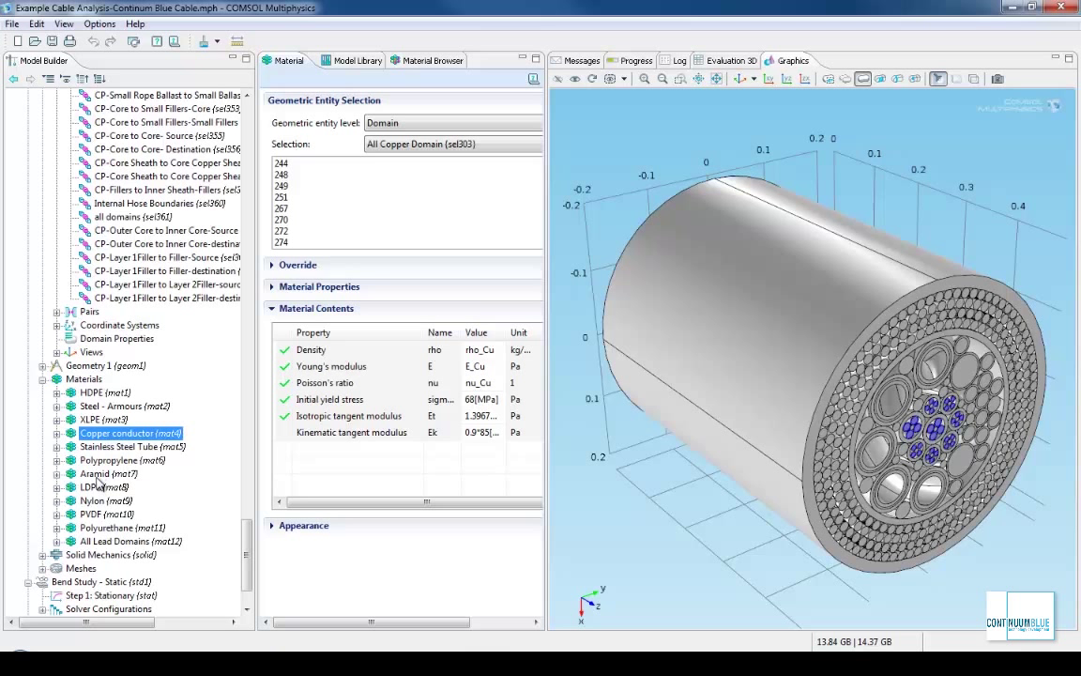
pyautogui.moveTo(187, 522)
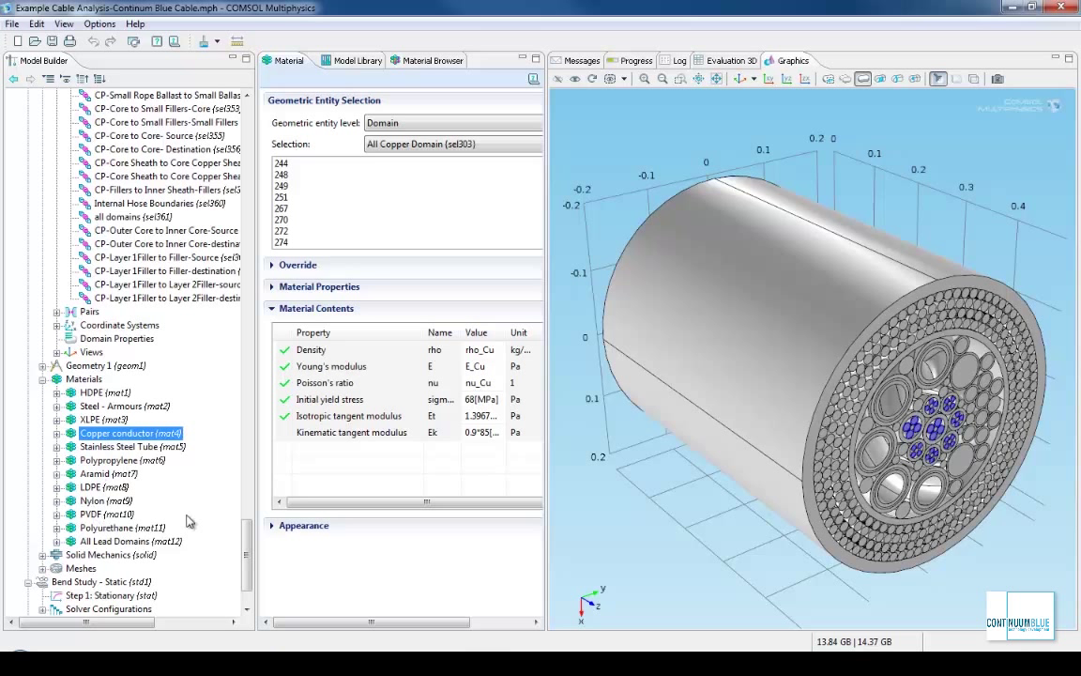
pyautogui.click(42, 567)
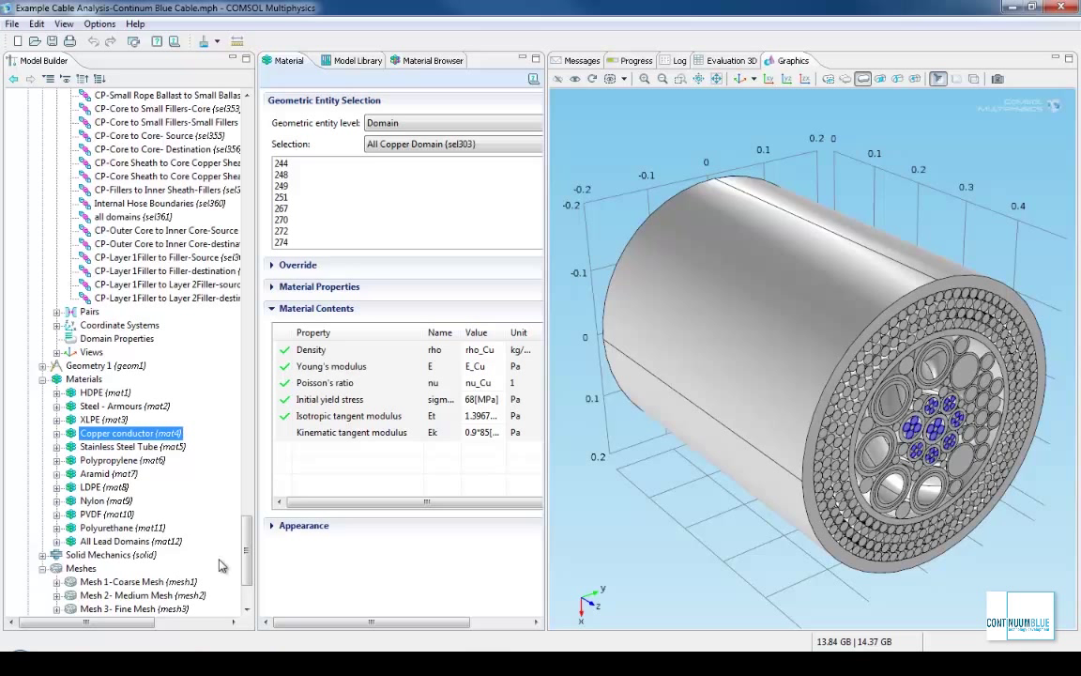
# Build Mesh 1 - Coarse Mesh over the whole cable geometry.
pyautogui.scroll(-3)
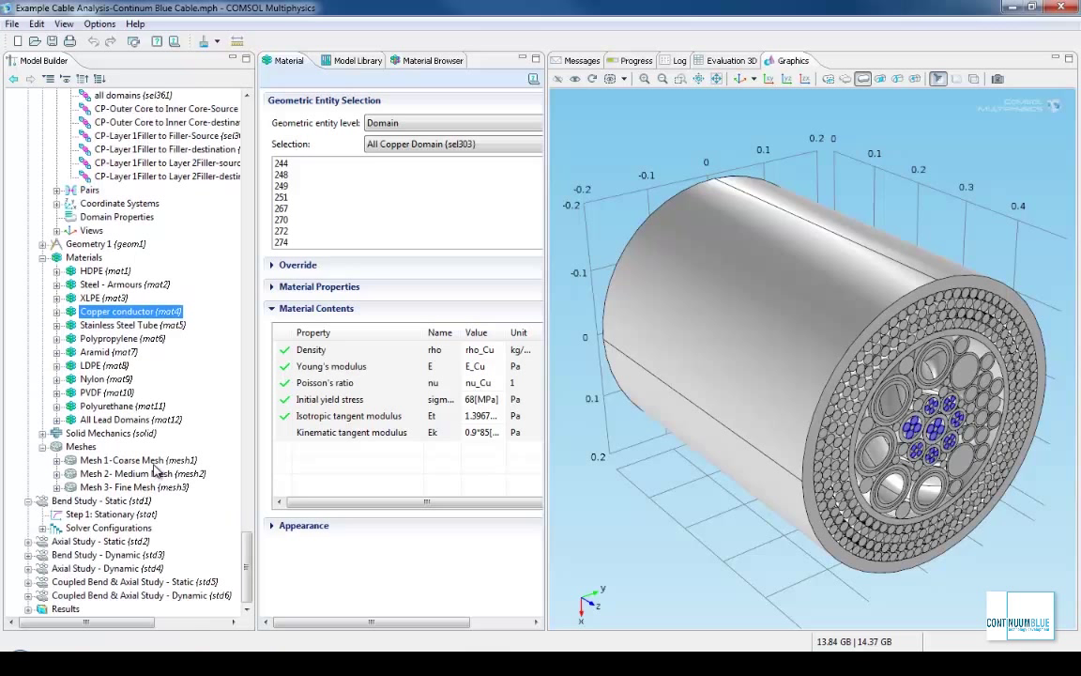
pyautogui.click(122, 460)
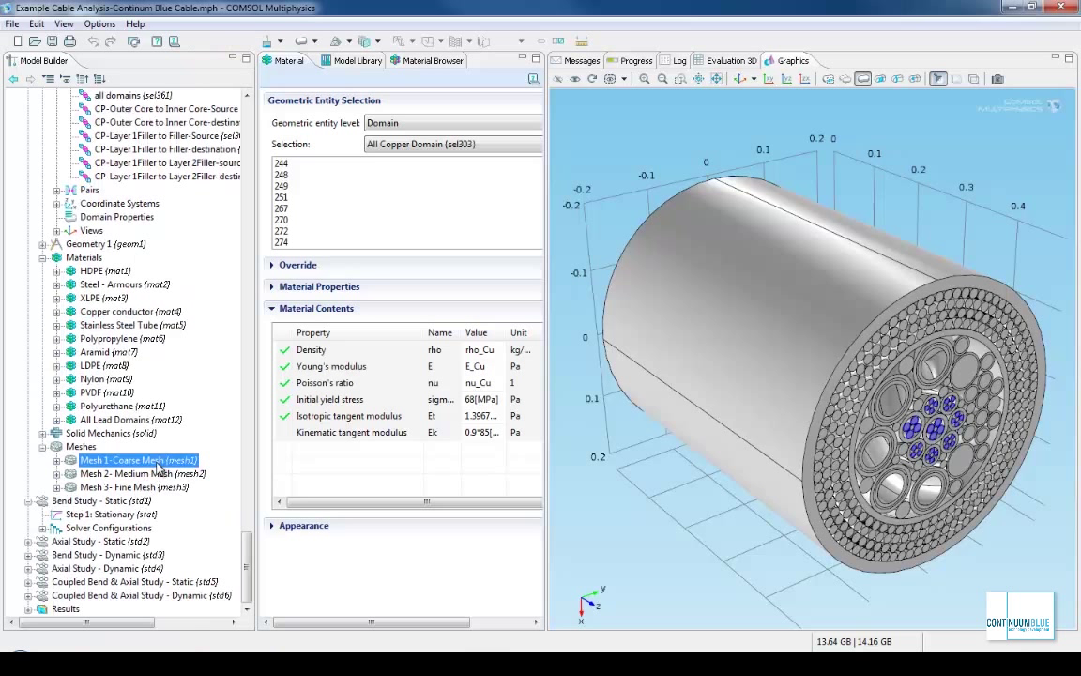
pyautogui.click(128, 460)
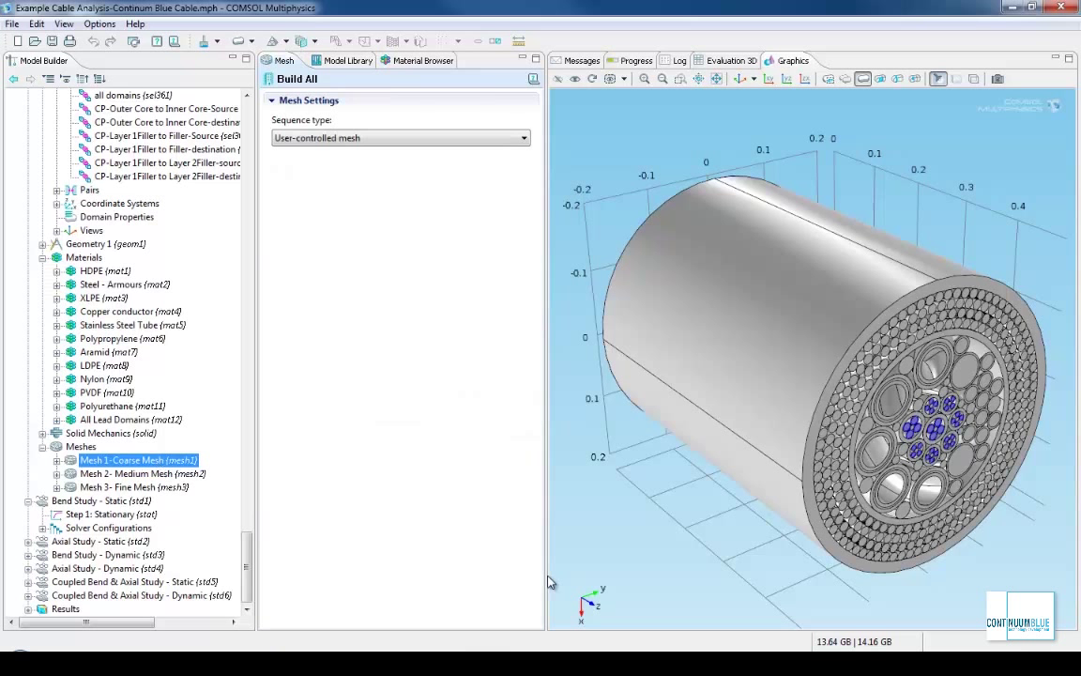
pyautogui.moveTo(596, 556)
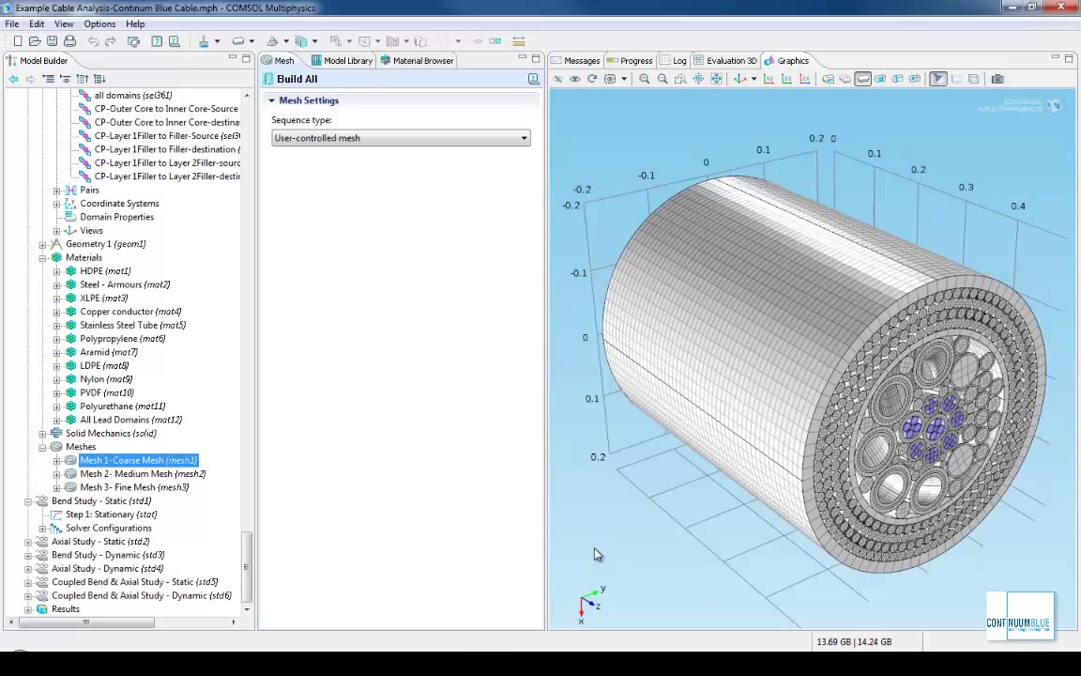
pyautogui.moveTo(759, 473)
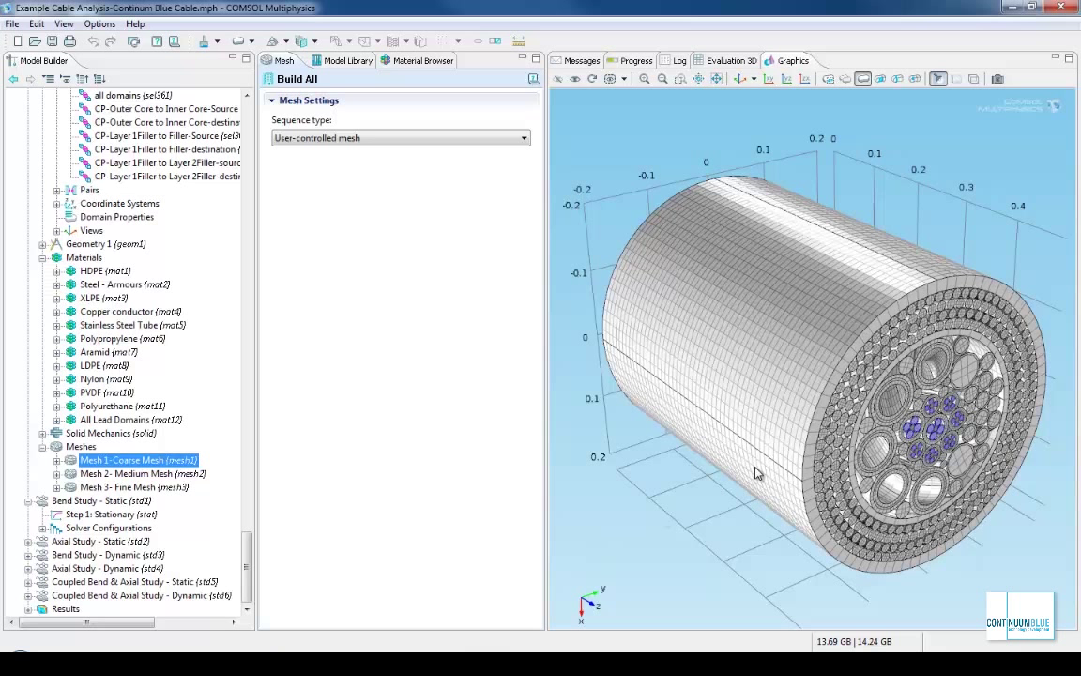
pyautogui.moveTo(728, 460)
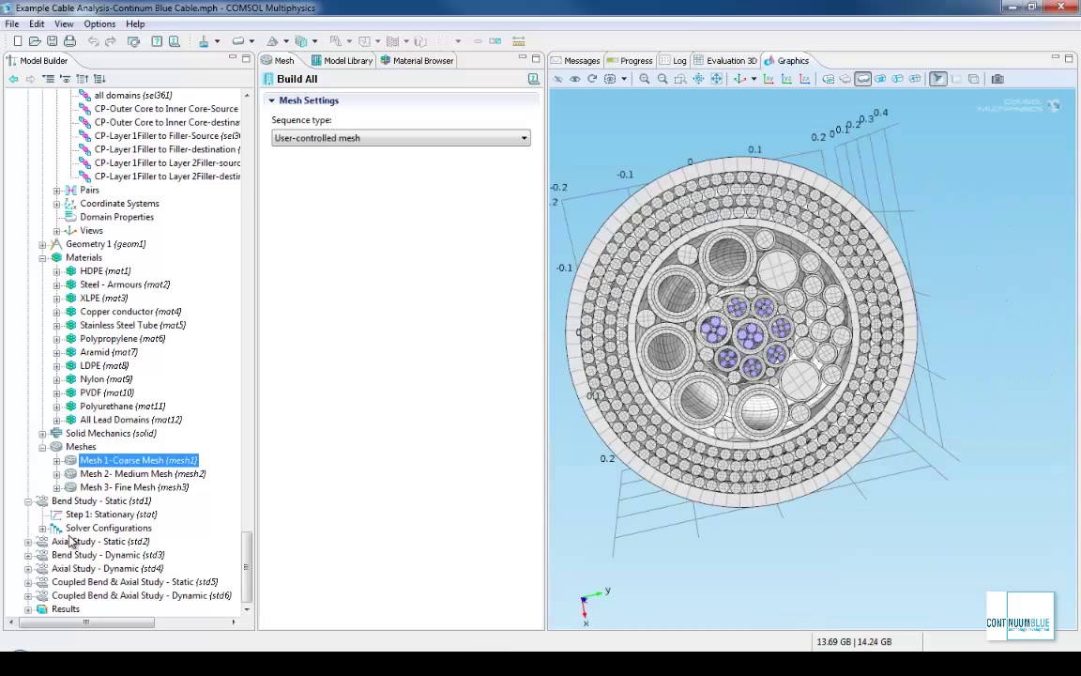
# Review the static and dynamic bend studies, ending on the Coupled Bend & Axial Study - Dynamic settings.
pyautogui.click(98, 499)
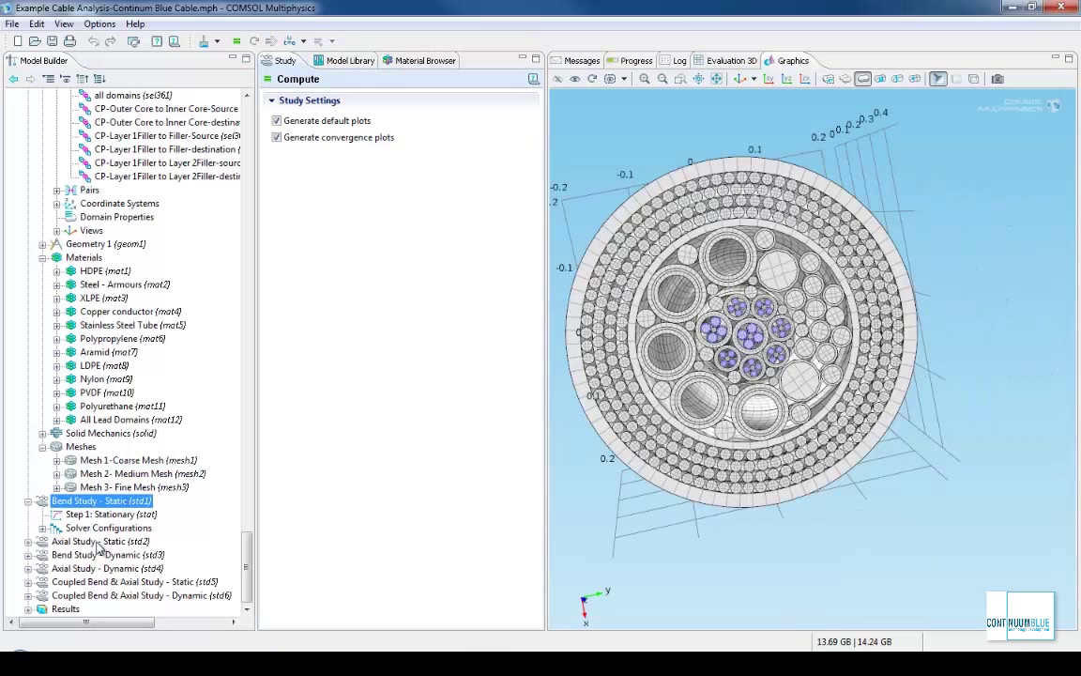
pyautogui.click(103, 556)
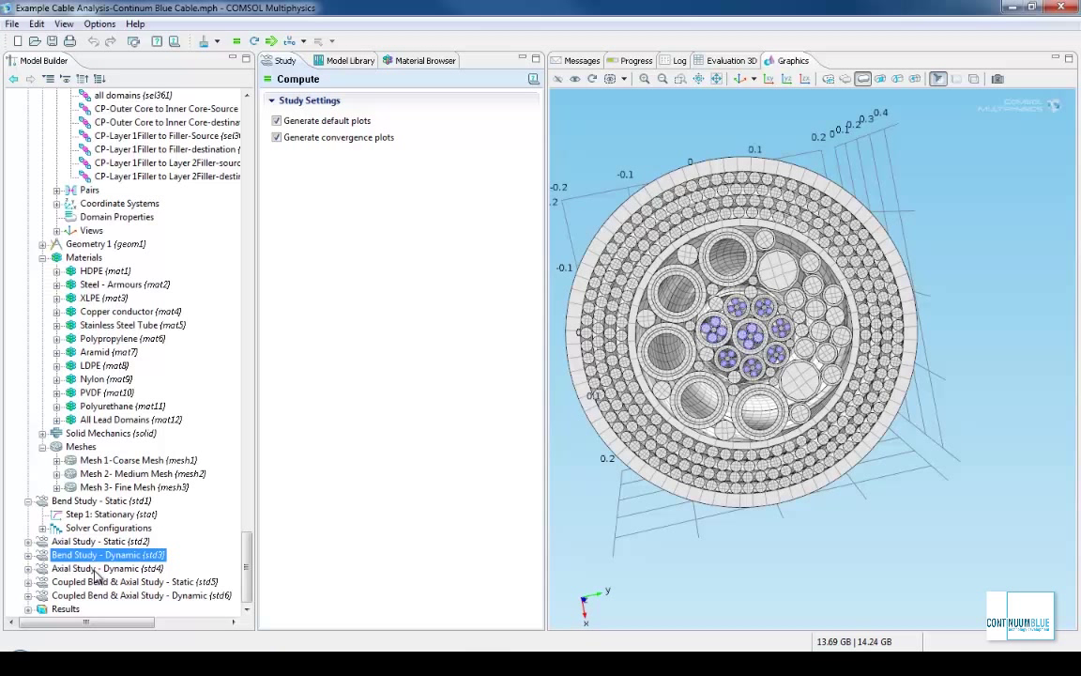
pyautogui.click(132, 582)
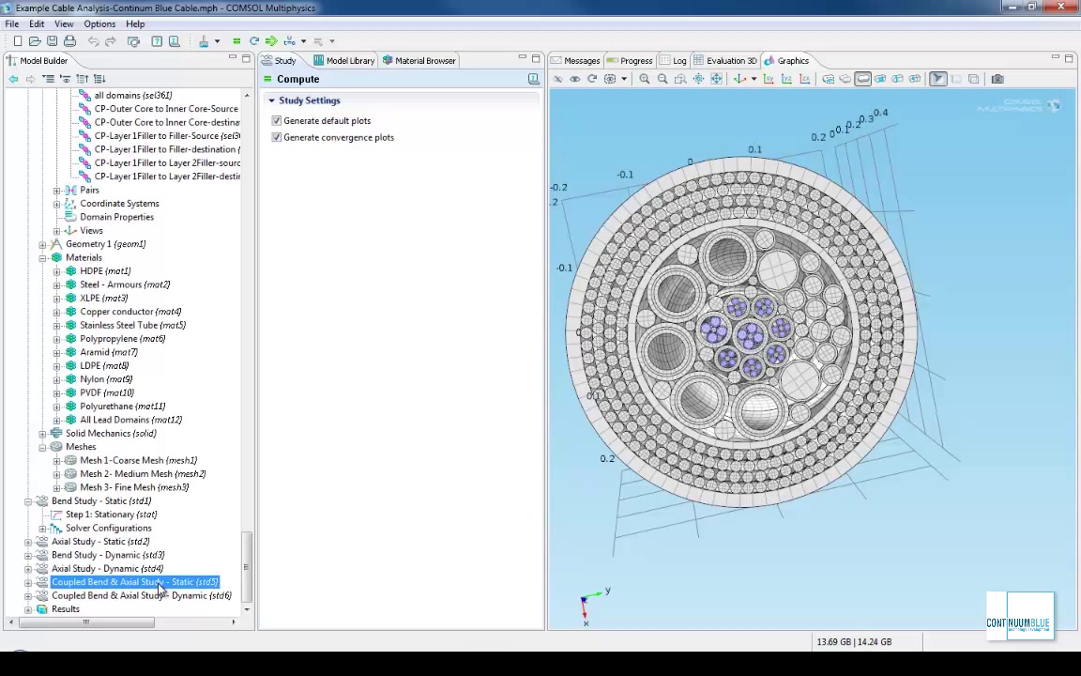
pyautogui.click(140, 595)
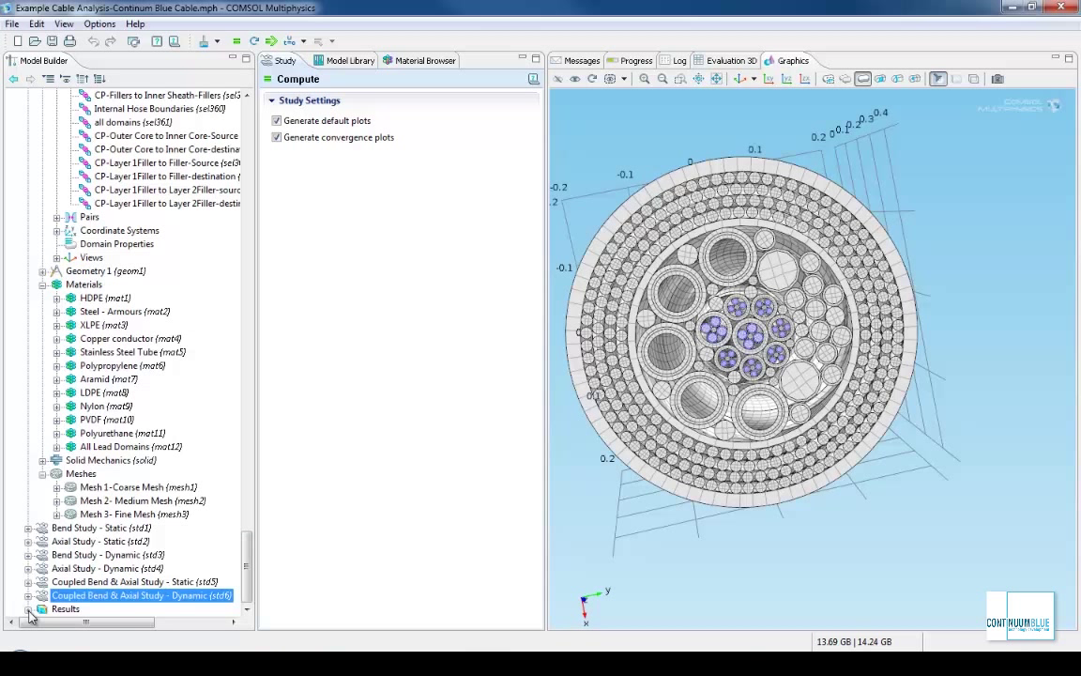
# Expand the result plot groups and jump to a saved Go to View of the cable's copper domains.
pyautogui.click(33, 608)
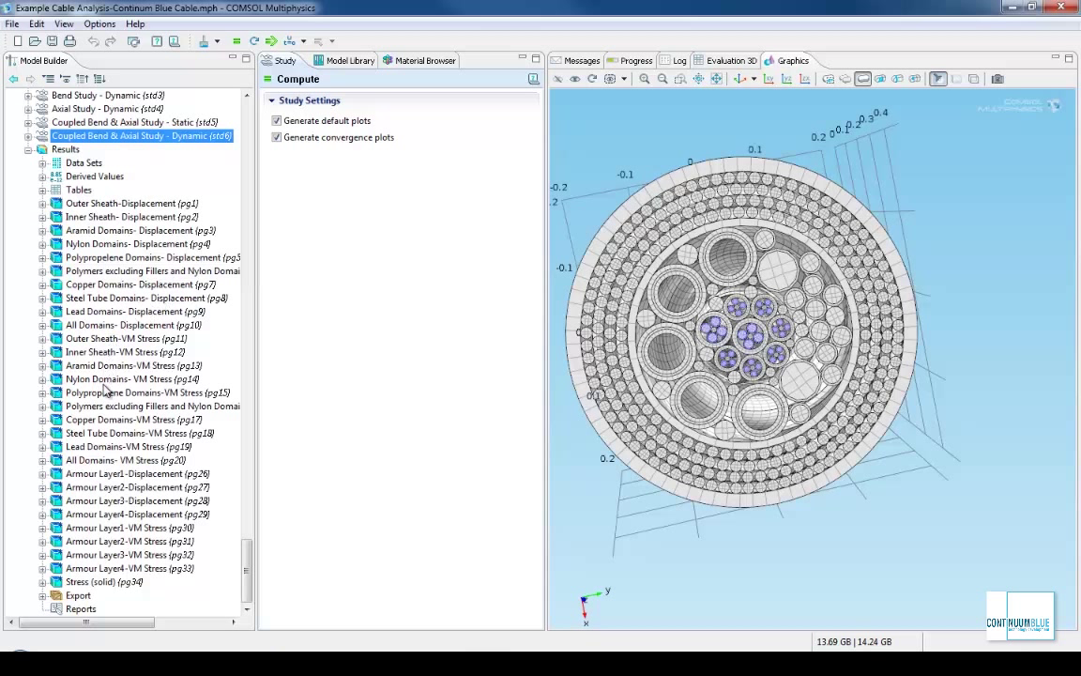
pyautogui.click(745, 79)
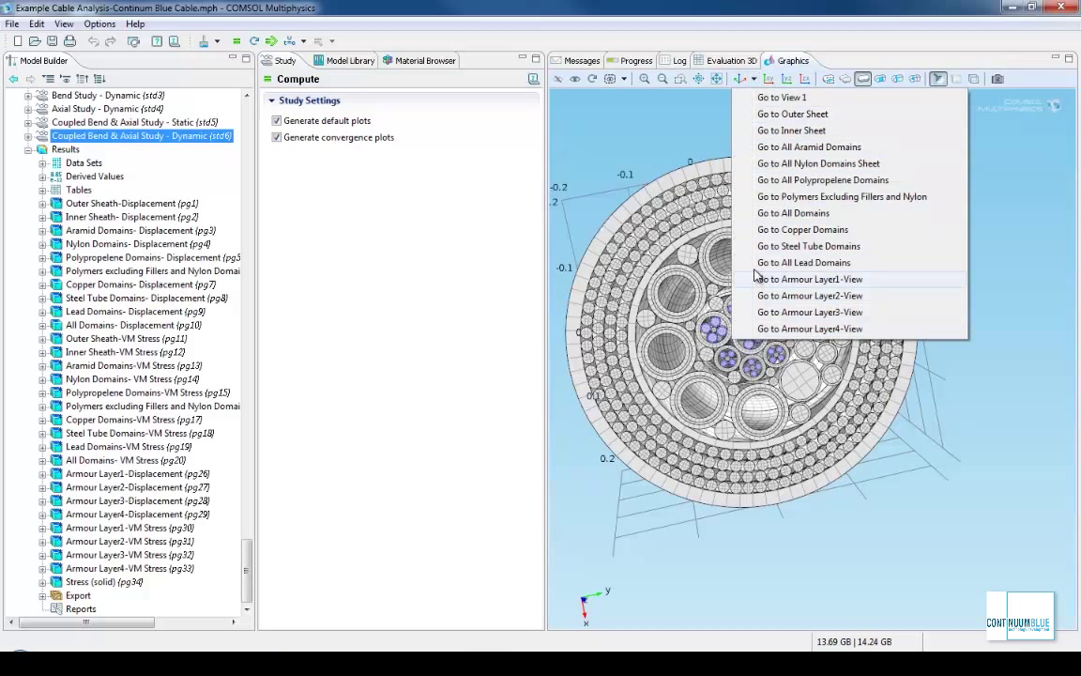
pyautogui.moveTo(762, 262)
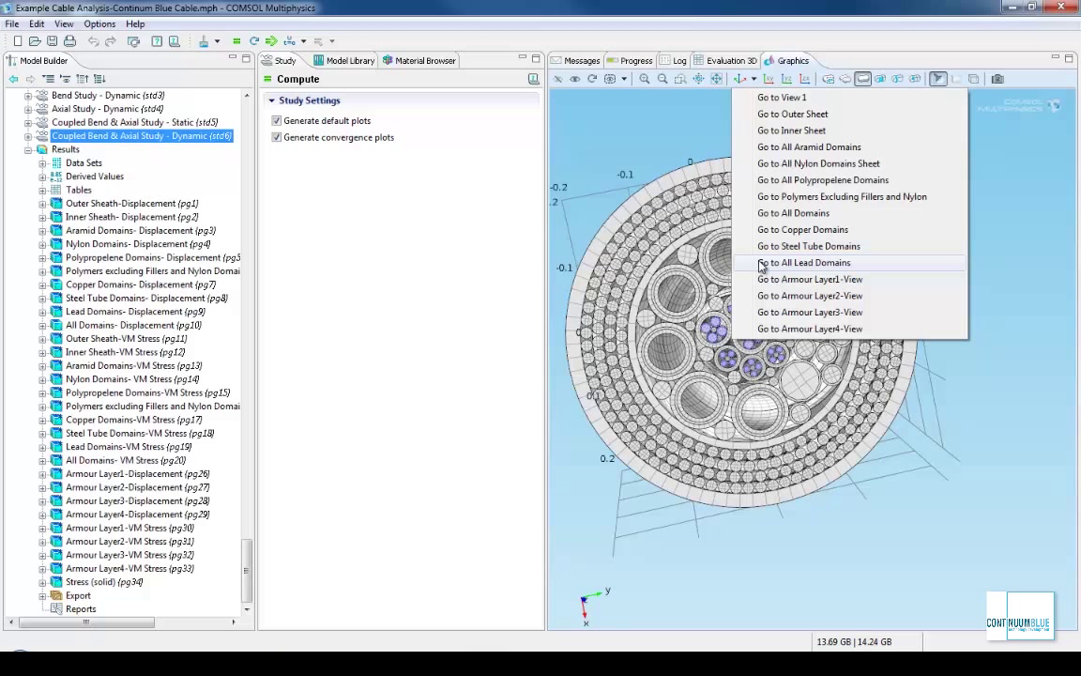
pyautogui.moveTo(773, 229)
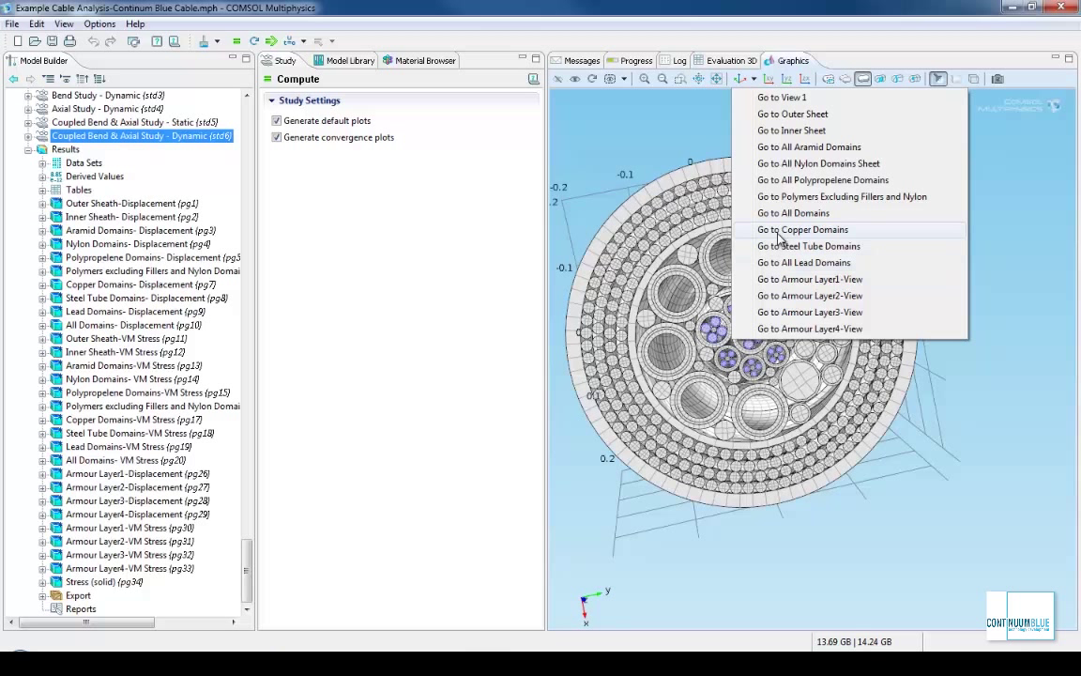
pyautogui.click(802, 229)
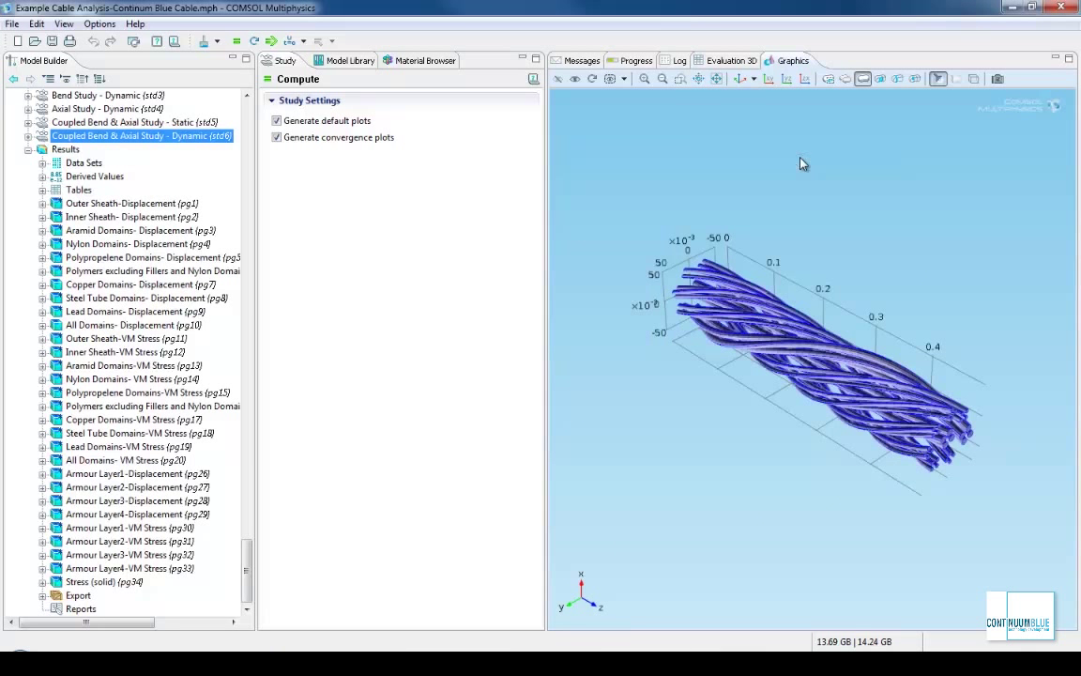
pyautogui.click(747, 79)
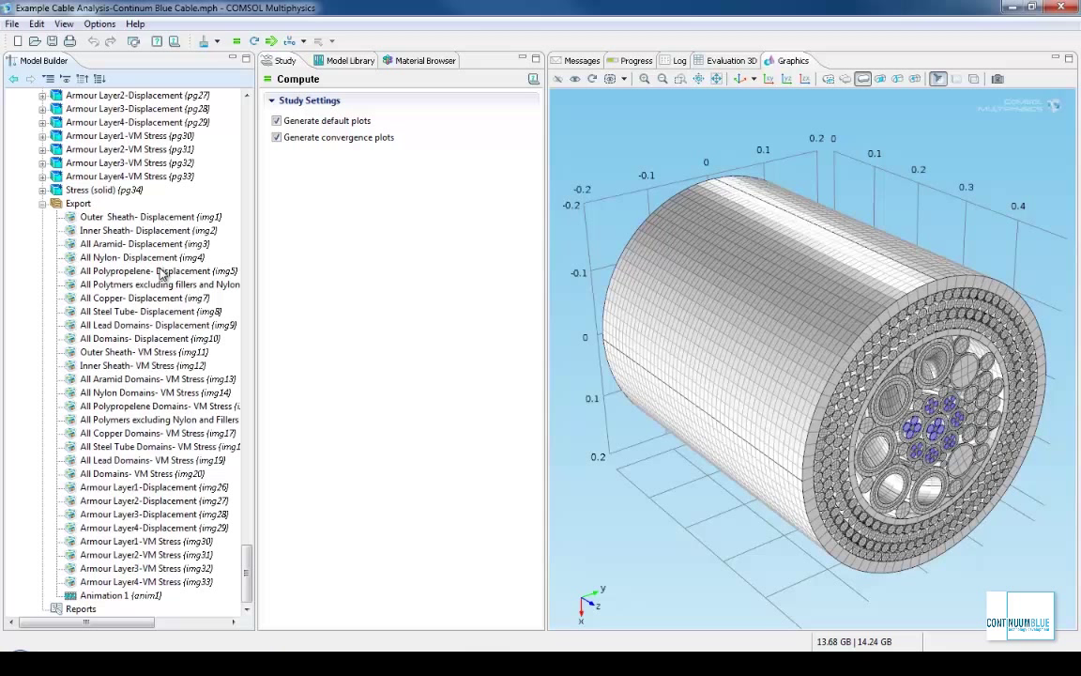
pyautogui.moveTo(225, 341)
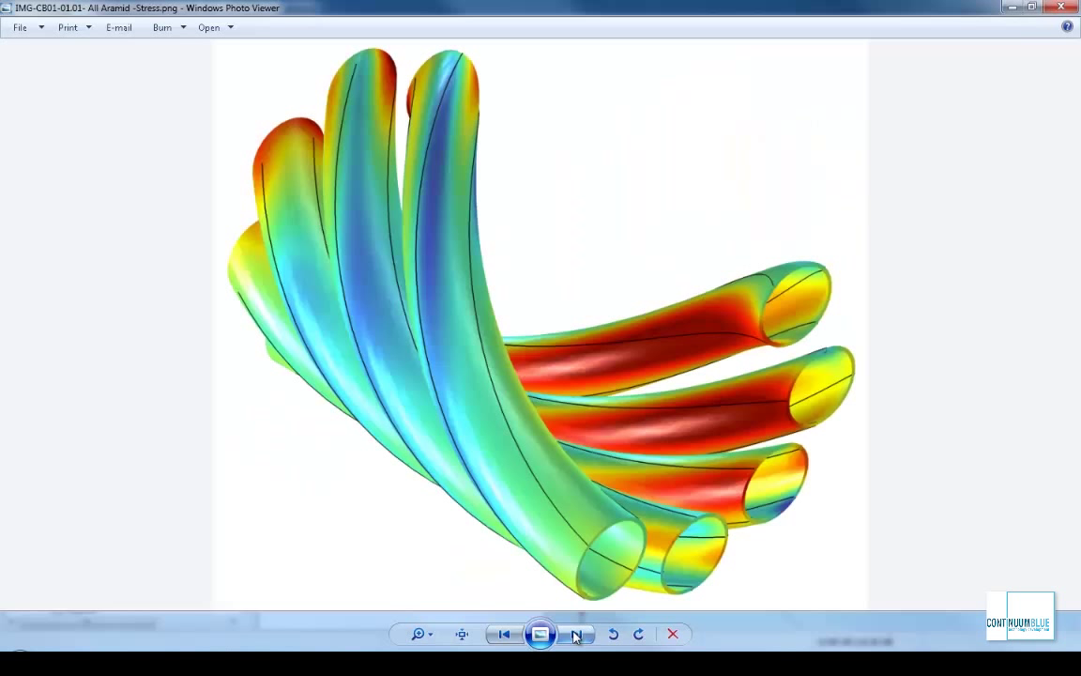
# Step through the exported images from All Aramid Stress to All Polymers Stress.
pyautogui.click(574, 634)
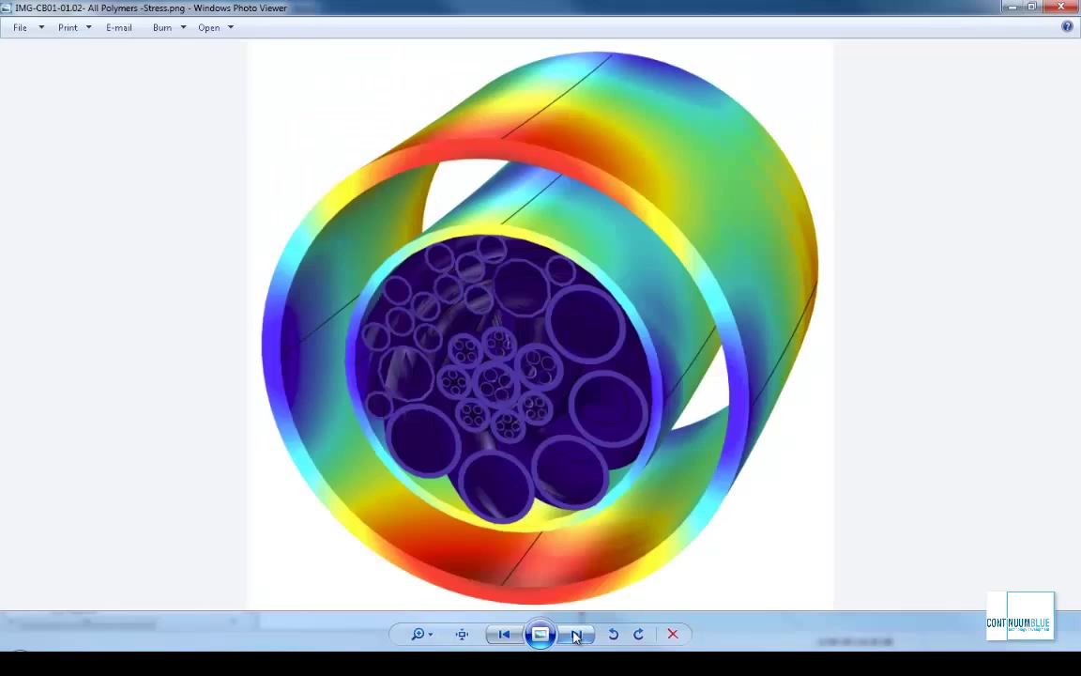
pyautogui.click(575, 635)
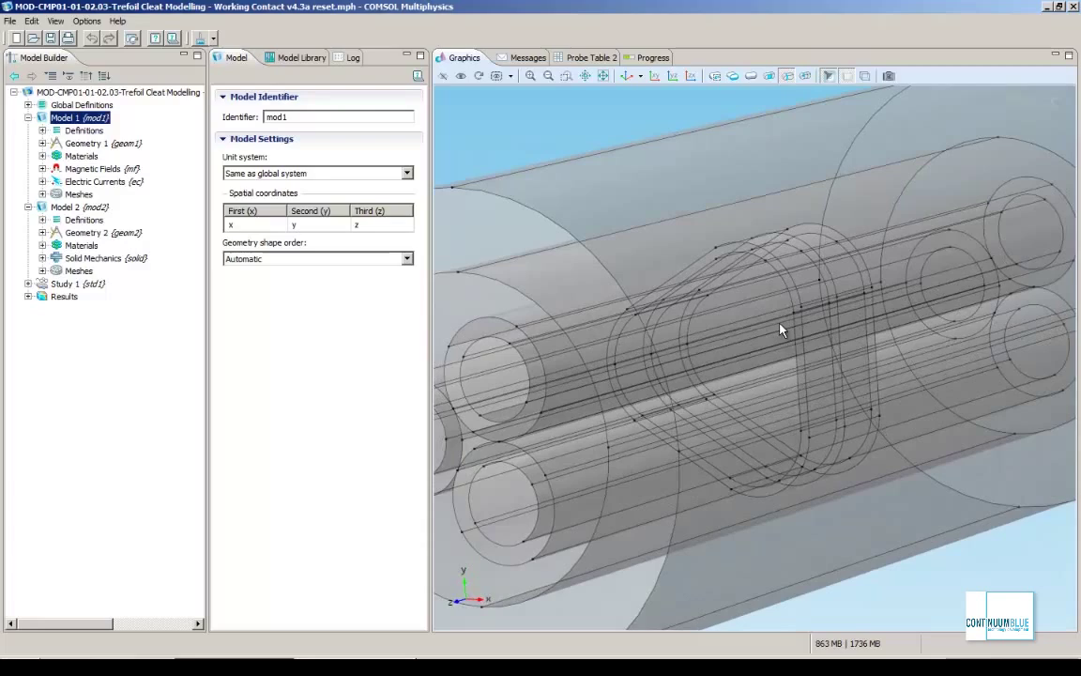
# Orbit the cleat geometry, then show Model 2's three cables end-on in their trefoil arrangement.
pyautogui.moveTo(784, 330); pyautogui.dragTo(736, 392)
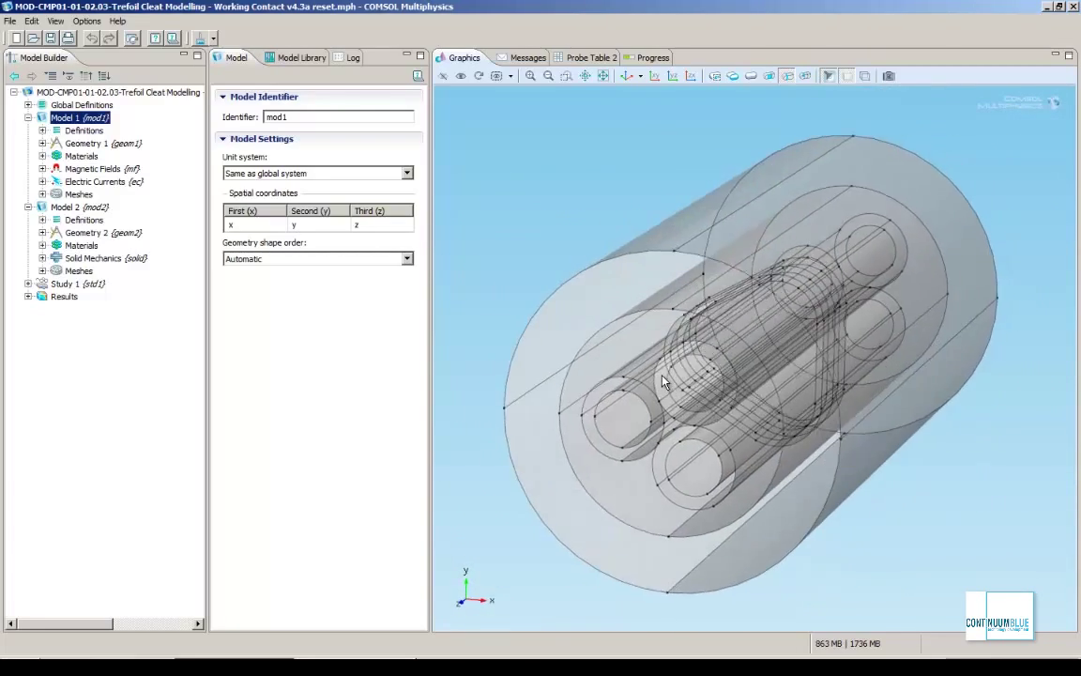
pyautogui.click(71, 206)
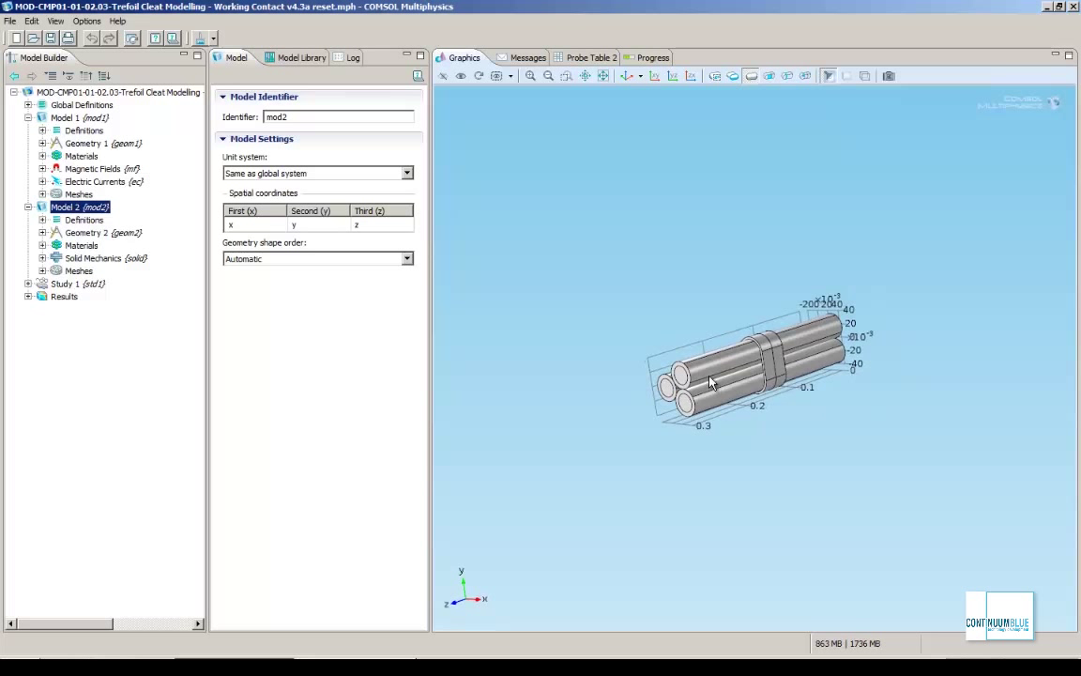
pyautogui.moveTo(709, 379); pyautogui.dragTo(792, 351)
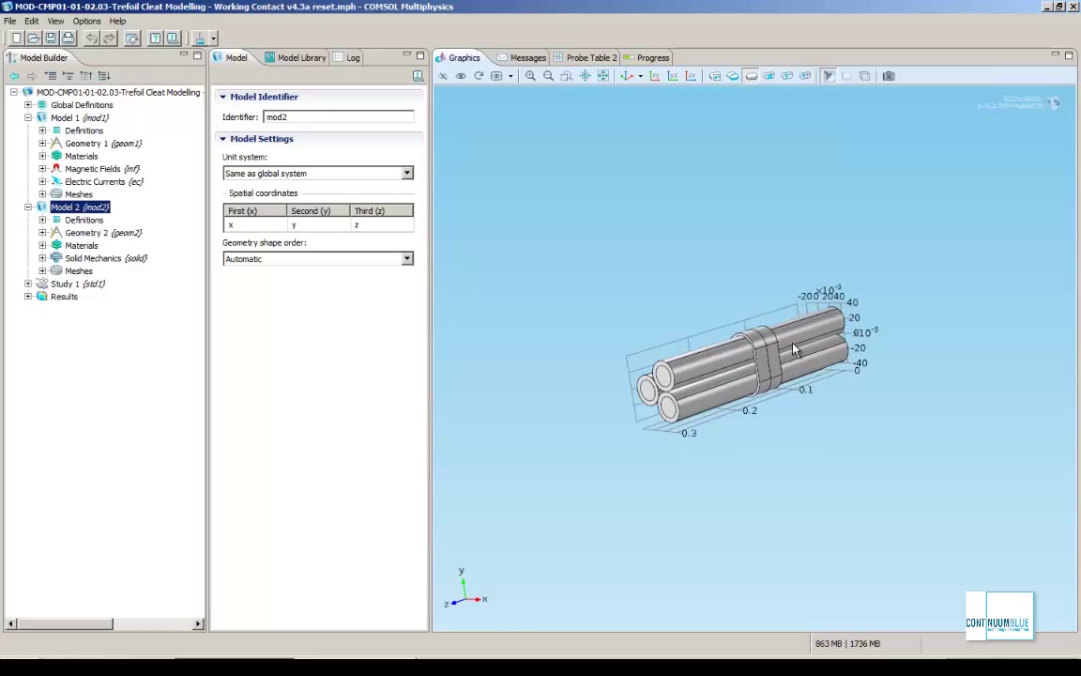
pyautogui.moveTo(792, 353); pyautogui.dragTo(755, 375)
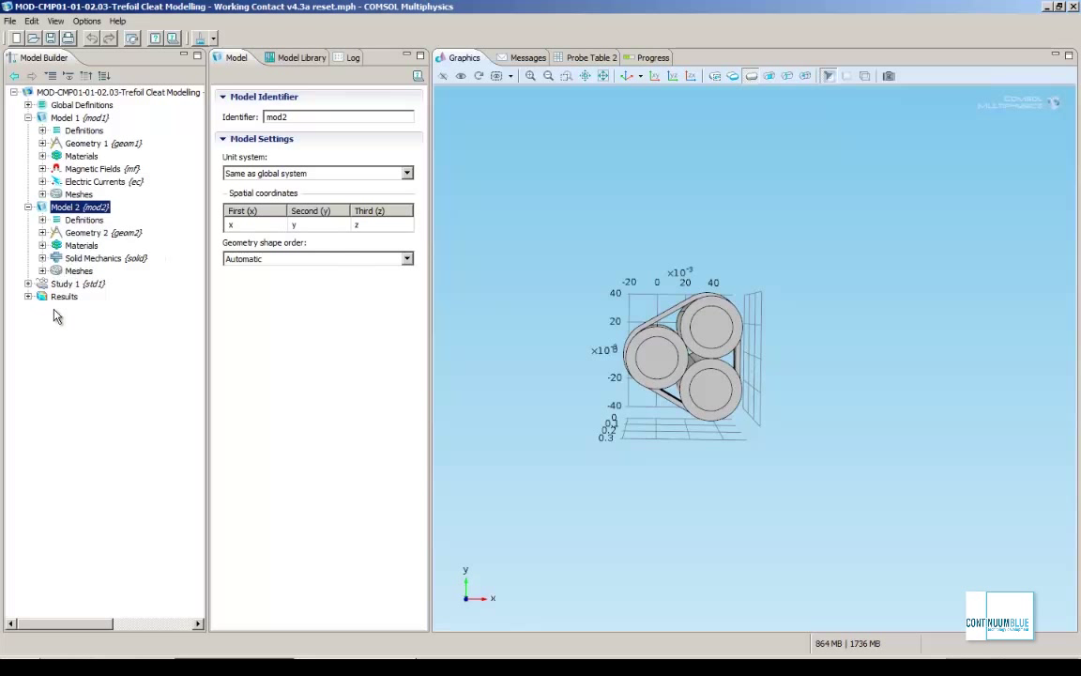
pyautogui.moveTo(66, 313)
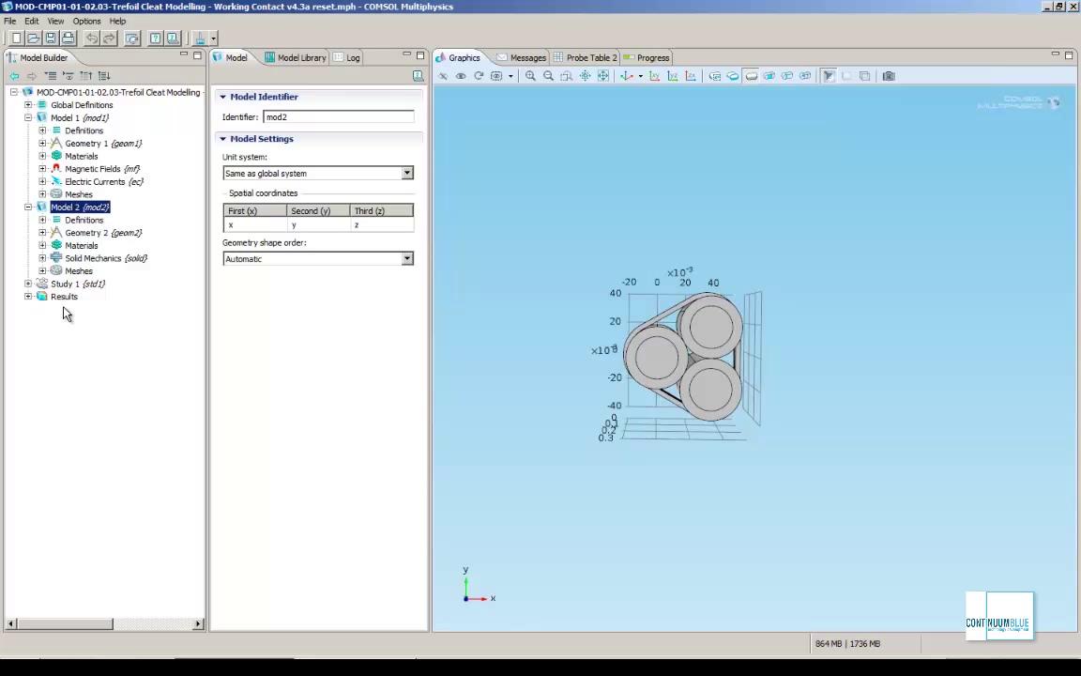
pyautogui.moveTo(88, 274)
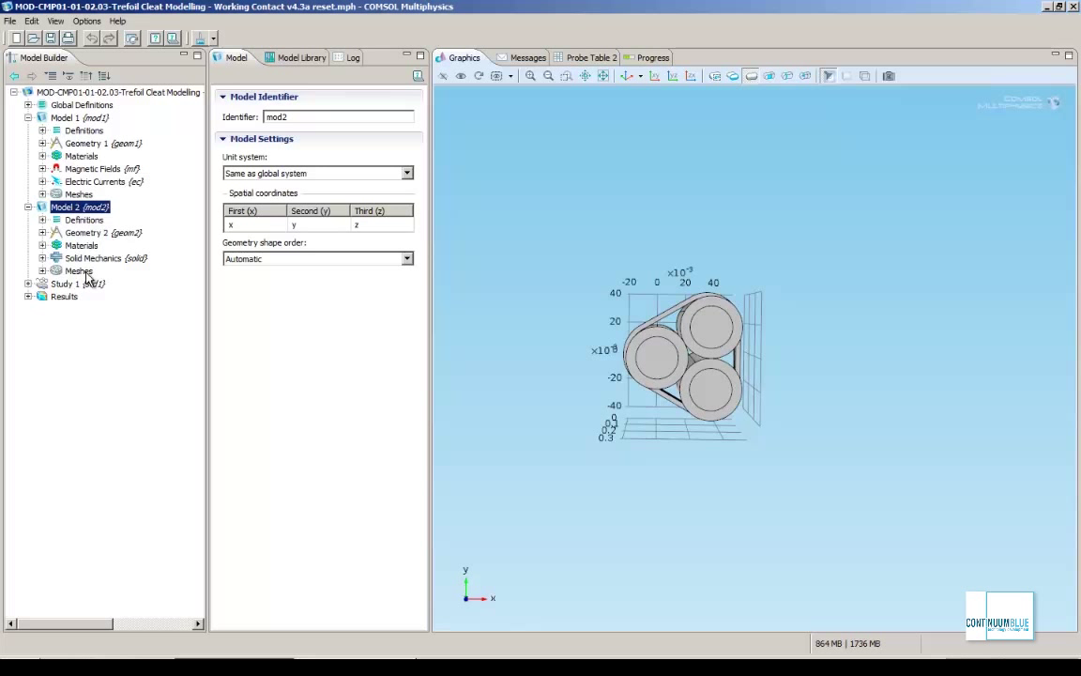
pyautogui.moveTo(82, 286)
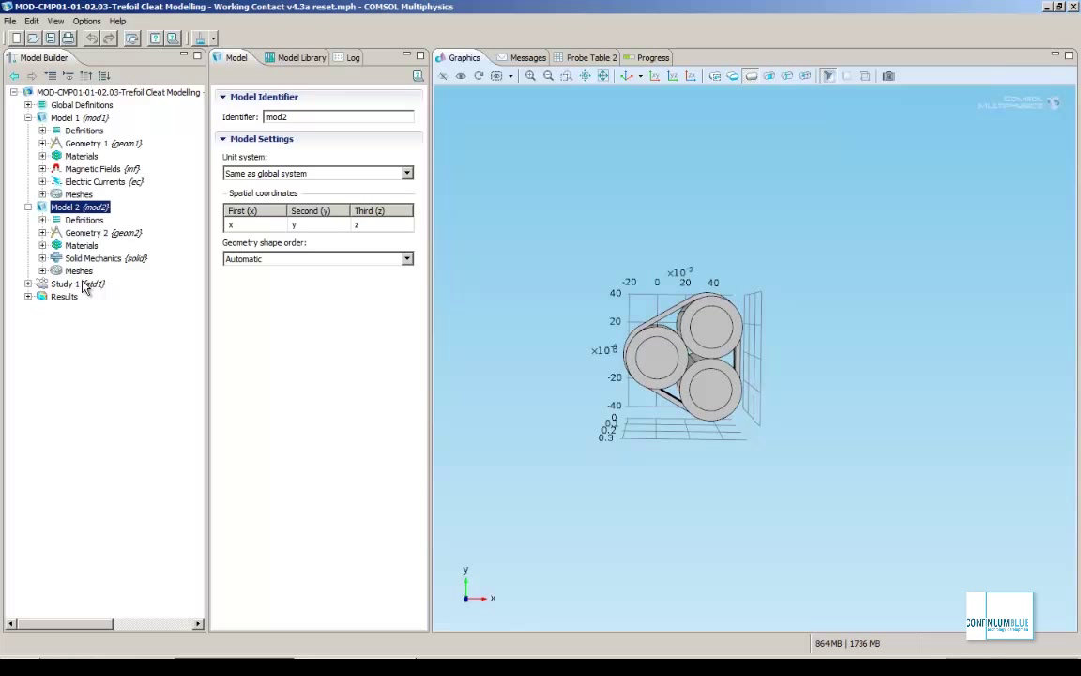
# Display the trefoil model's mesh and assigned materials, rotating the meshed cables to a new angle.
pyautogui.click(79, 270)
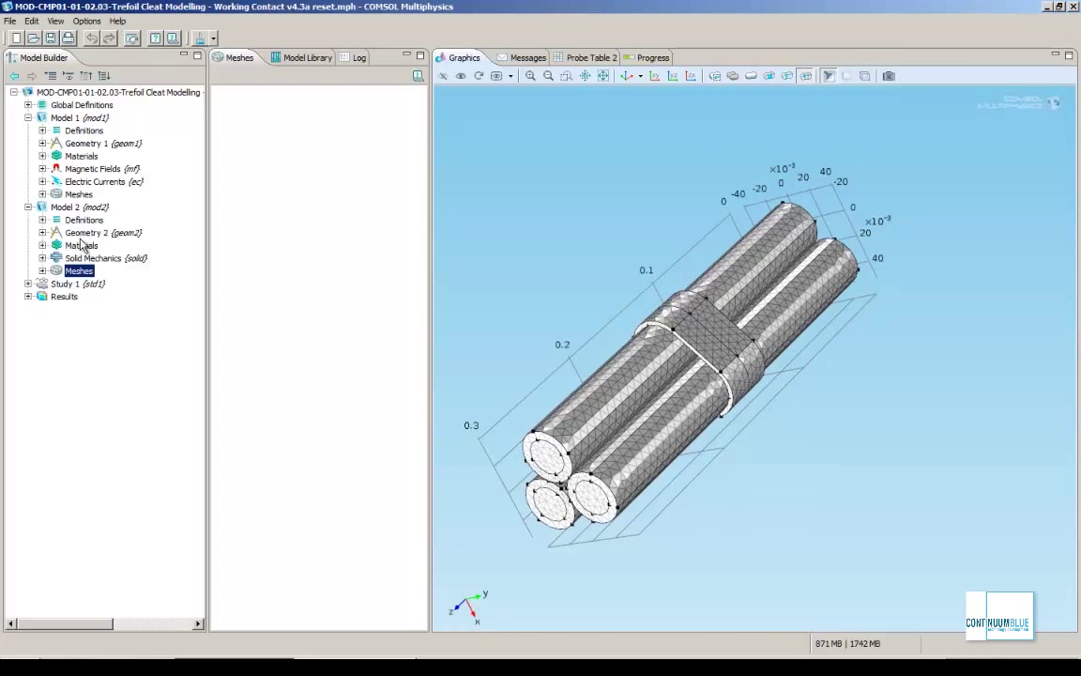
pyautogui.click(41, 244)
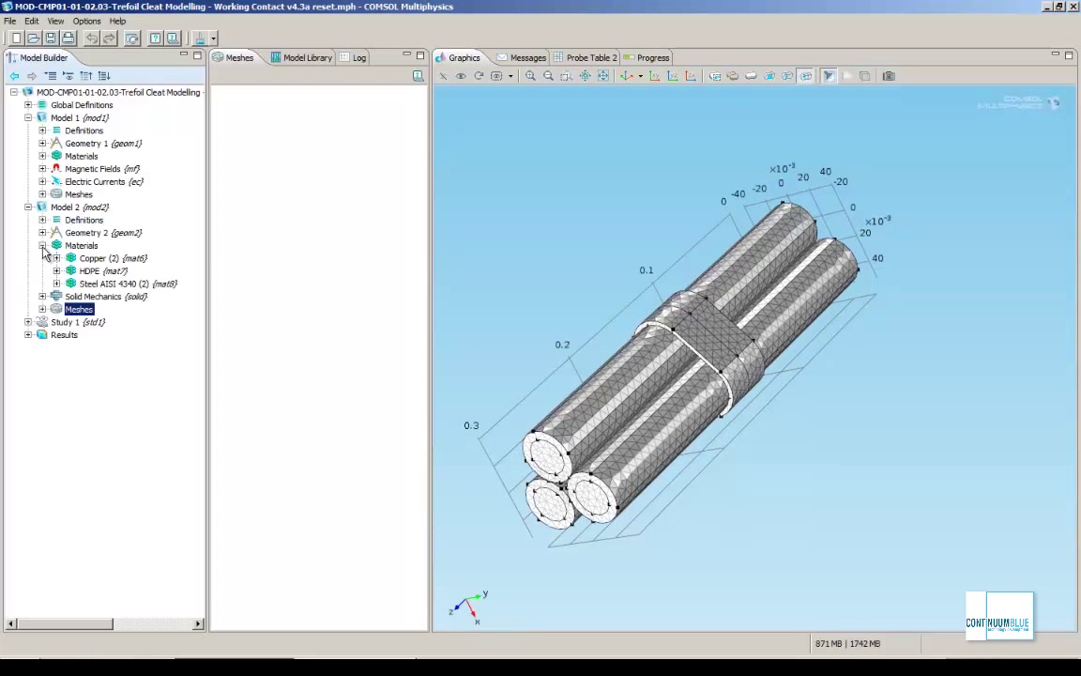
pyautogui.click(71, 207)
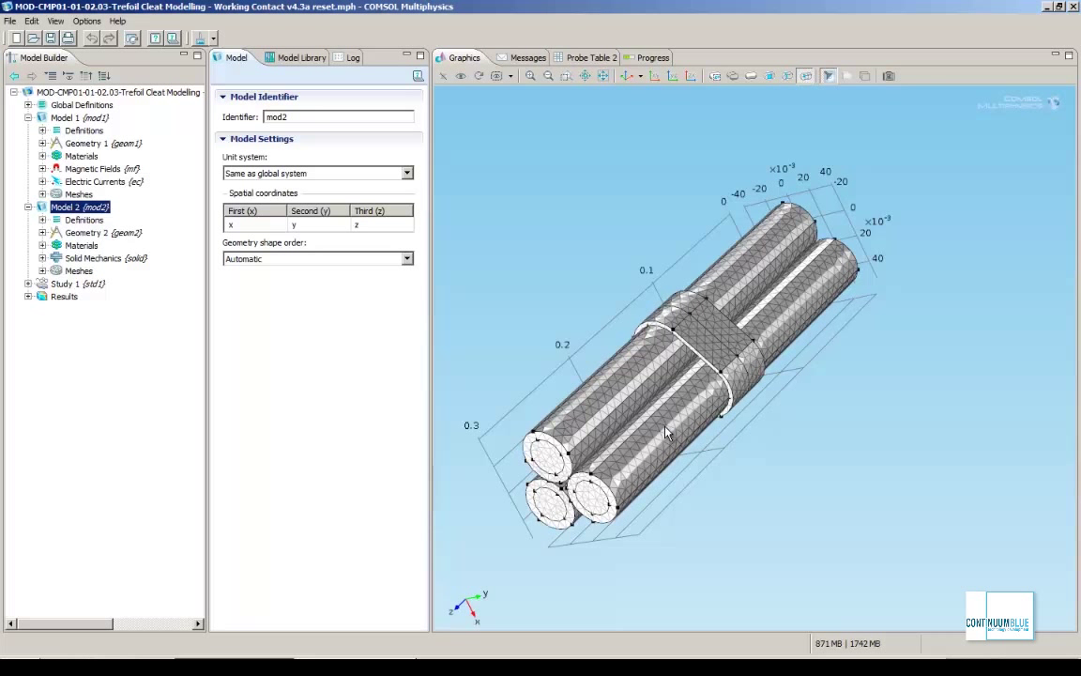
pyautogui.moveTo(666, 432); pyautogui.dragTo(691, 422)
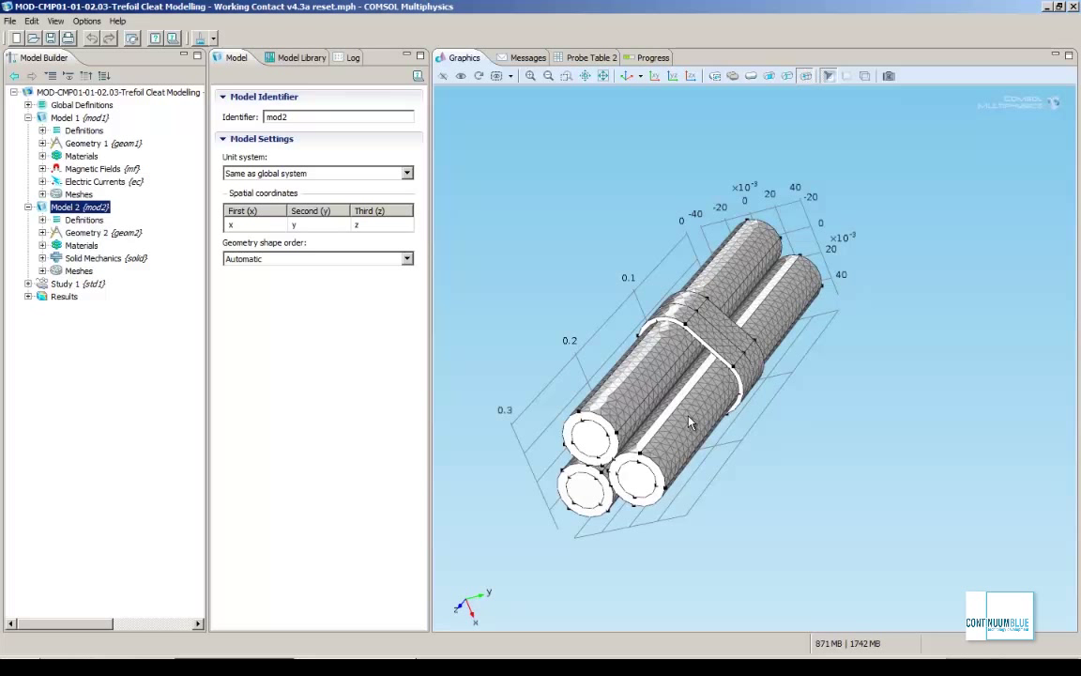
pyautogui.moveTo(599, 451)
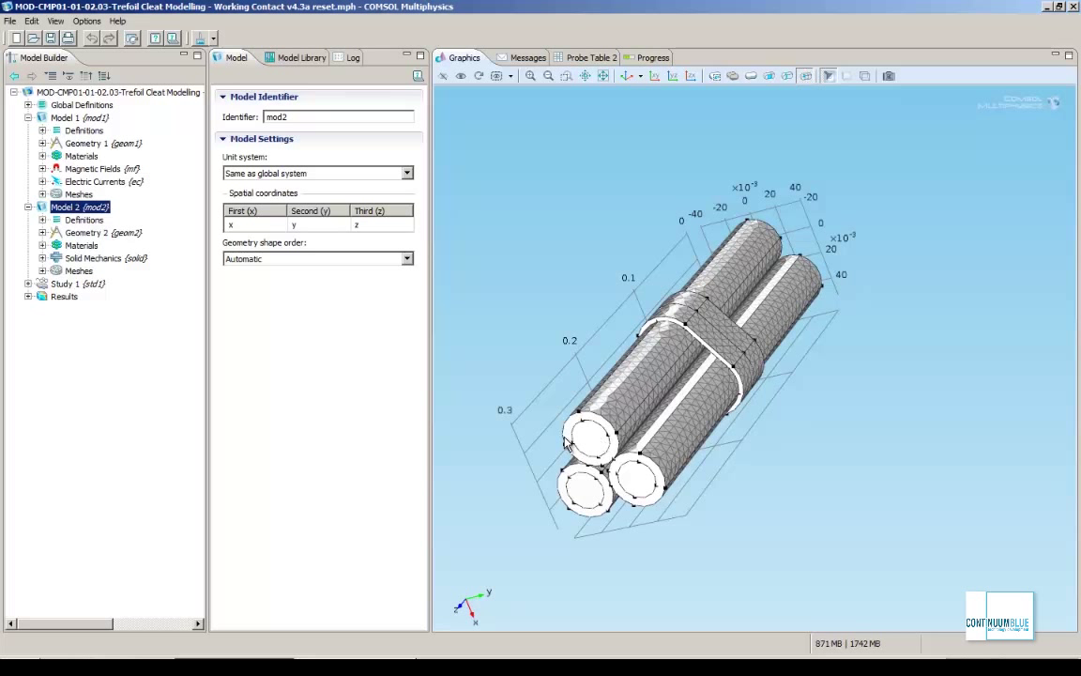
pyautogui.moveTo(553, 433)
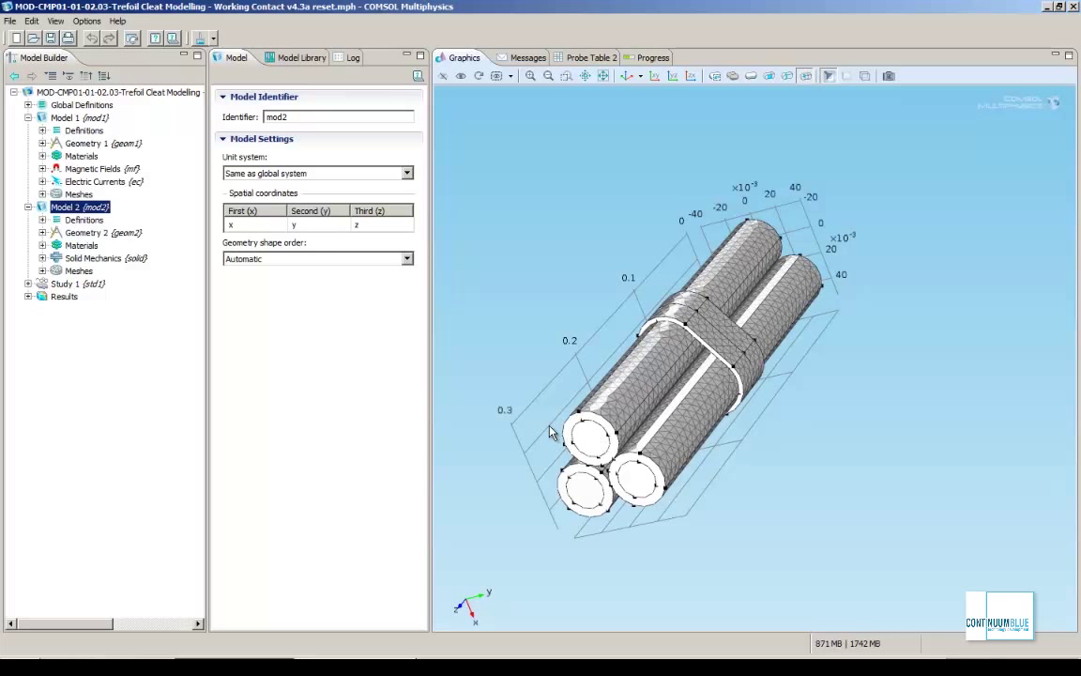
# Expand the Solid Mechanics, Electric Currents and Magnetic Fields feature lists in the Model Builder.
pyautogui.click(90, 257)
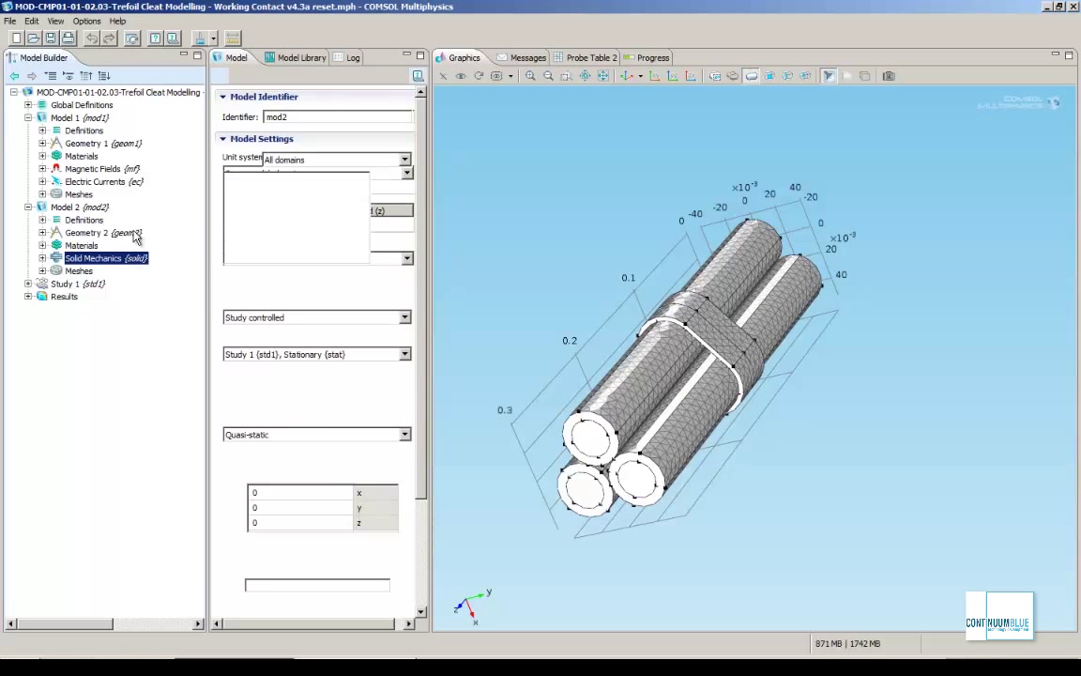
pyautogui.click(92, 169)
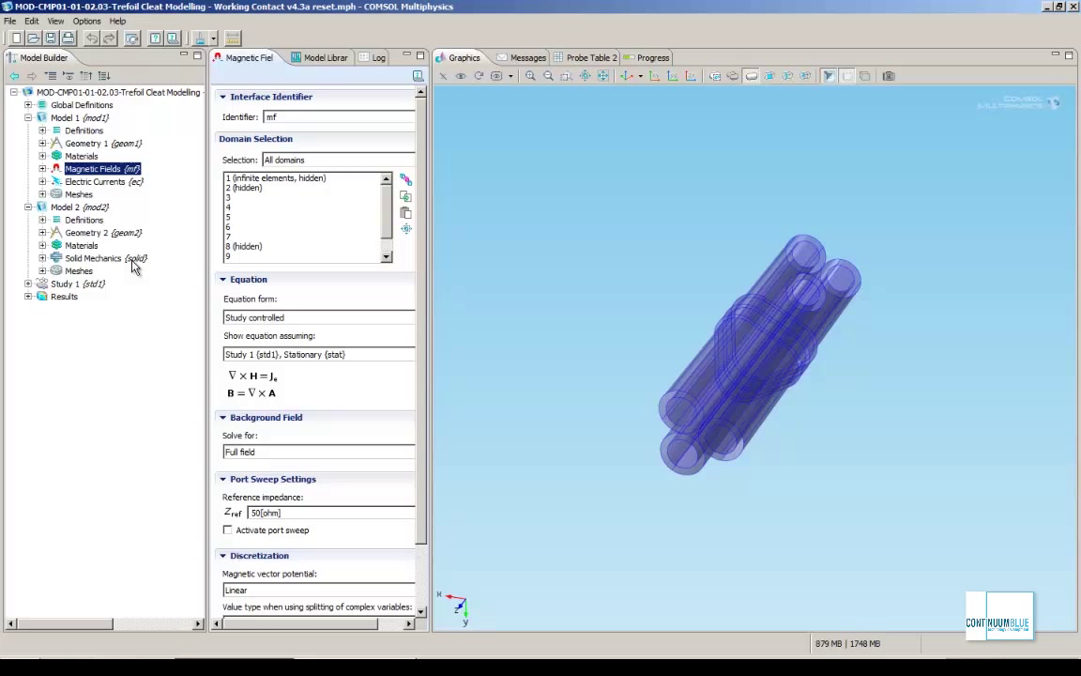
pyautogui.click(94, 259)
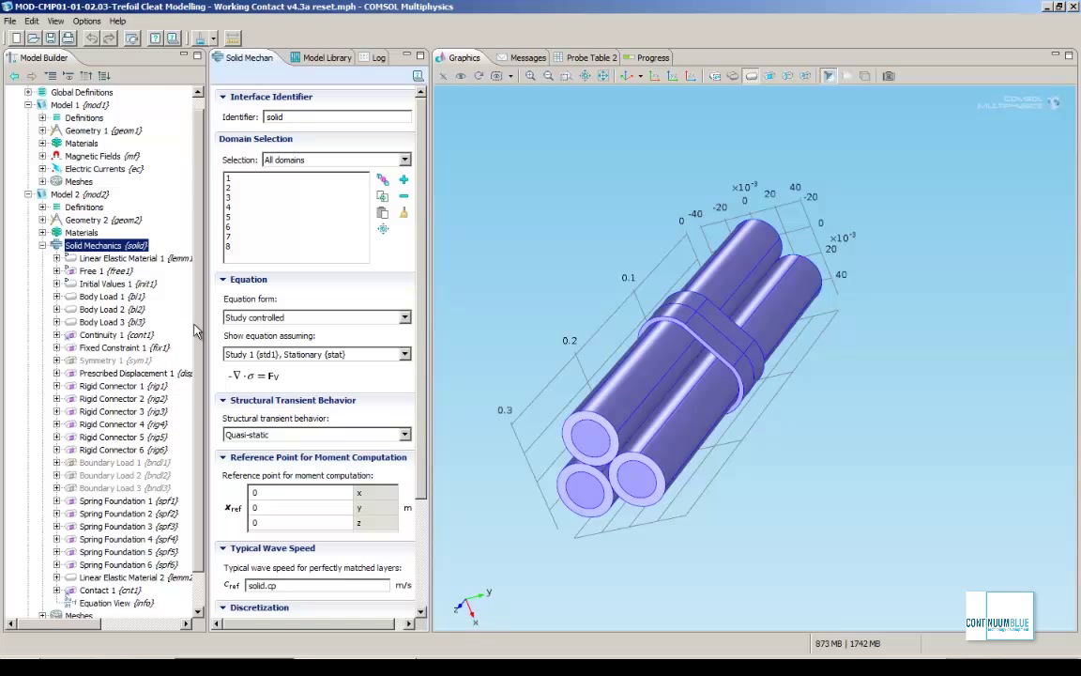
pyautogui.scroll(-3)
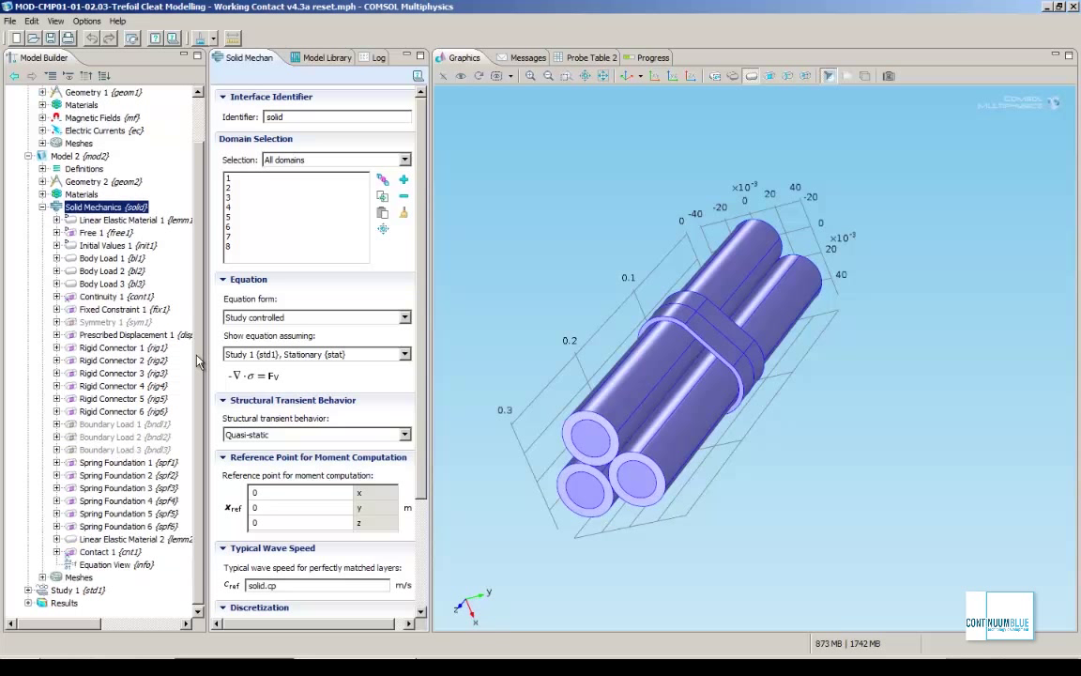
pyautogui.moveTo(166, 323)
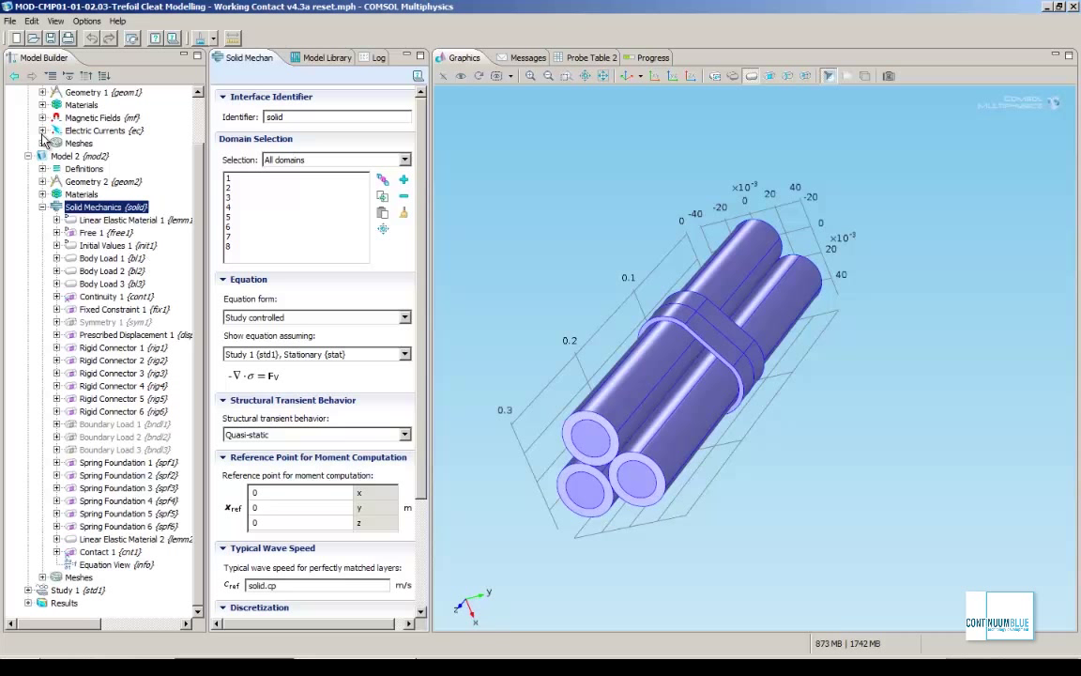
pyautogui.click(45, 129)
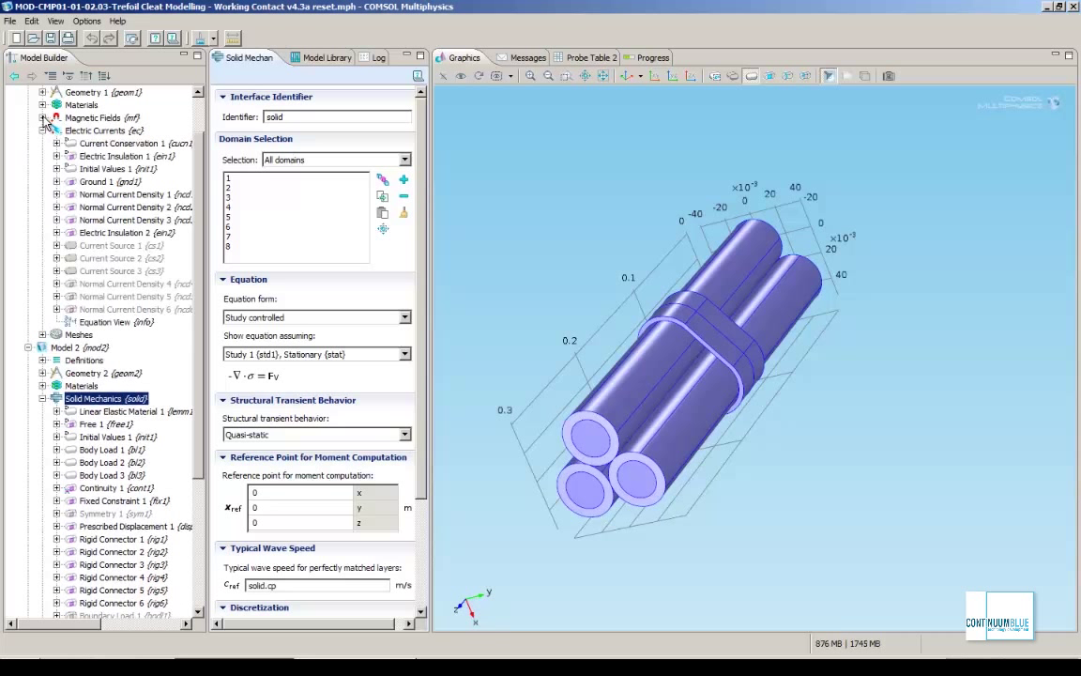
pyautogui.click(37, 116)
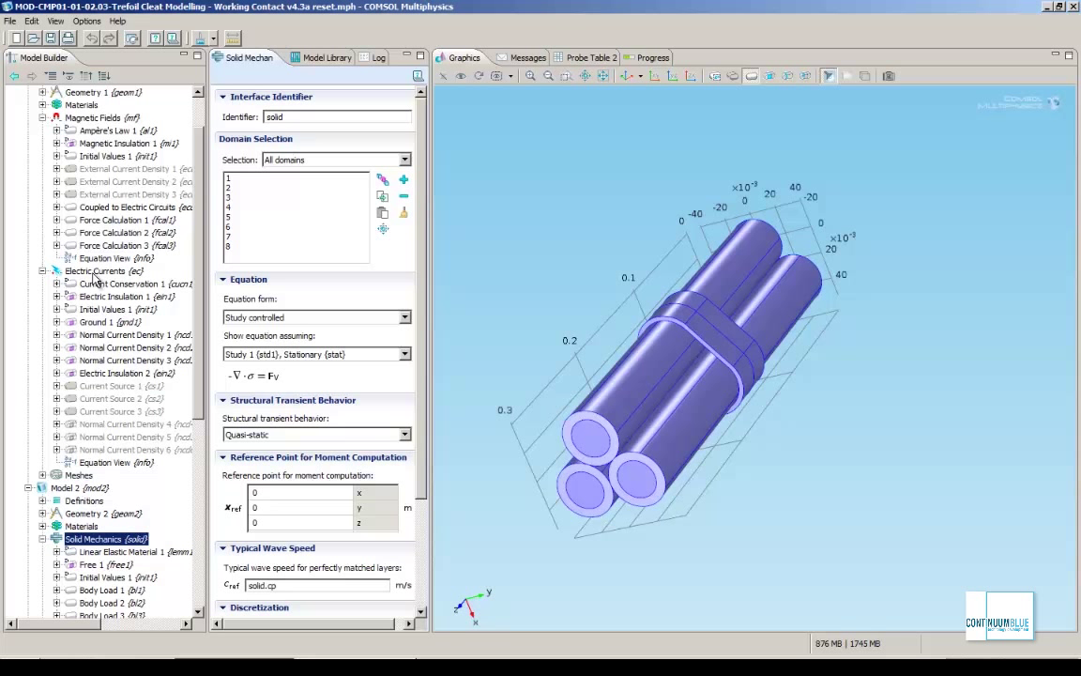
pyautogui.moveTo(199, 310)
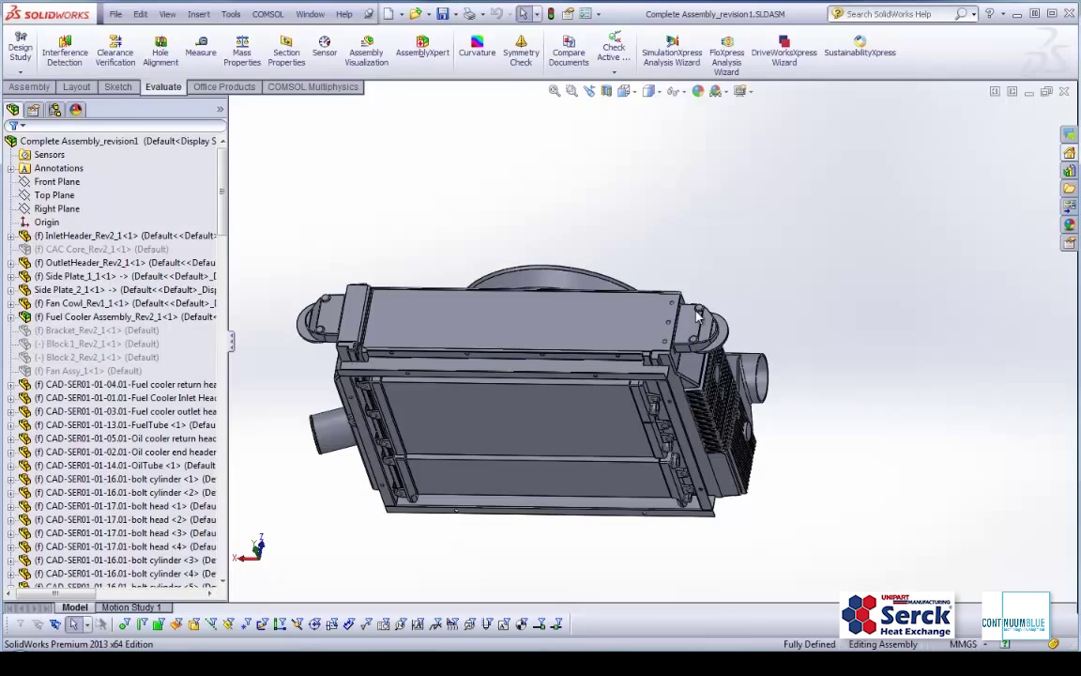
# Show the heat exchanger assembly from the Back standard view.
pyautogui.click(621, 91)
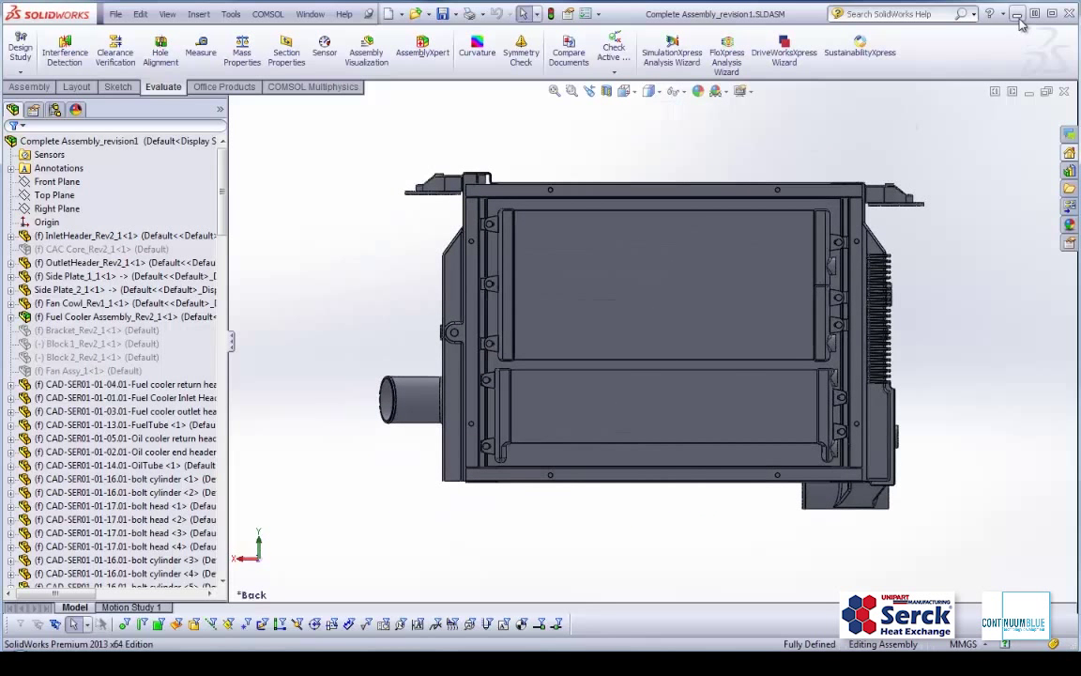
pyautogui.moveTo(1021, 15)
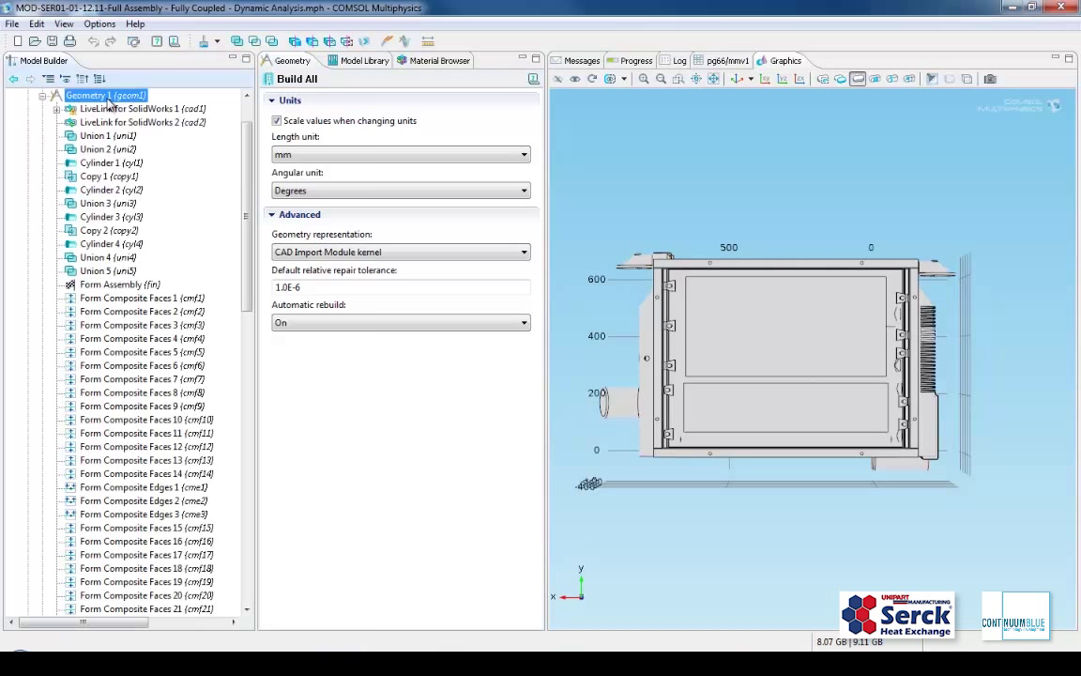
# Bring up the Geometry 1 context menu listing its virtual operations.
pyautogui.rightClick(84, 99)
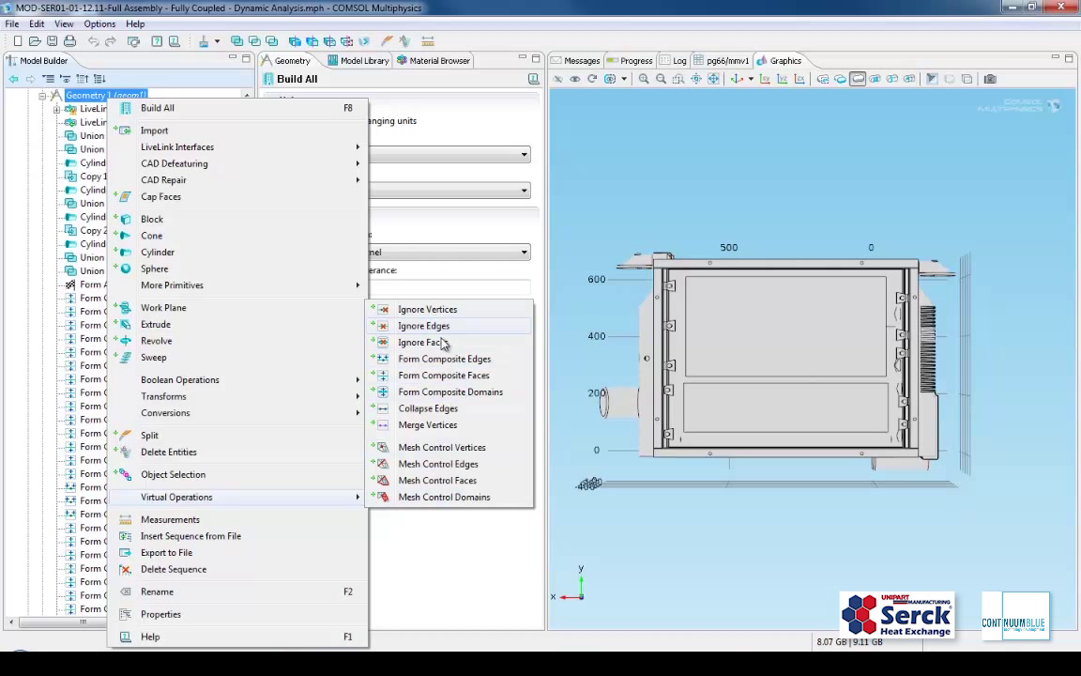
pyautogui.moveTo(451, 392)
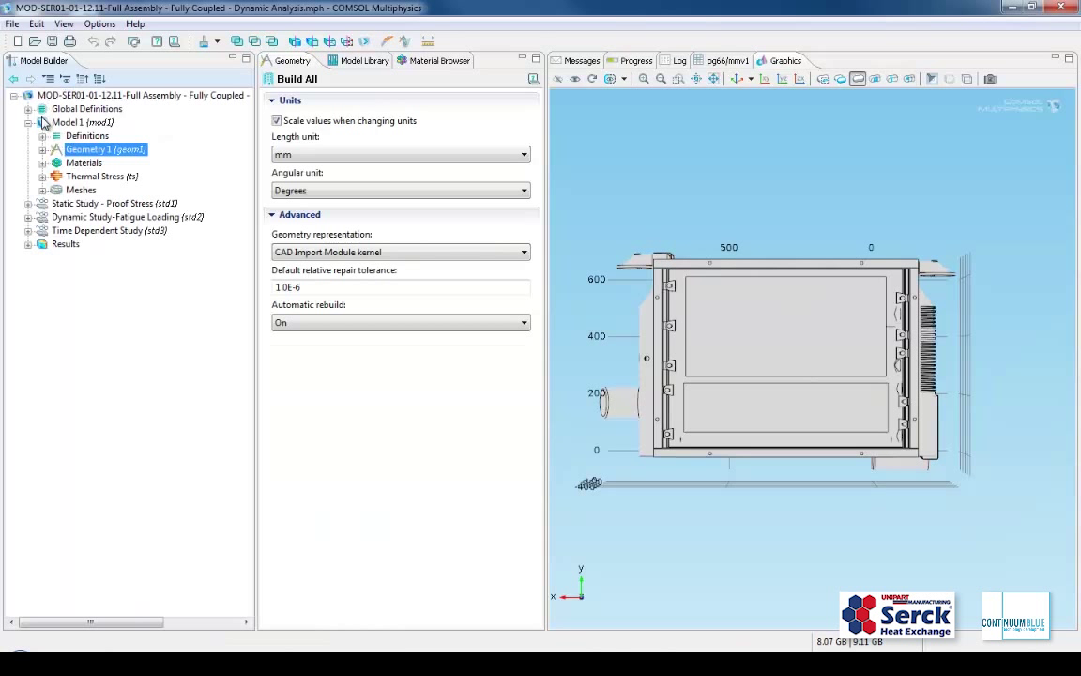
# Show the global parameters table and scroll through its material property values.
pyautogui.click(92, 107)
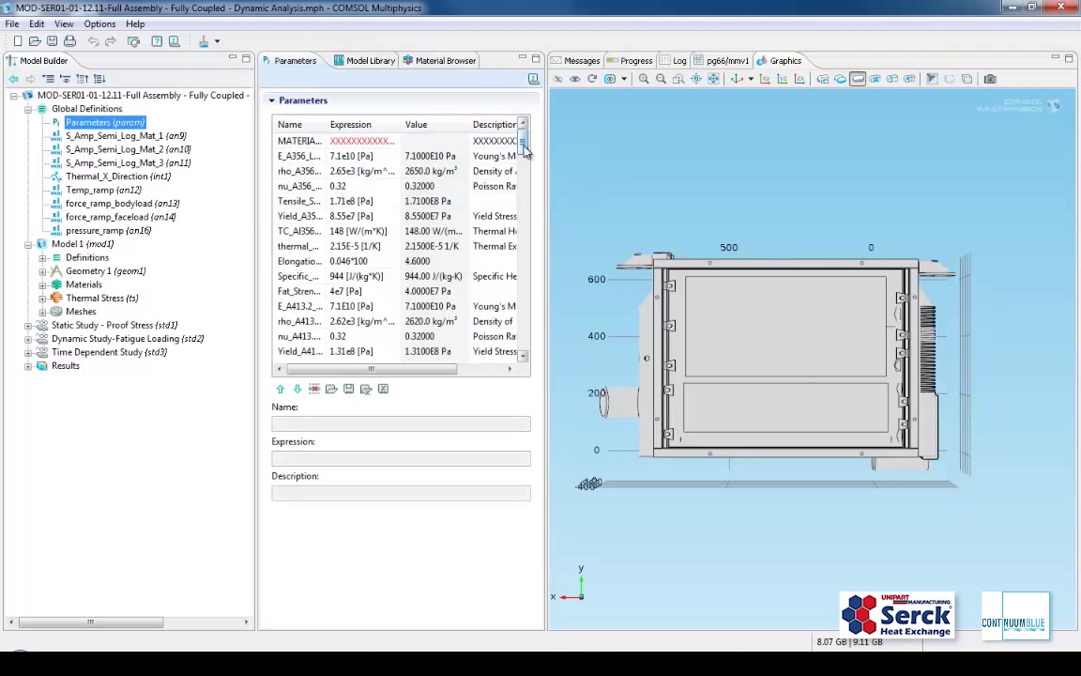
pyautogui.scroll(-3)
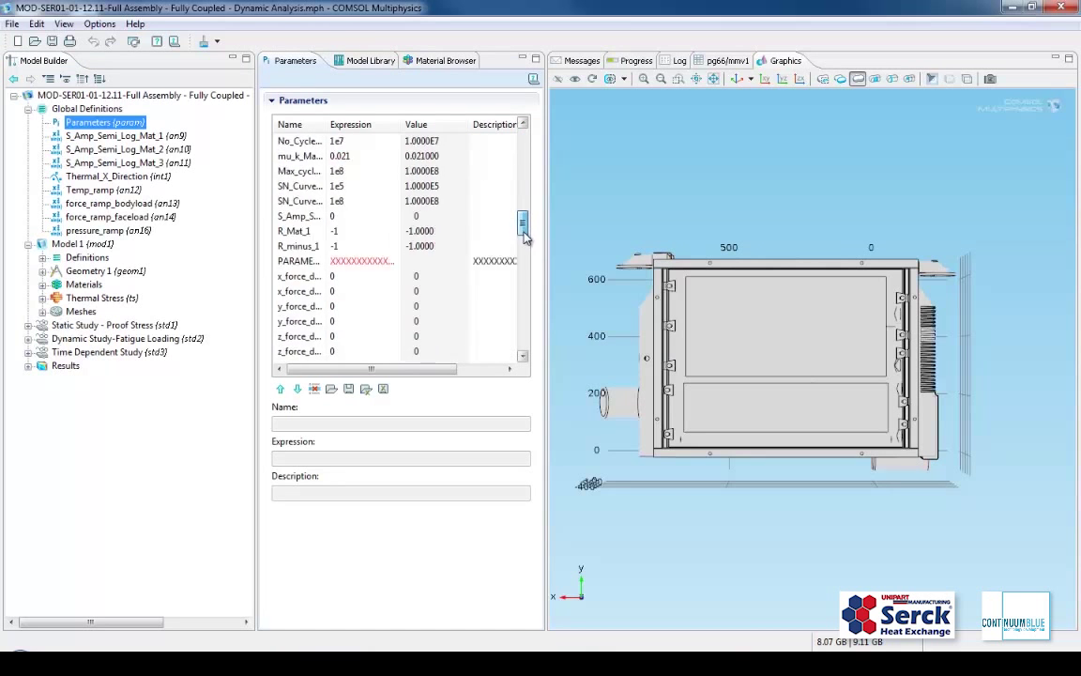
pyautogui.scroll(-3)
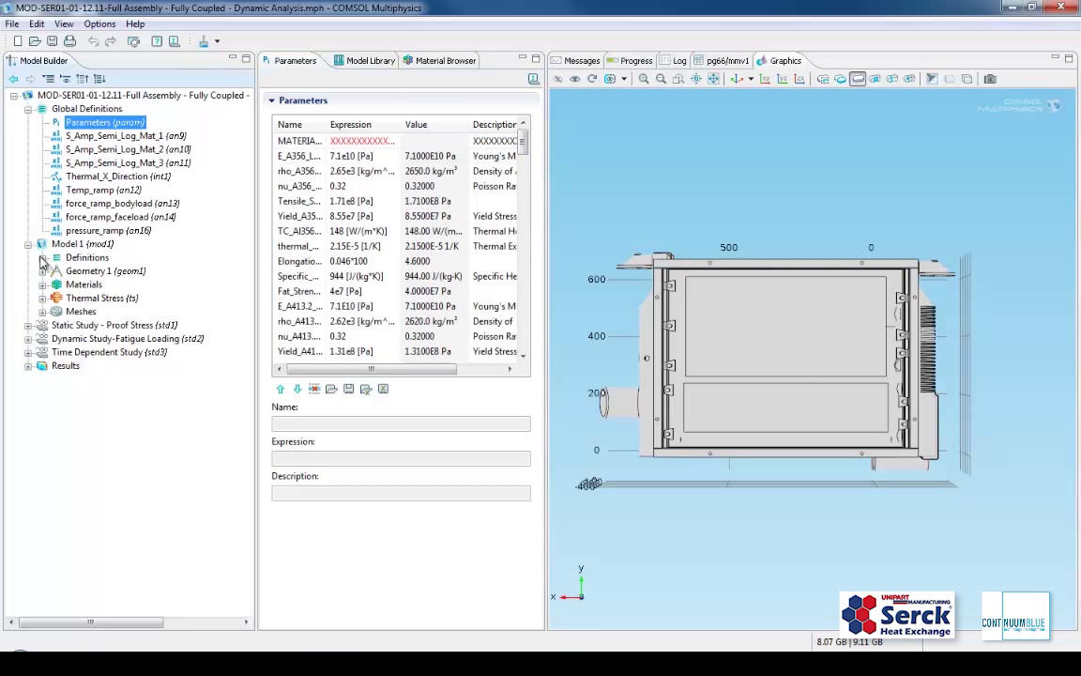
# Expand the model Definitions with its variables, selections and contact pairs, then the Materials.
pyautogui.click(43, 257)
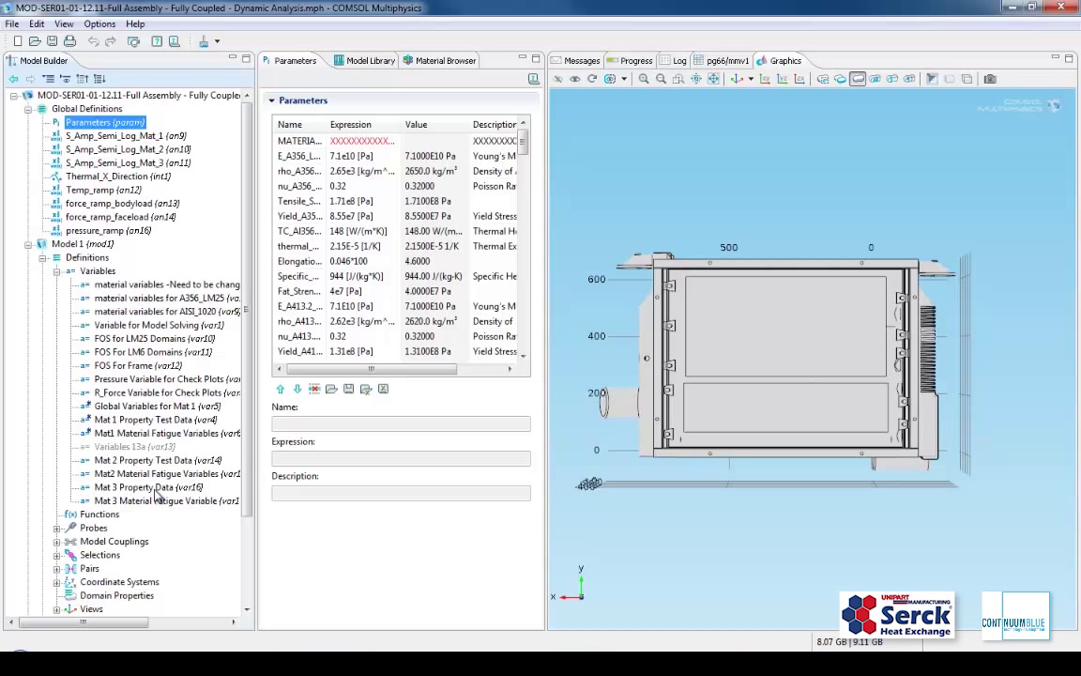
pyautogui.click(154, 502)
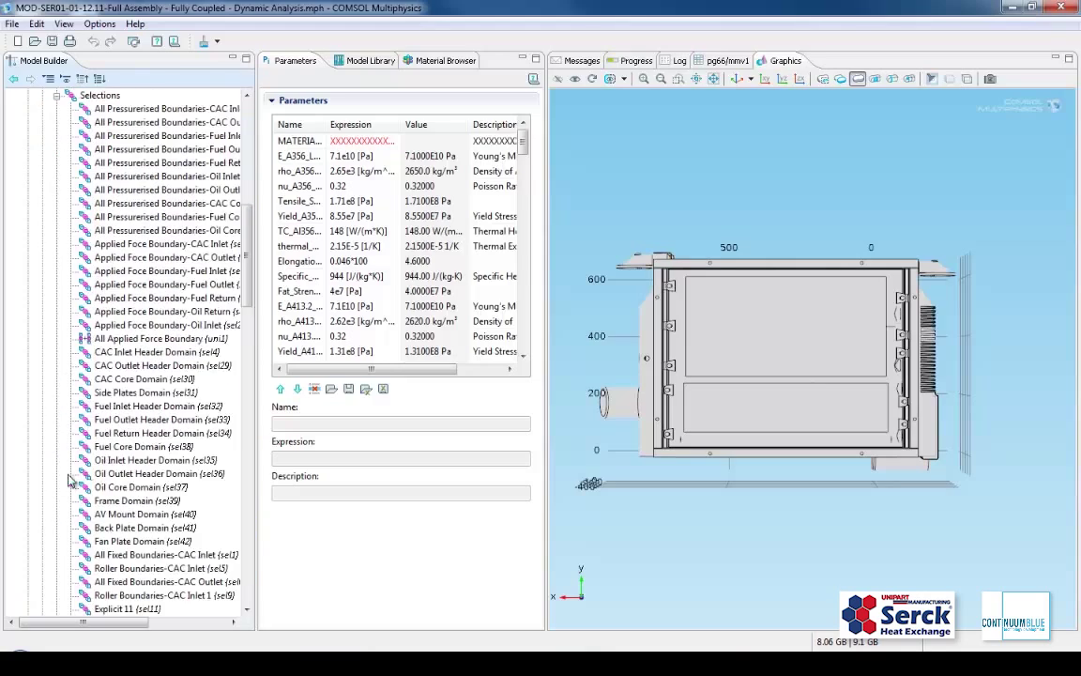
pyautogui.scroll(-3)
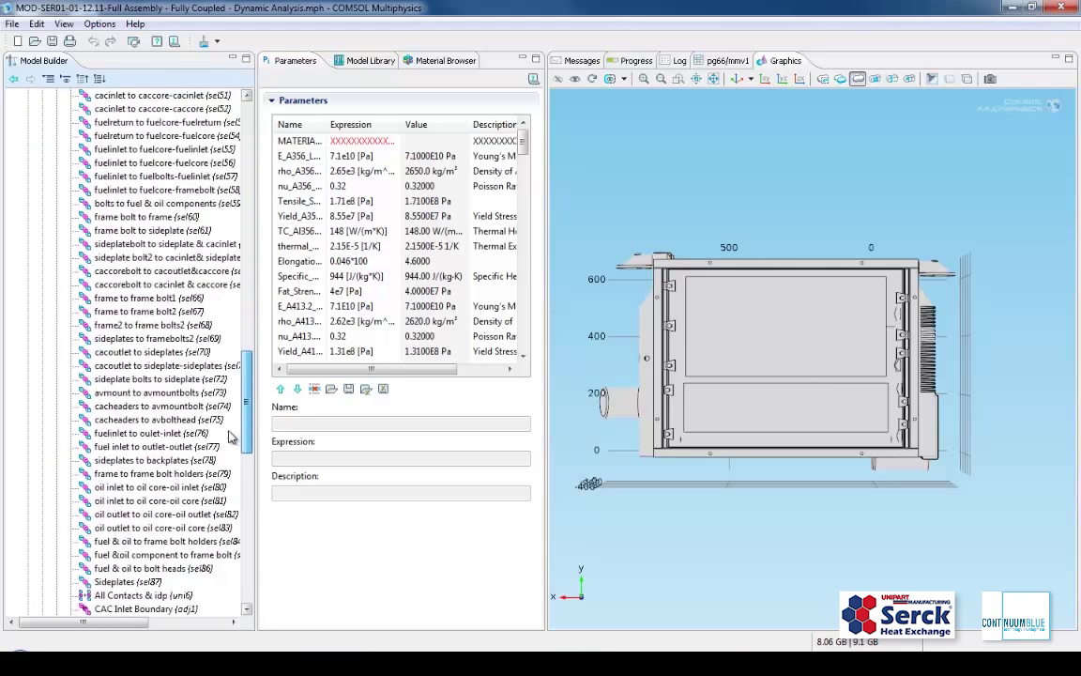
pyautogui.scroll(-3)
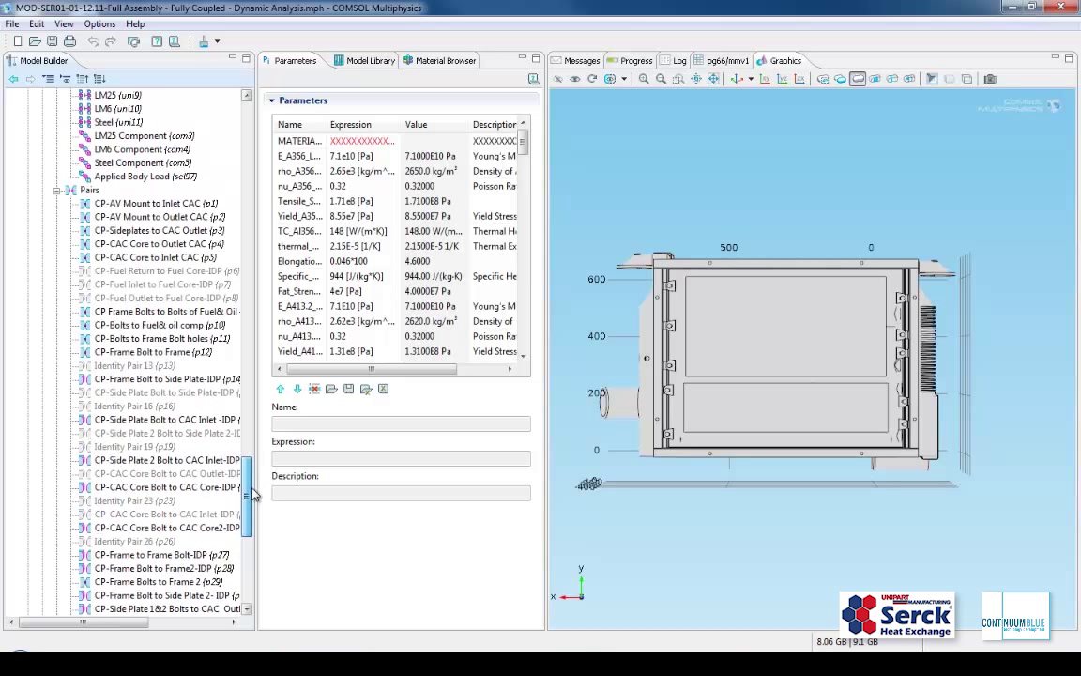
pyautogui.scroll(-3)
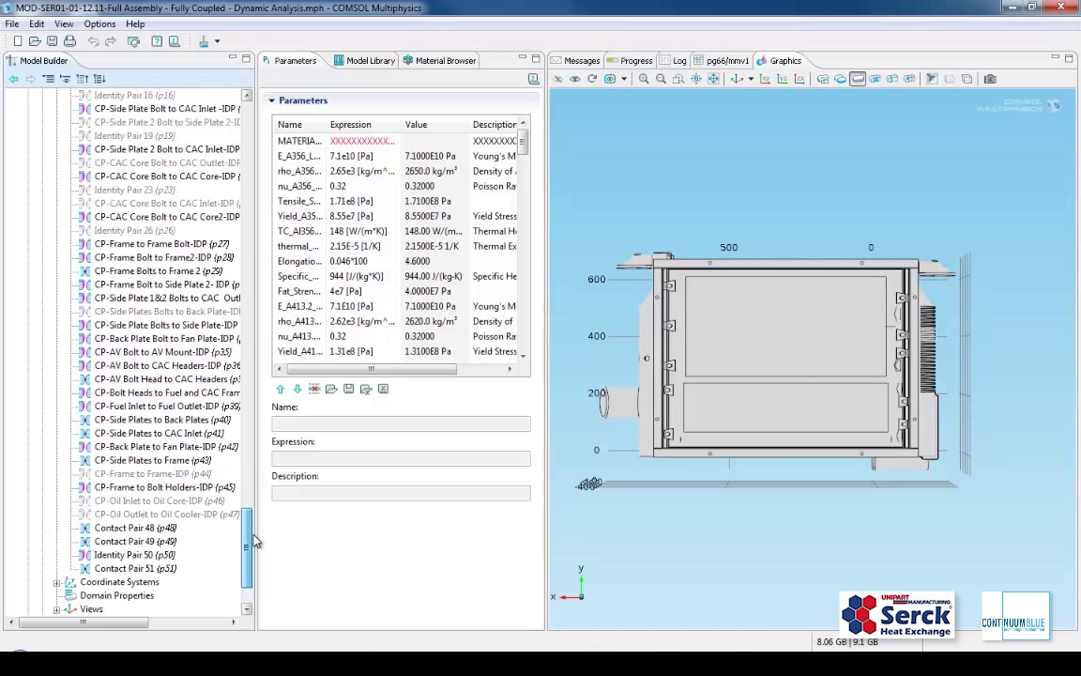
pyautogui.scroll(-3)
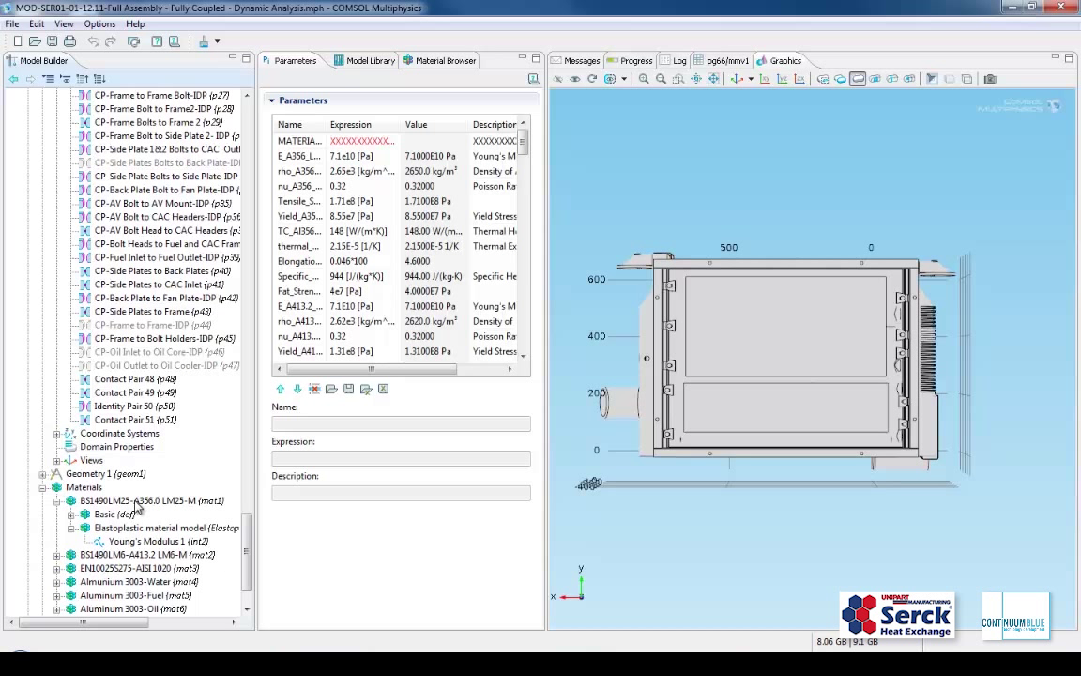
pyautogui.moveTo(146, 509)
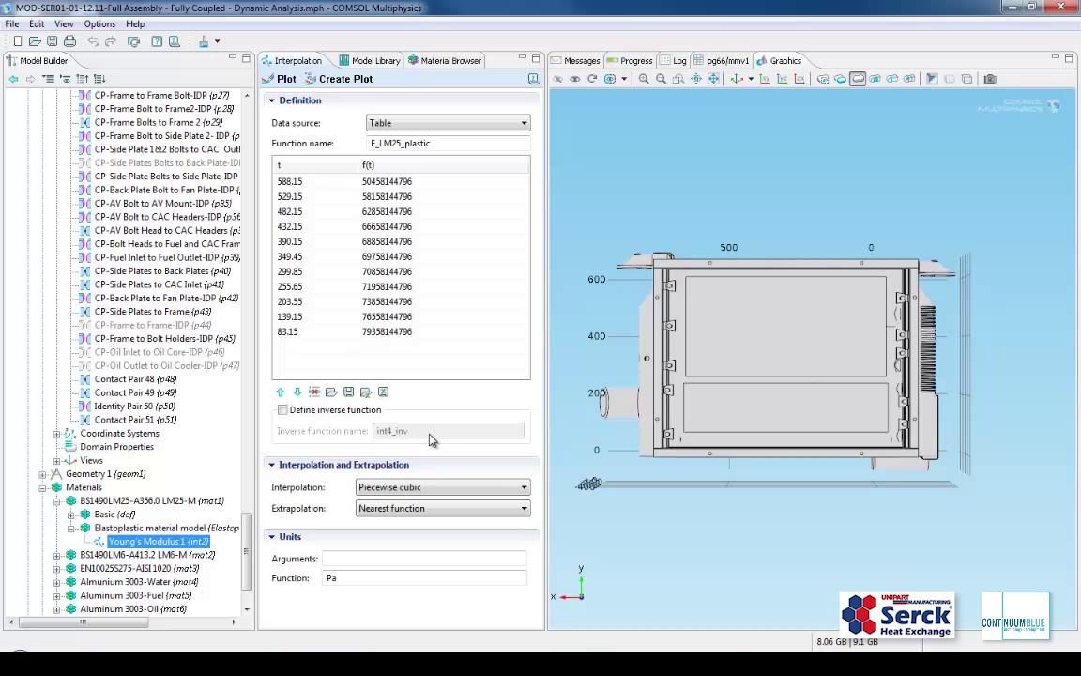
pyautogui.moveTo(167, 516)
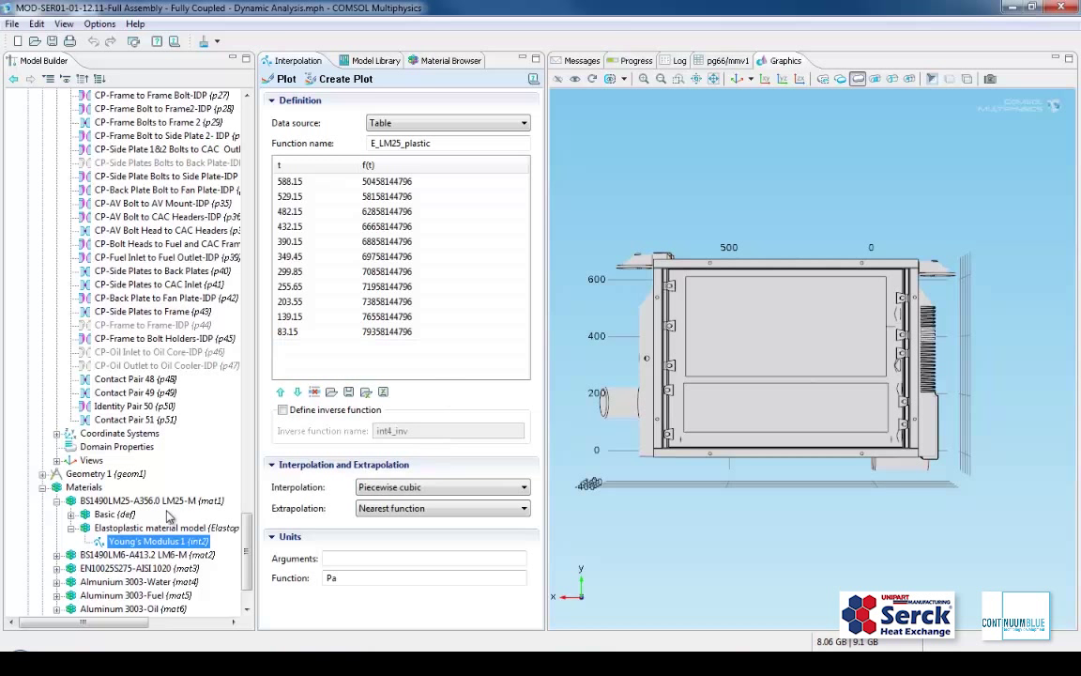
# Show the domain selections of the LM25, LM6 and other aluminium materials, then the mesh list.
pyautogui.click(132, 501)
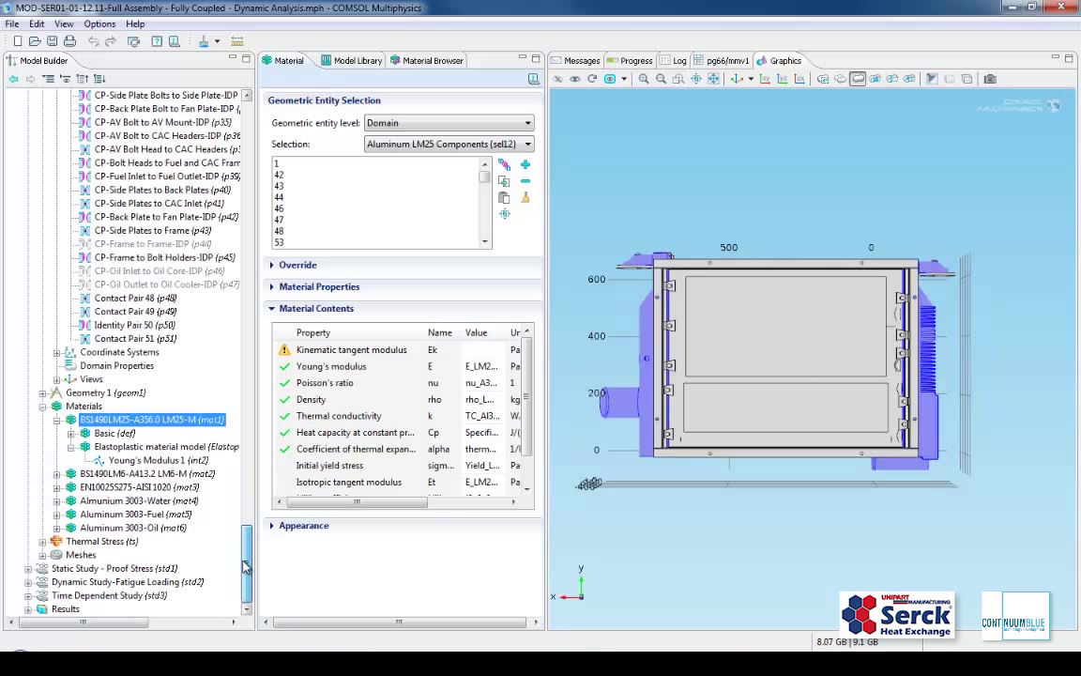
pyautogui.click(147, 473)
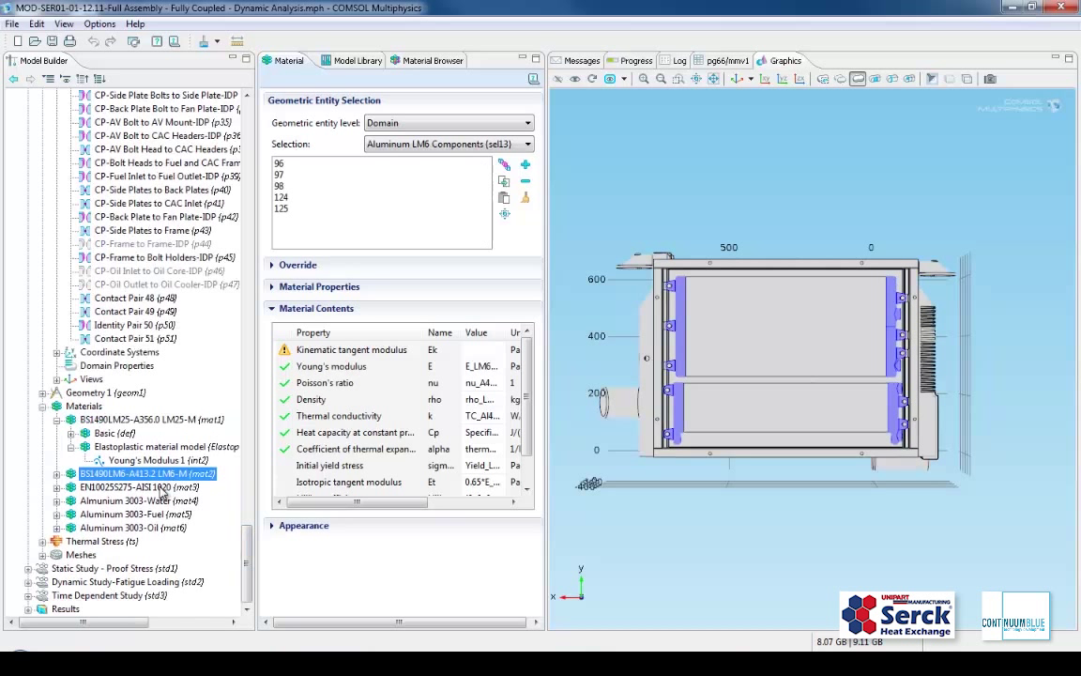
pyautogui.click(122, 499)
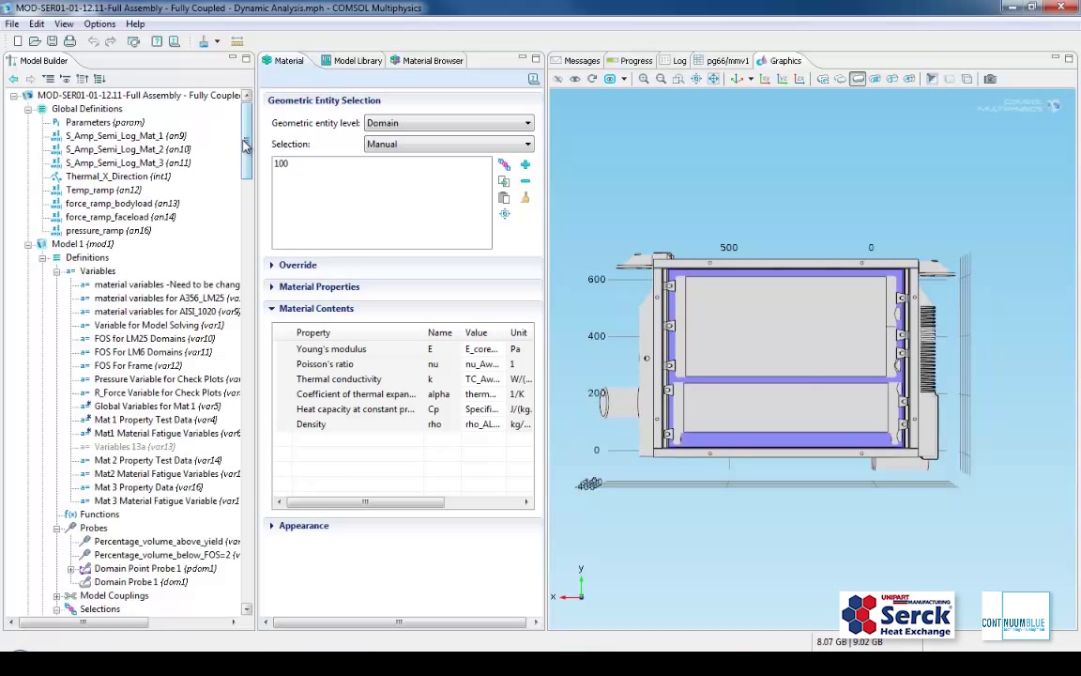
pyautogui.scroll(-3)
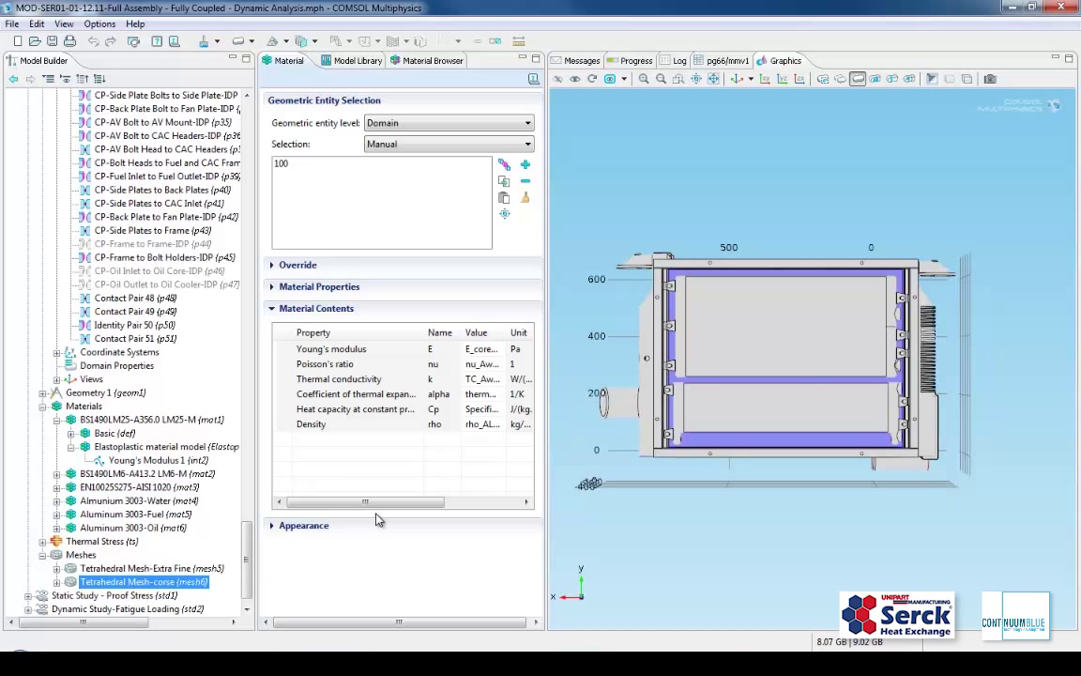
# Display the coarse tetrahedral mesh on the cooler and scroll the Thermal Stress boundary conditions.
pyautogui.click(143, 582)
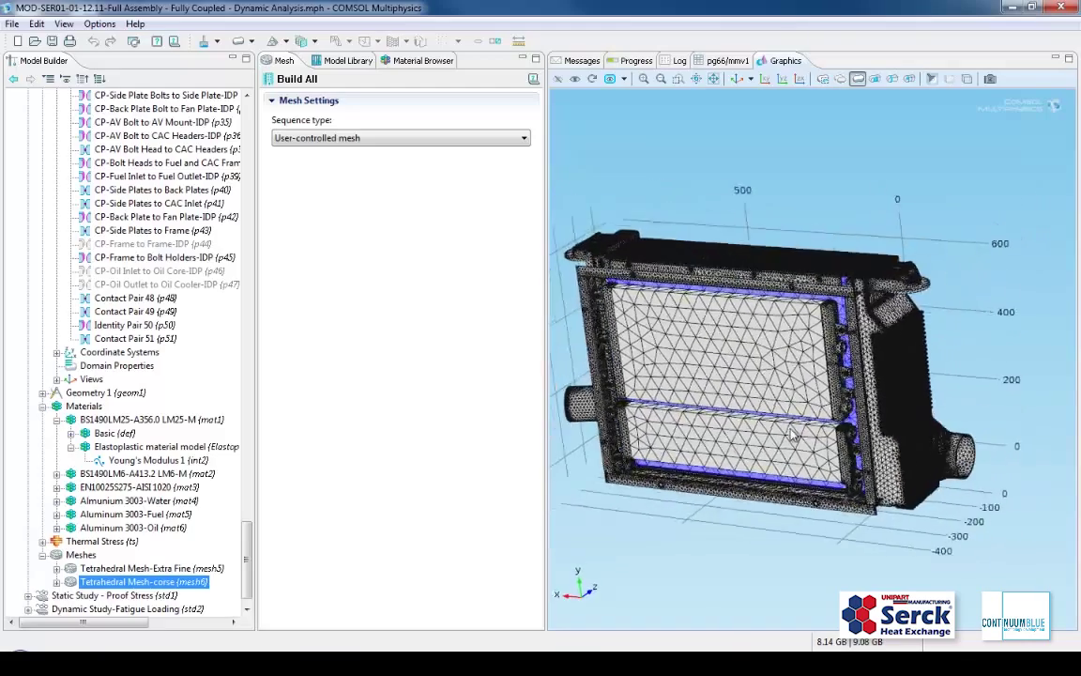
pyautogui.moveTo(792, 432); pyautogui.dragTo(792, 421)
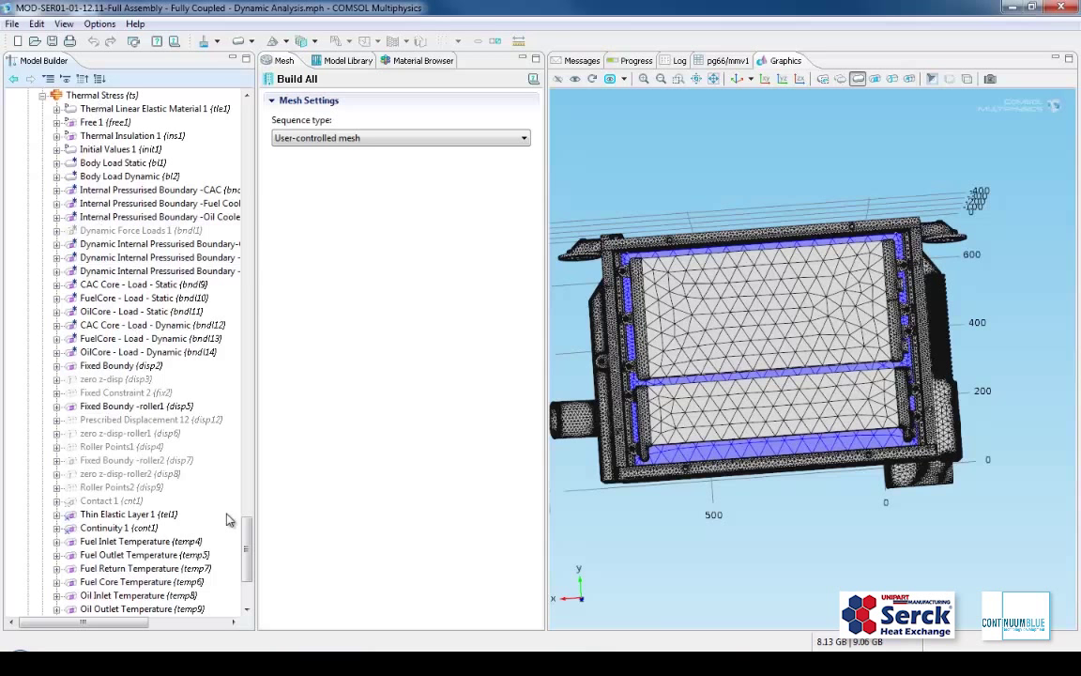
pyautogui.scroll(-3)
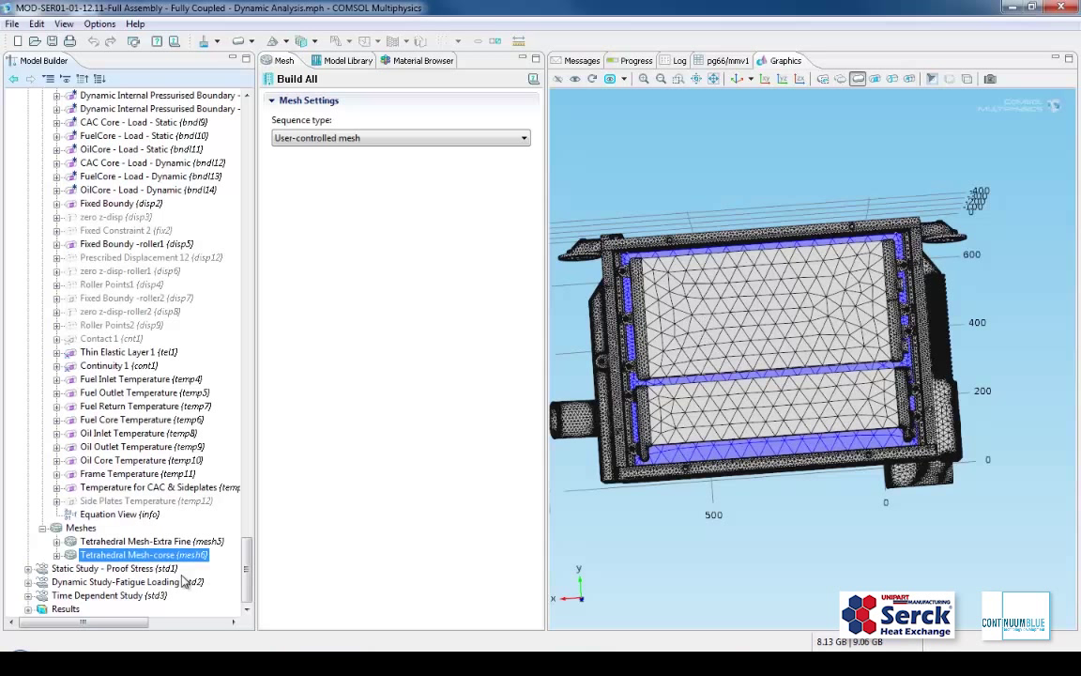
# Review the proof-stress static, fatigue loading and time-dependent study settings.
pyautogui.click(111, 567)
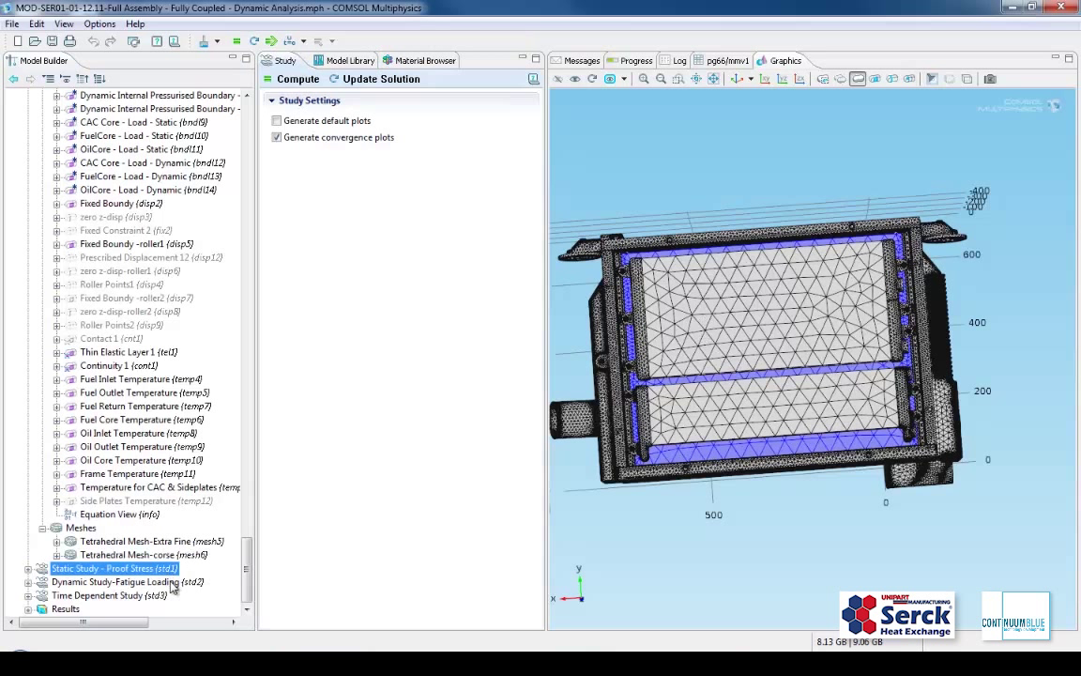
pyautogui.click(116, 582)
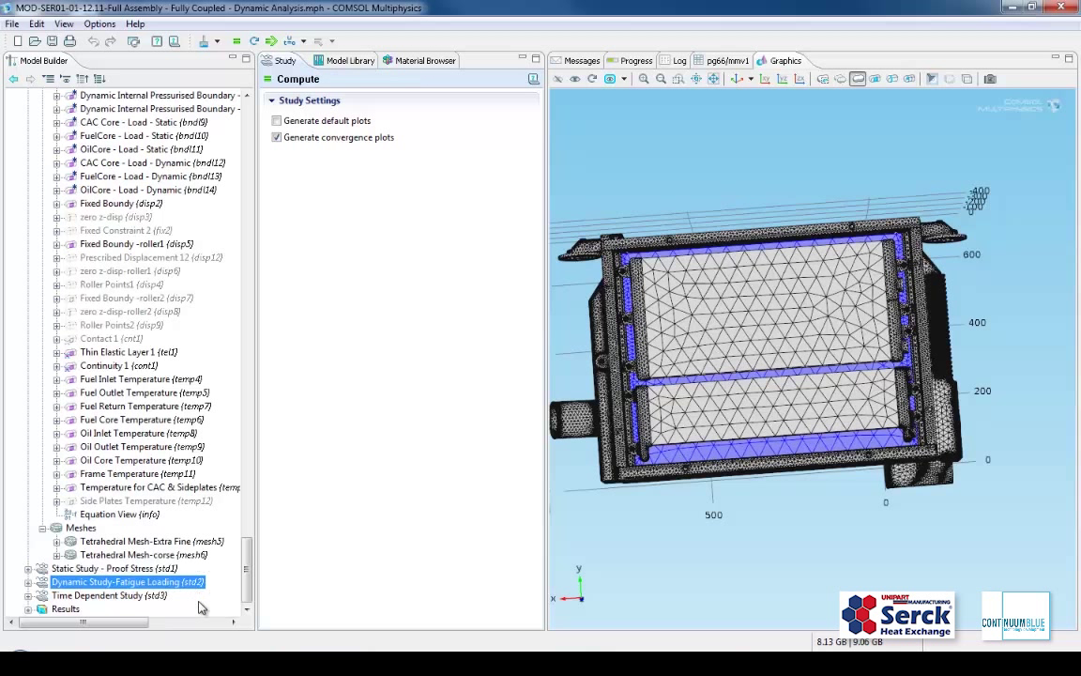
pyautogui.click(104, 595)
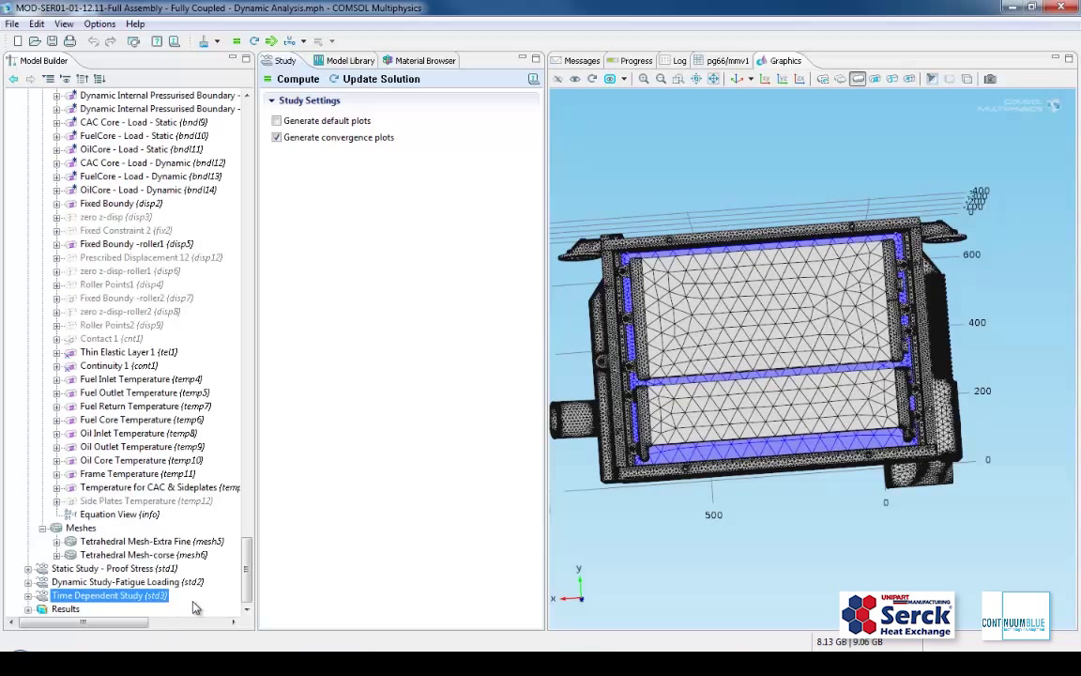
pyautogui.moveTo(248, 592)
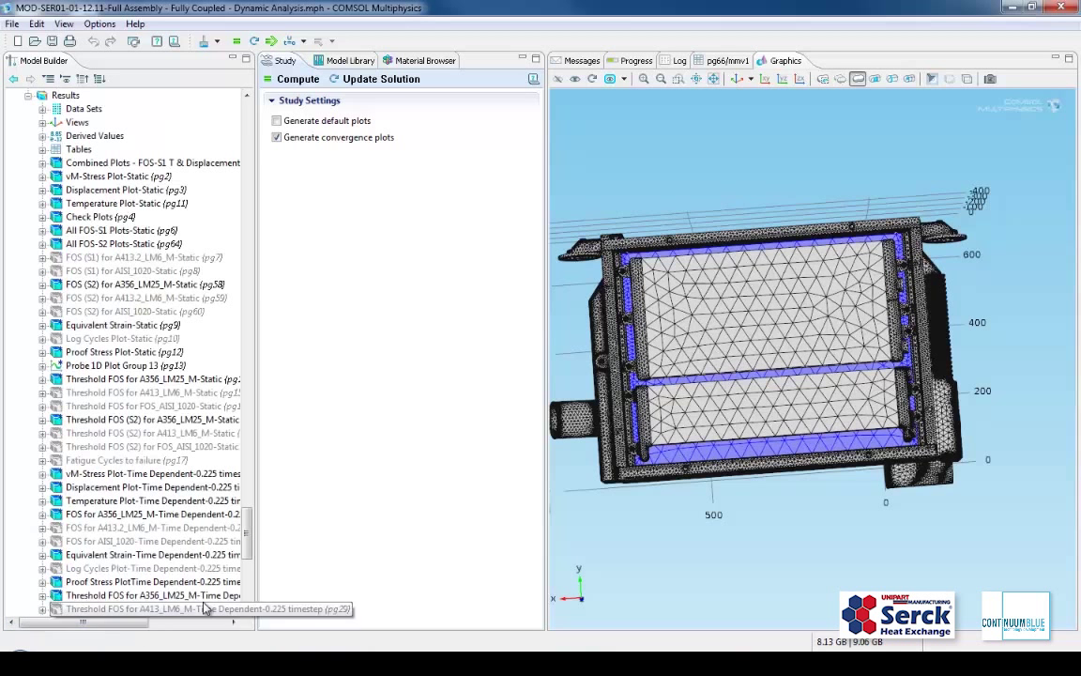
# Scroll the result plot groups and switch the graphics to a saved view.
pyautogui.scroll(-3)
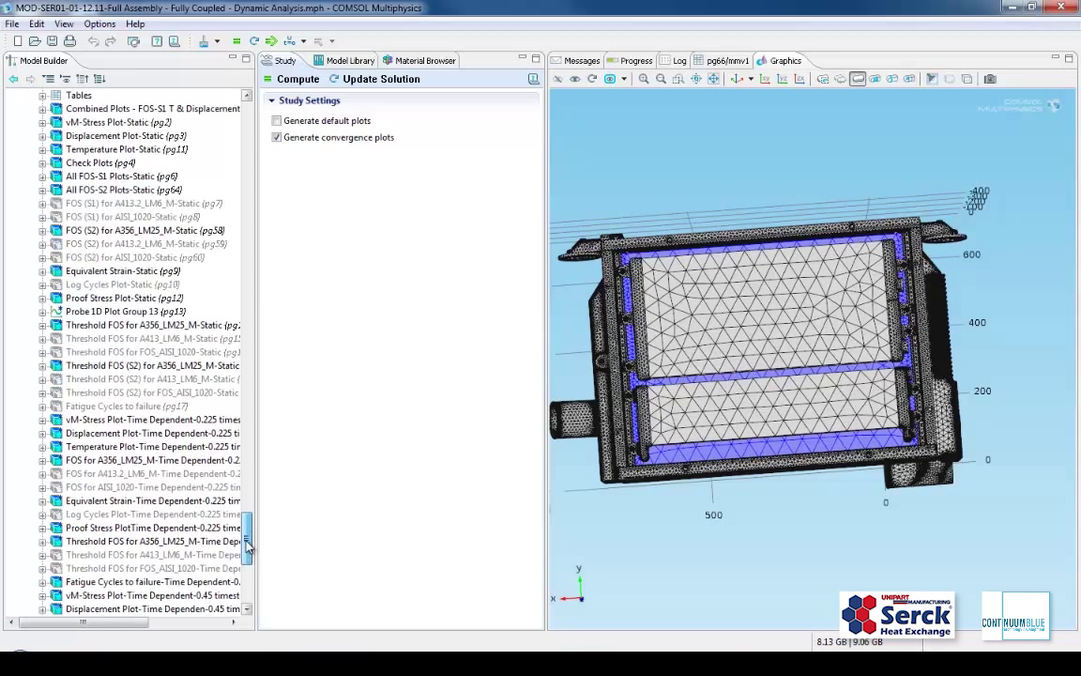
pyautogui.scroll(-3)
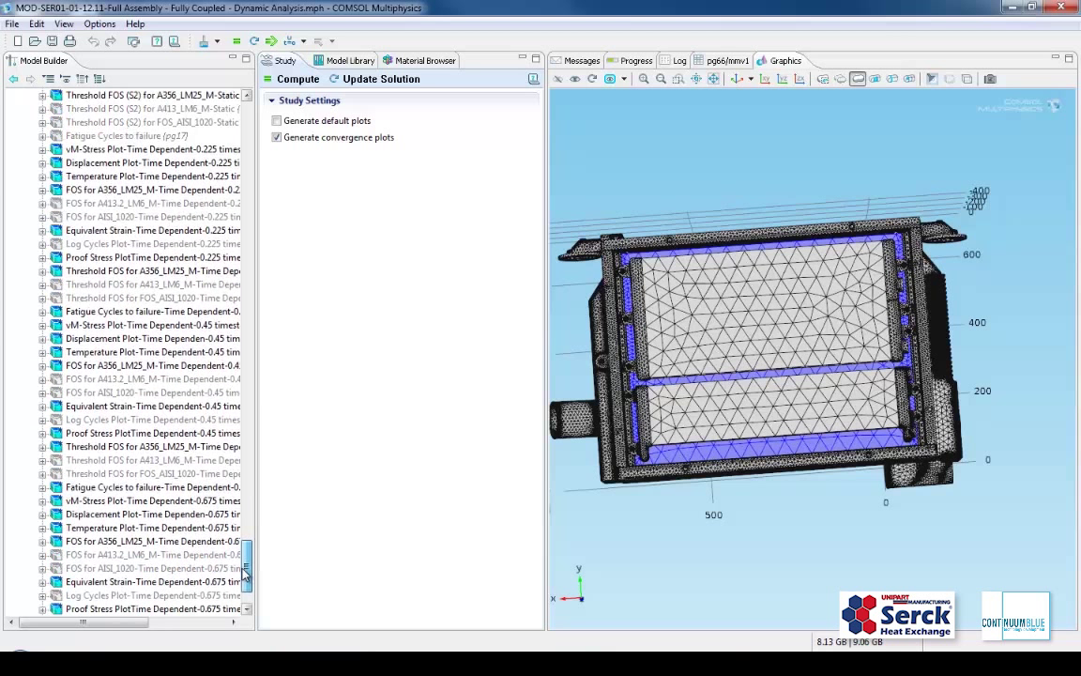
pyautogui.click(743, 79)
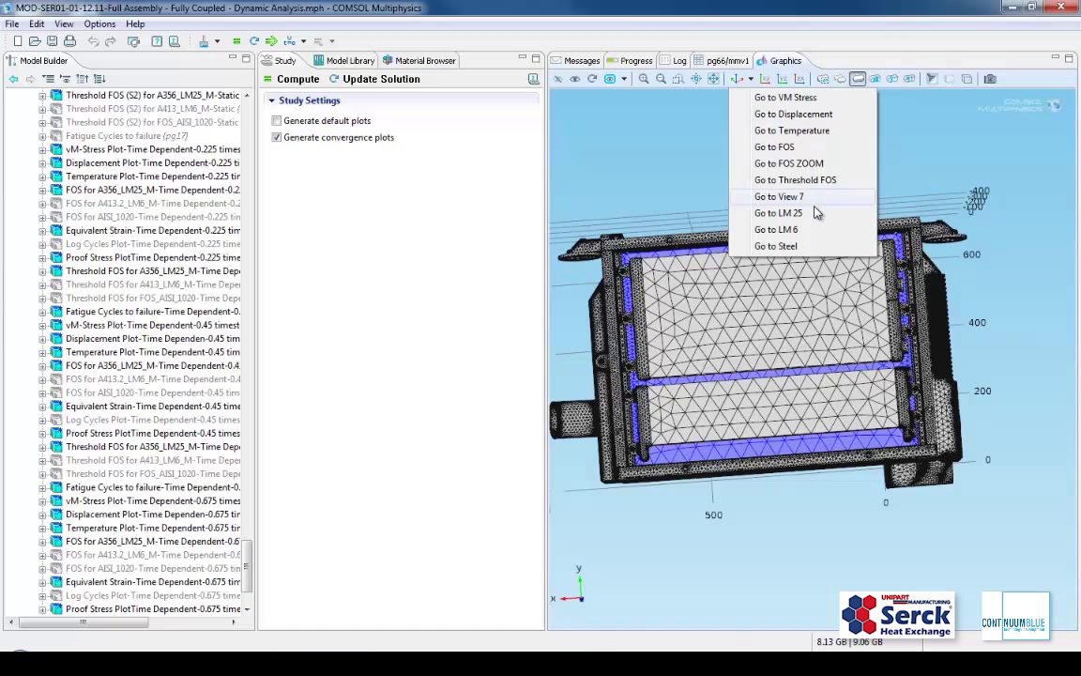
pyautogui.click(779, 197)
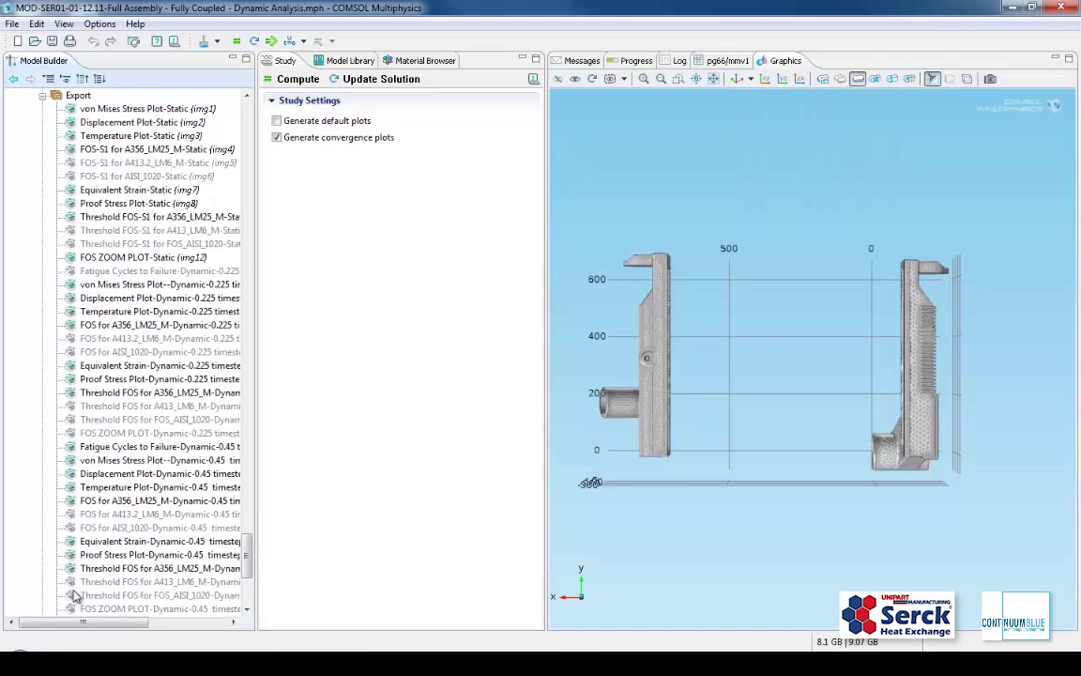
pyautogui.moveTo(267, 552)
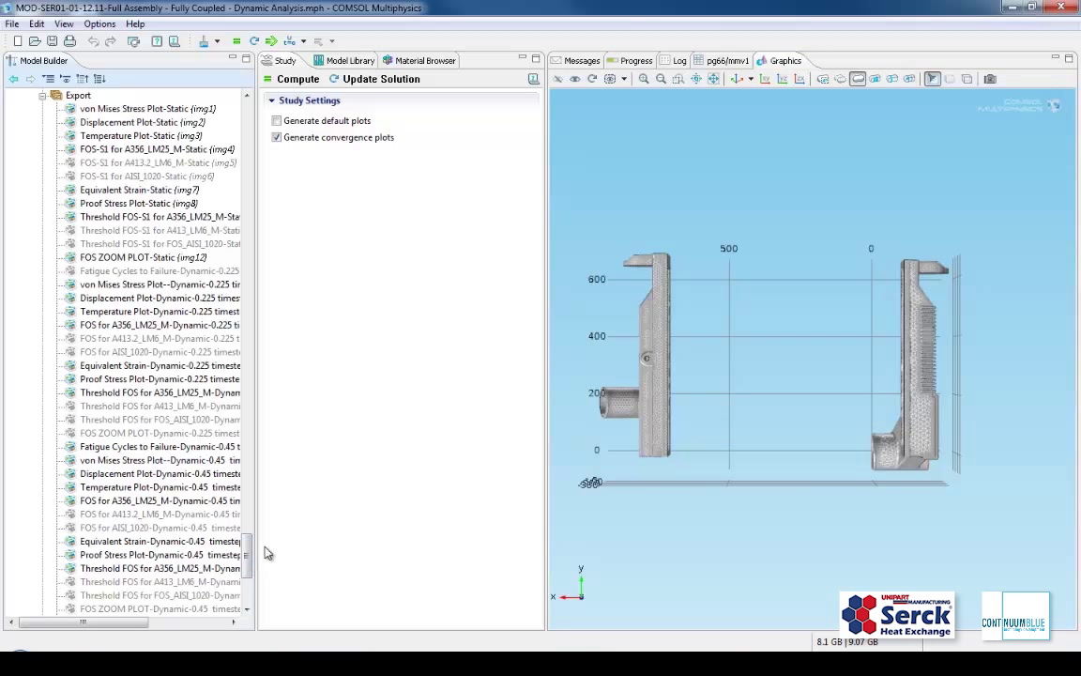